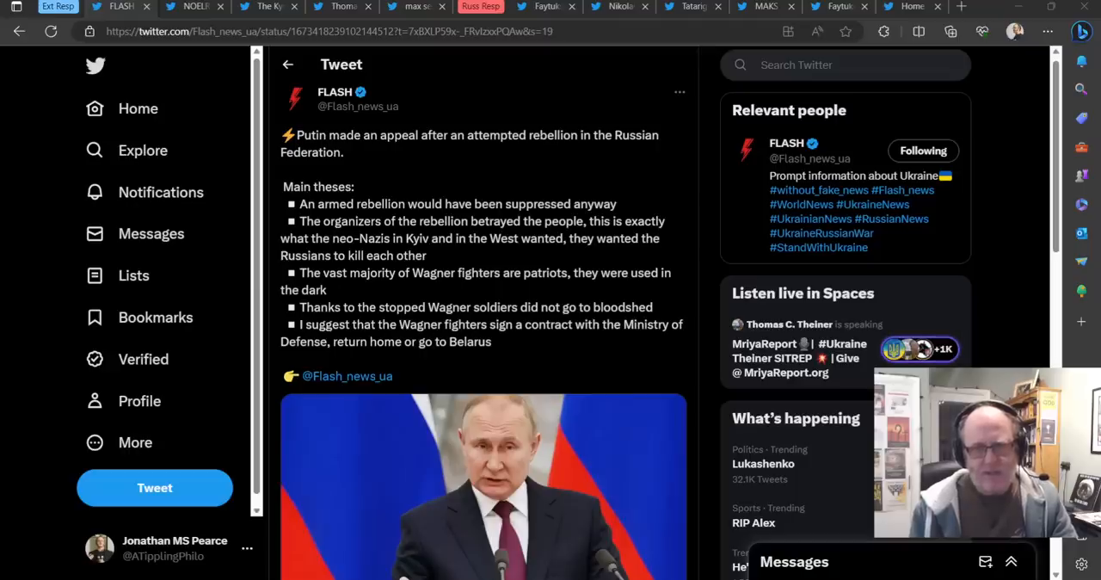
mouse_move(823, 189)
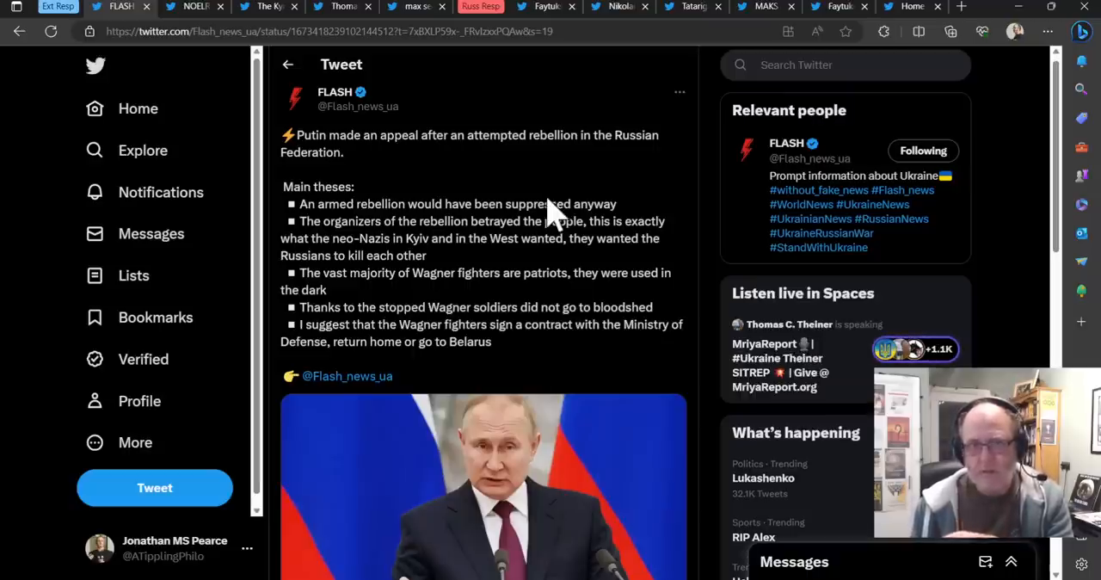
View the NOELREPORTS 'Putin's speech in a nutshell' thread, scrolling through replies and back up
scroll(down, 3)
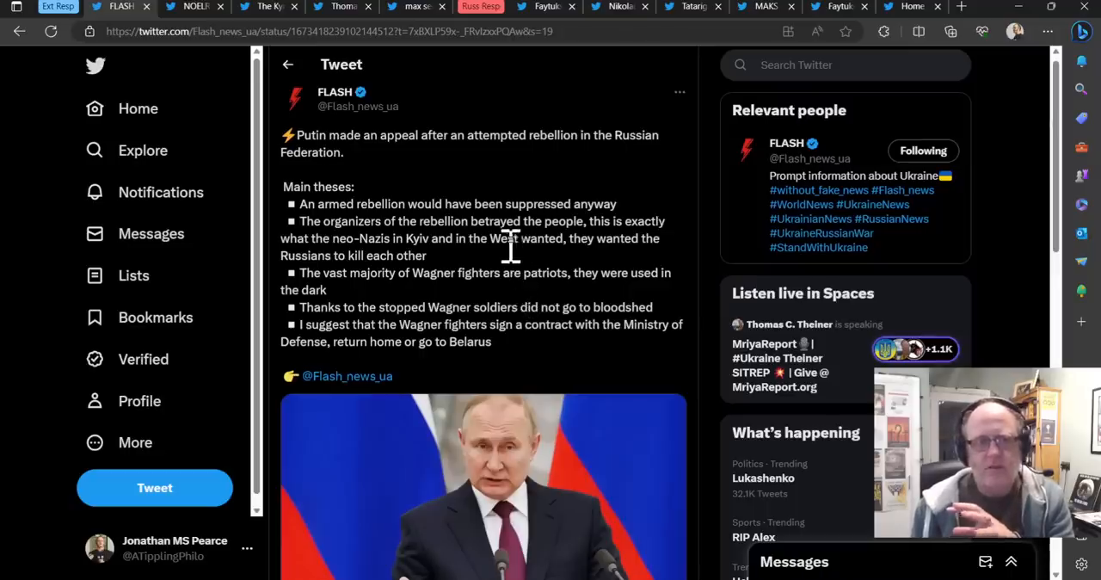
mouse_move(477, 236)
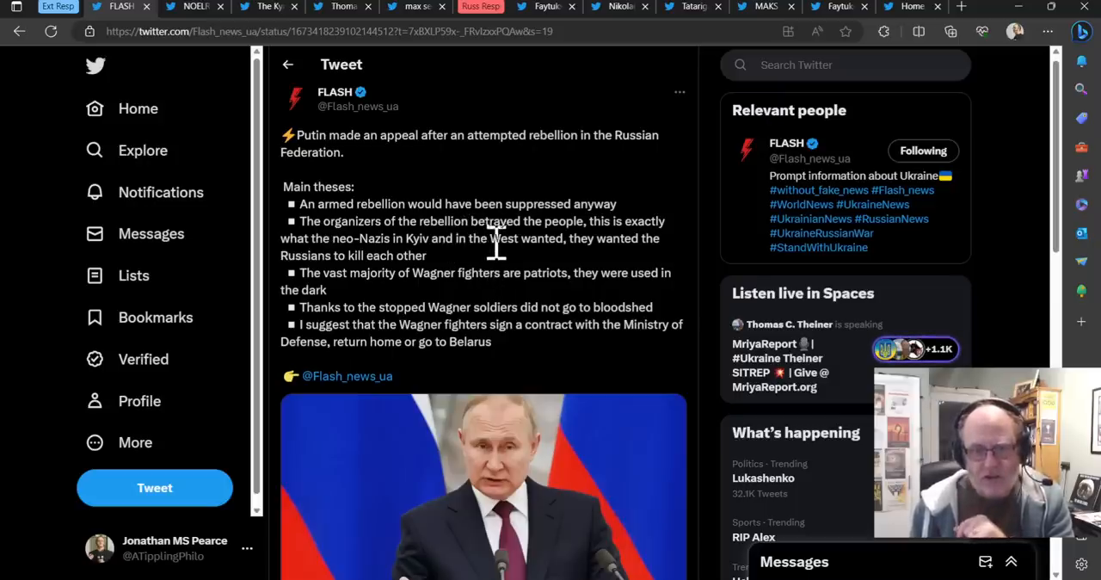
mouse_move(471, 266)
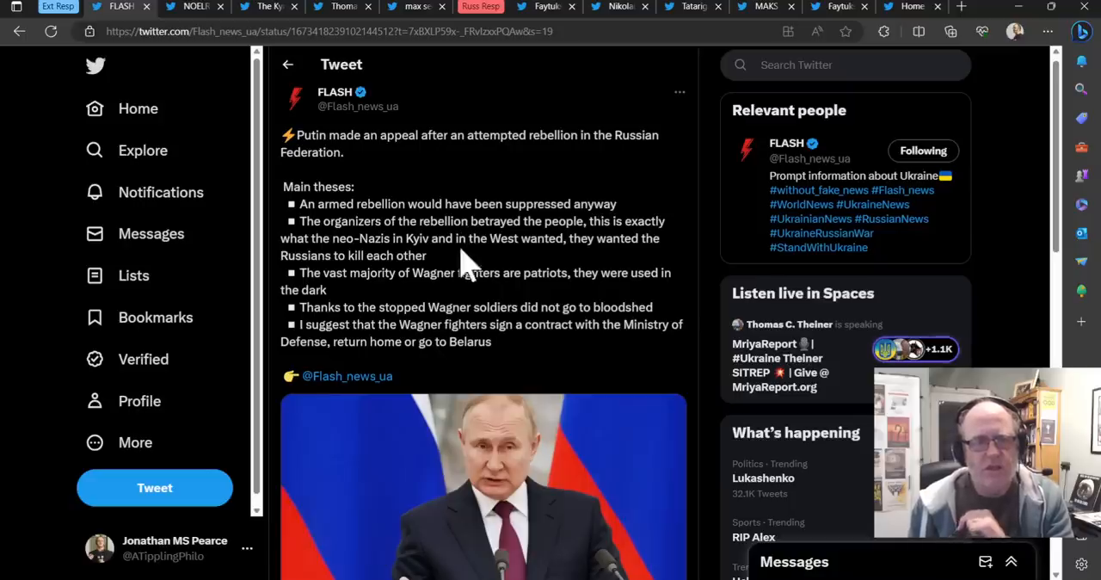
mouse_move(458, 250)
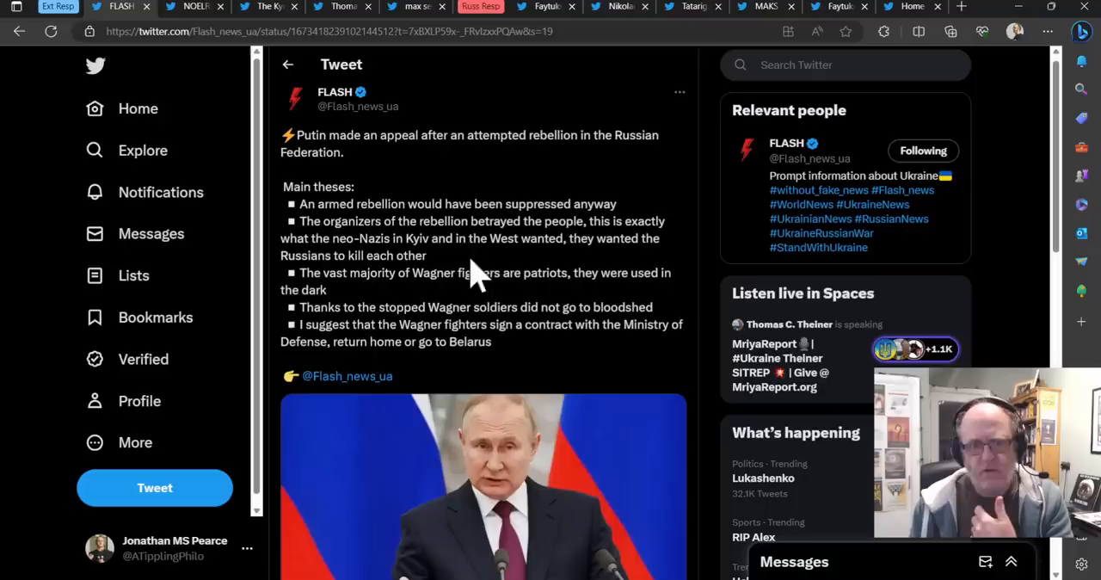
mouse_move(486, 301)
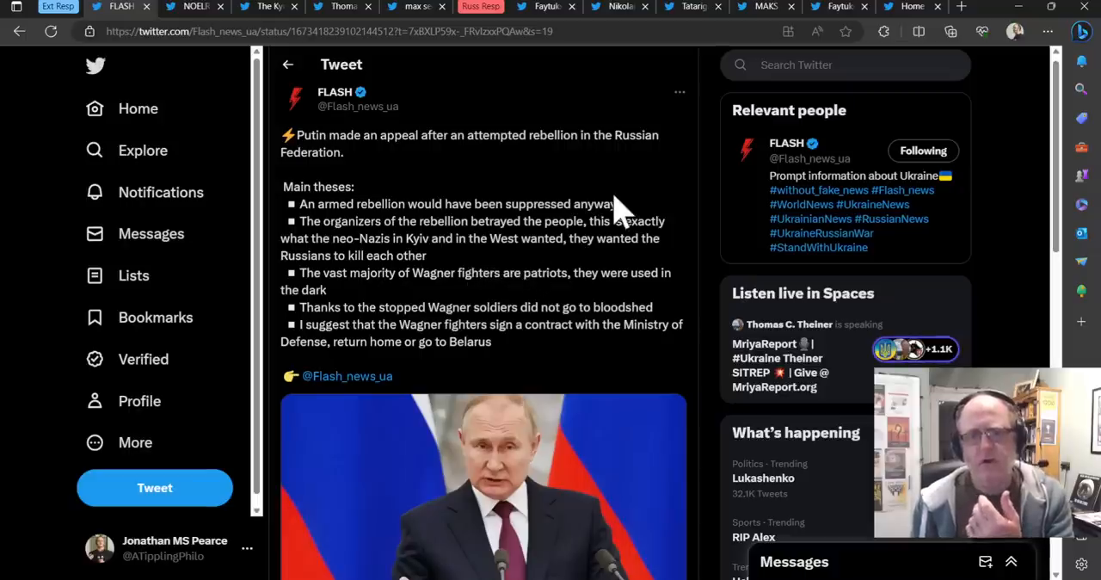
mouse_move(563, 215)
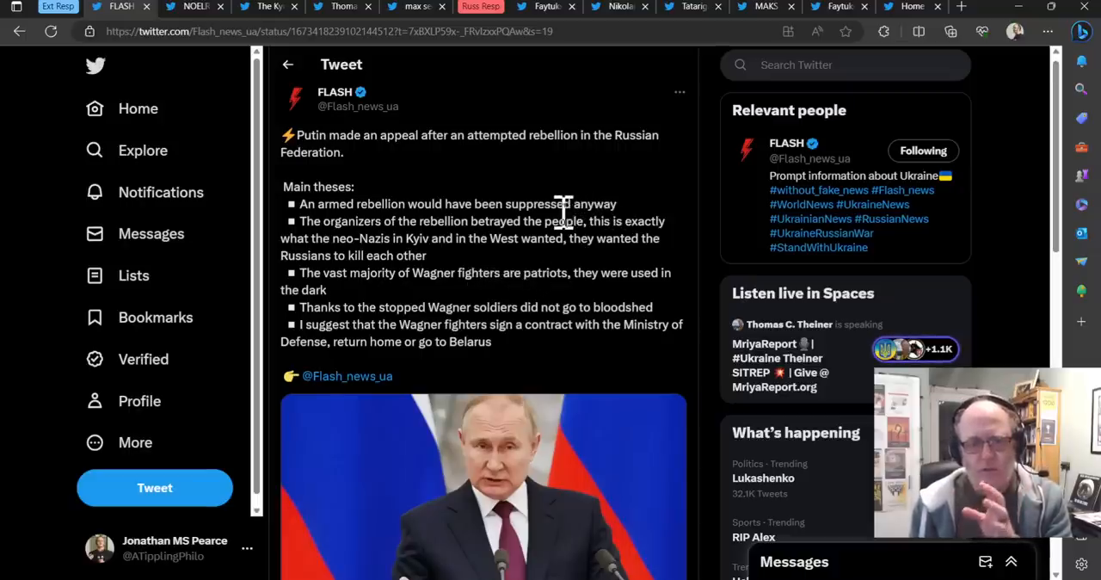
scroll(down, 3)
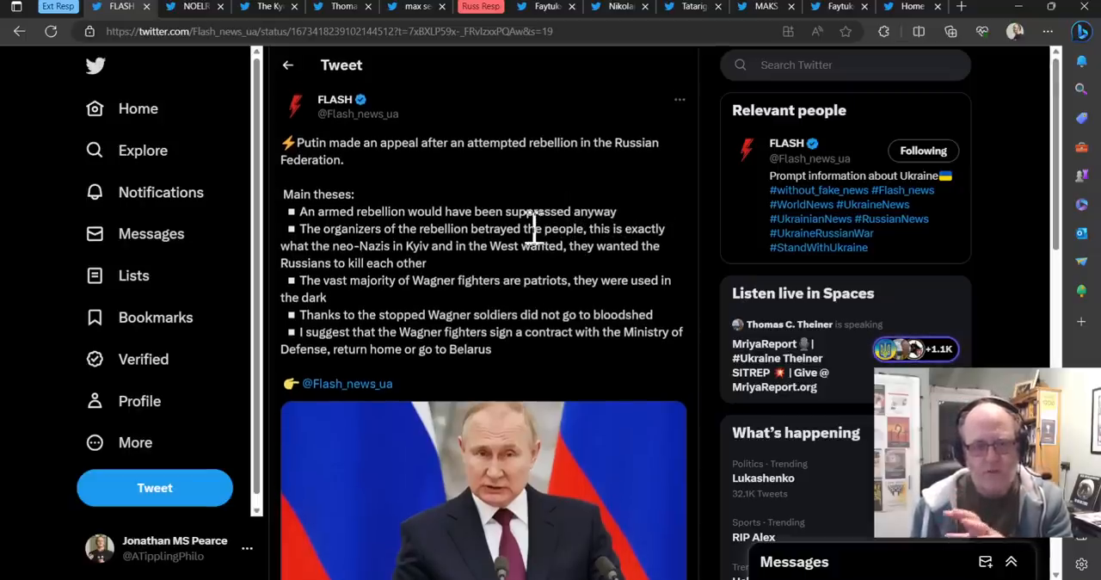
scroll(down, 3)
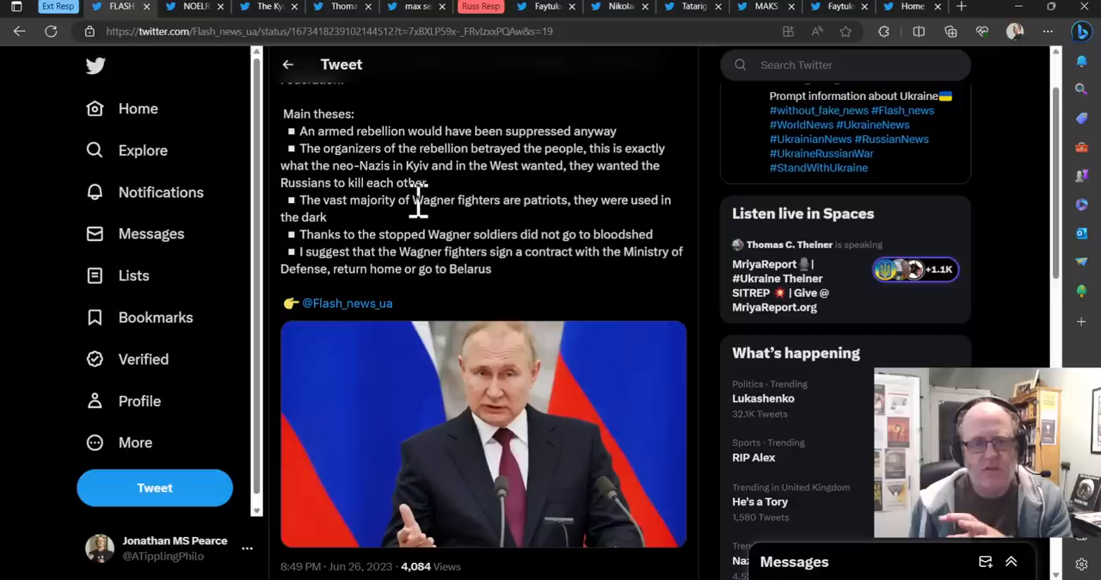
mouse_move(348, 169)
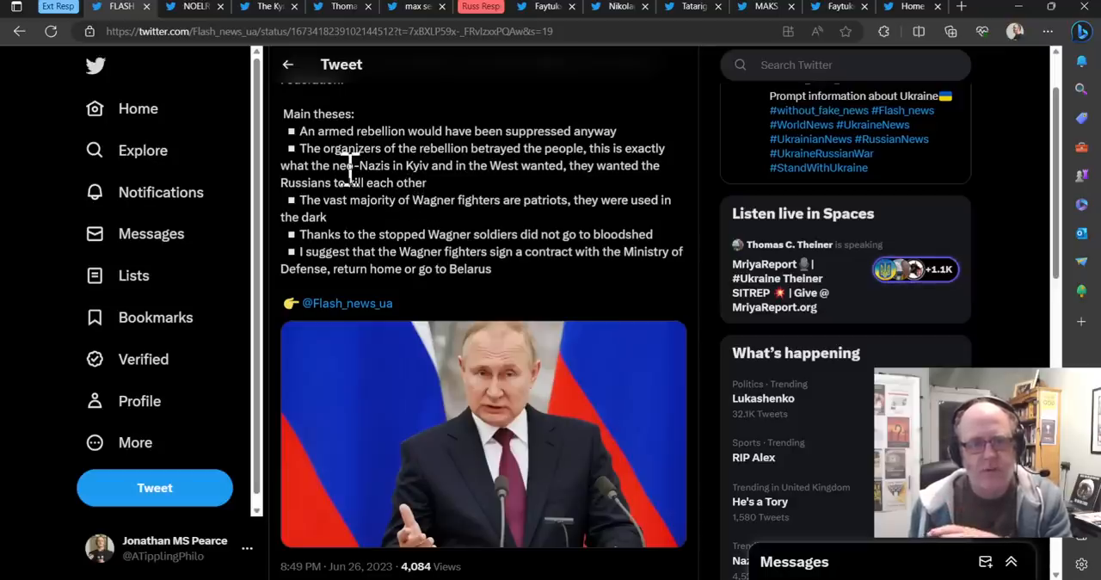
click(193, 7)
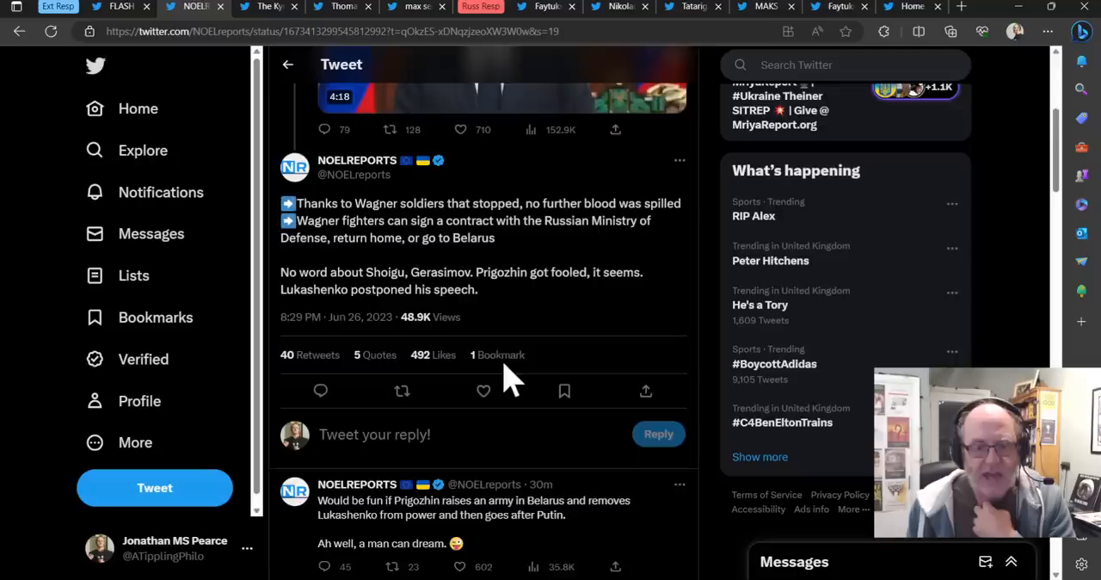
scroll(down, 3)
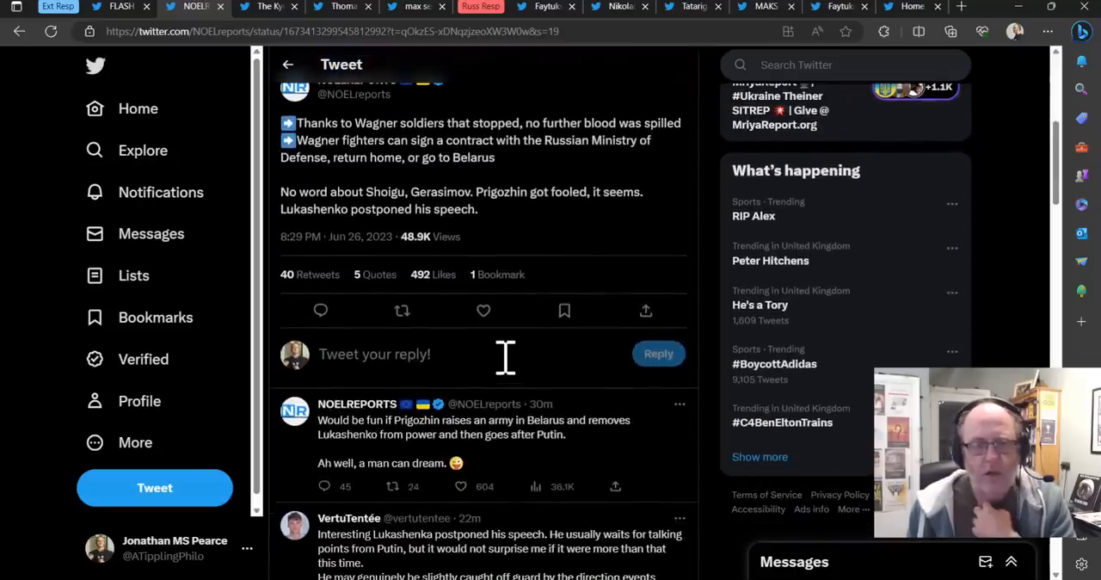
scroll(up, 3)
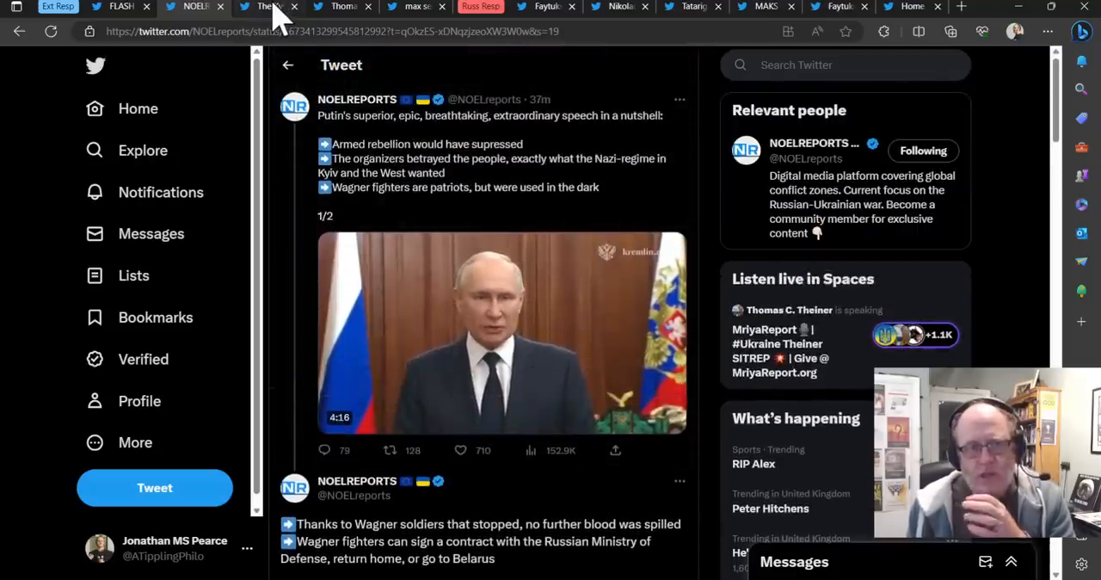
View The Kyiv Independent's tweet quoting Putin's claim the Wagner rebellion would have been crushed
click(266, 7)
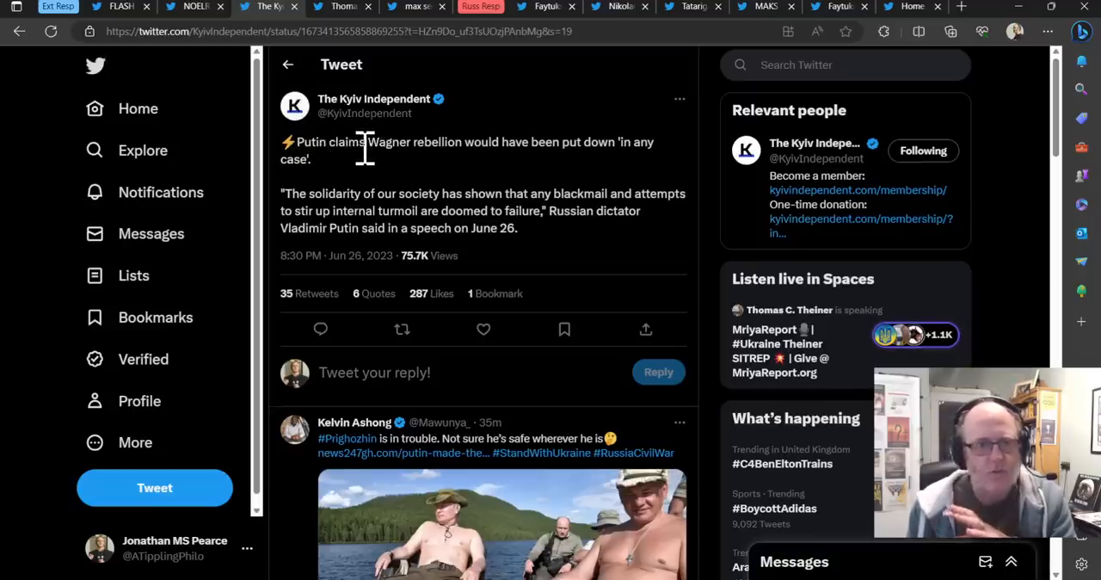
mouse_move(391, 172)
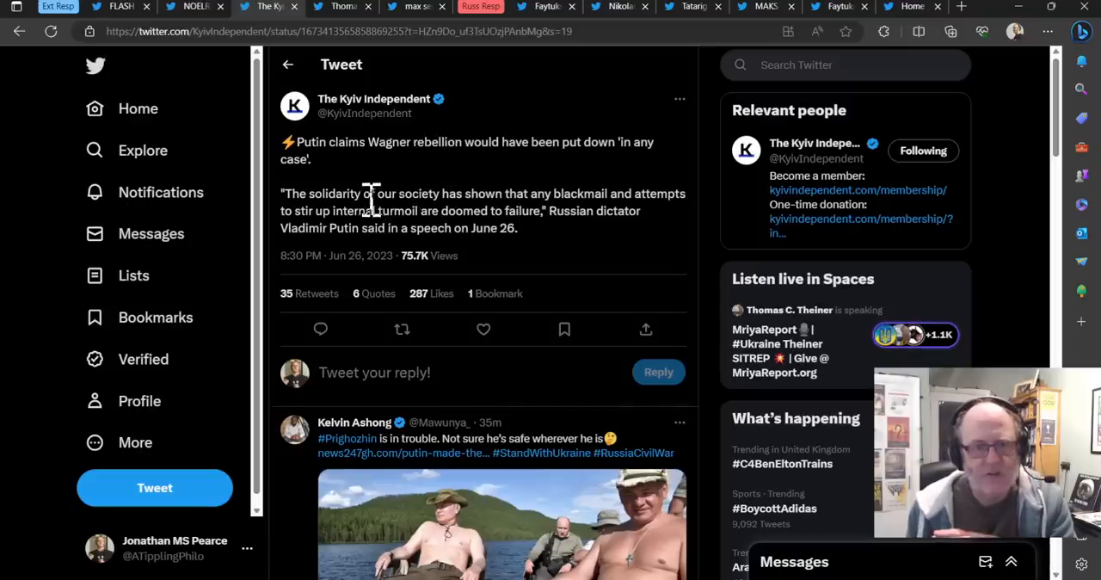
mouse_move(484, 185)
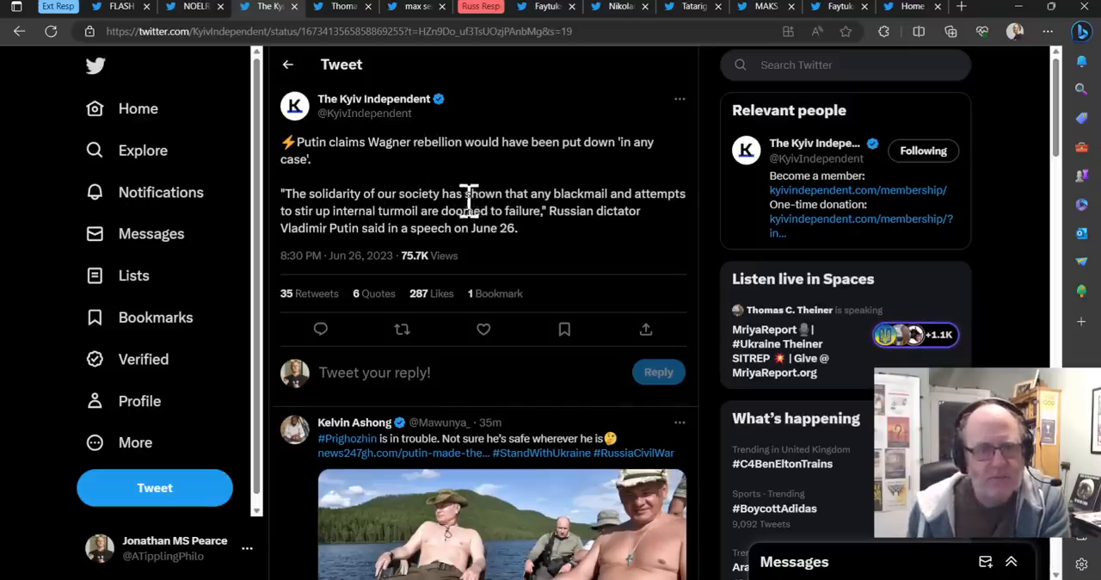
View Thomas C. Theiner's tweet calling Putin's address weak, feeble, cowed gibberish
click(482, 328)
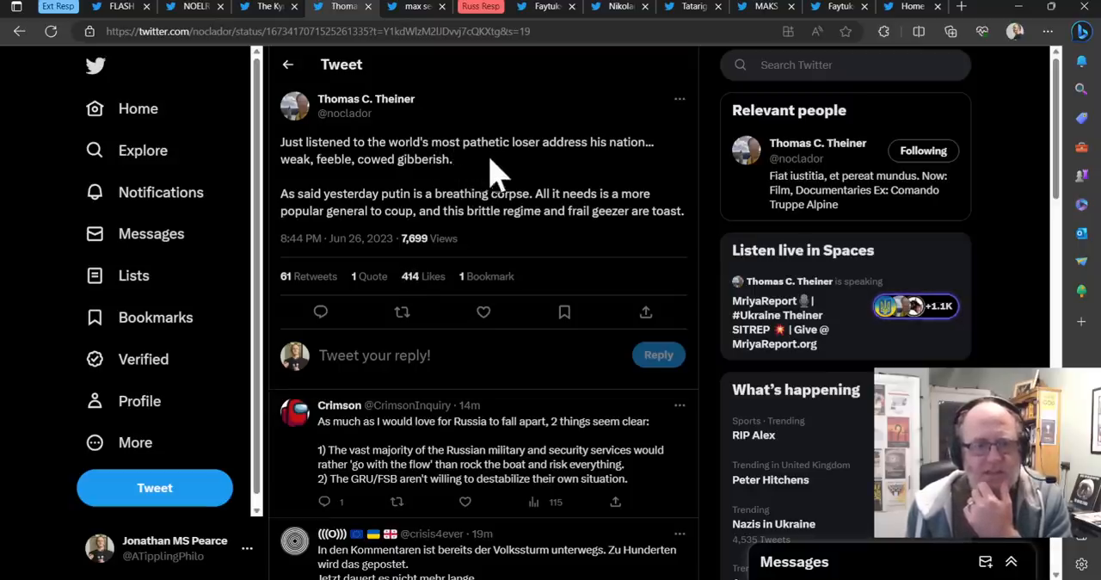
mouse_move(670, 163)
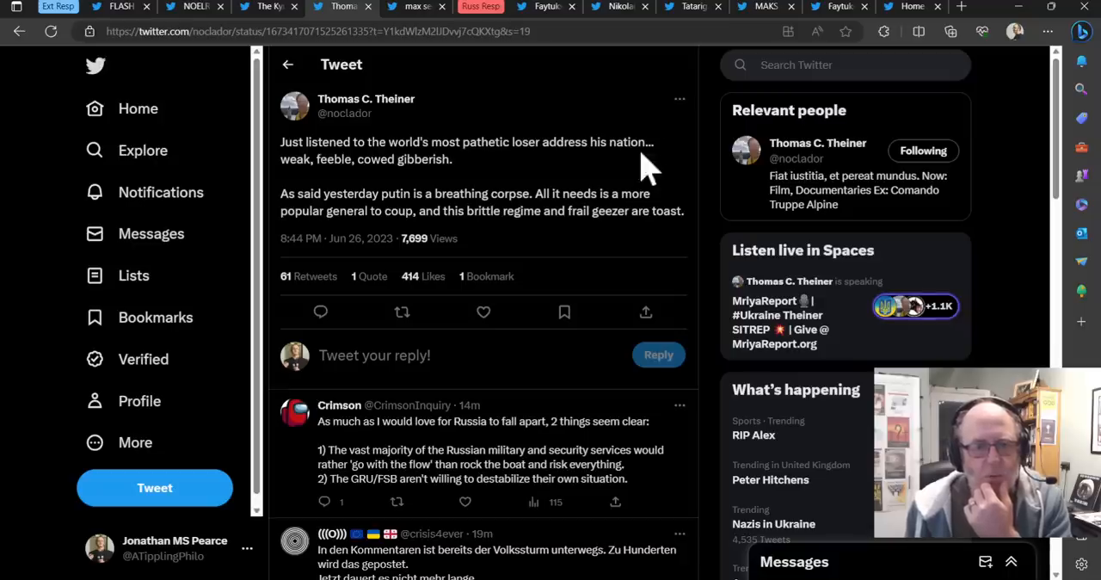
mouse_move(576, 177)
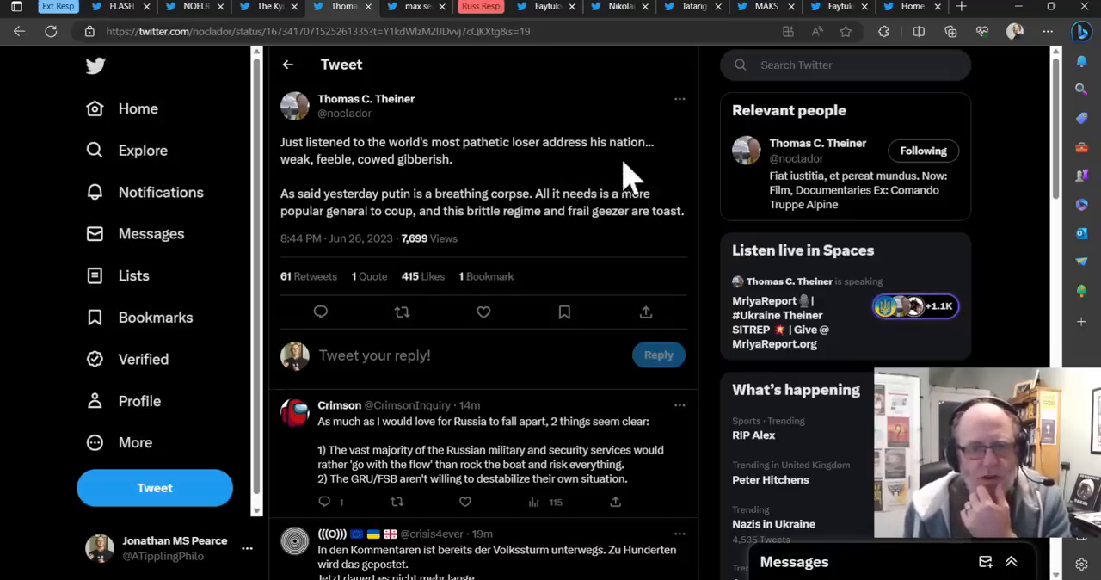
mouse_move(589, 194)
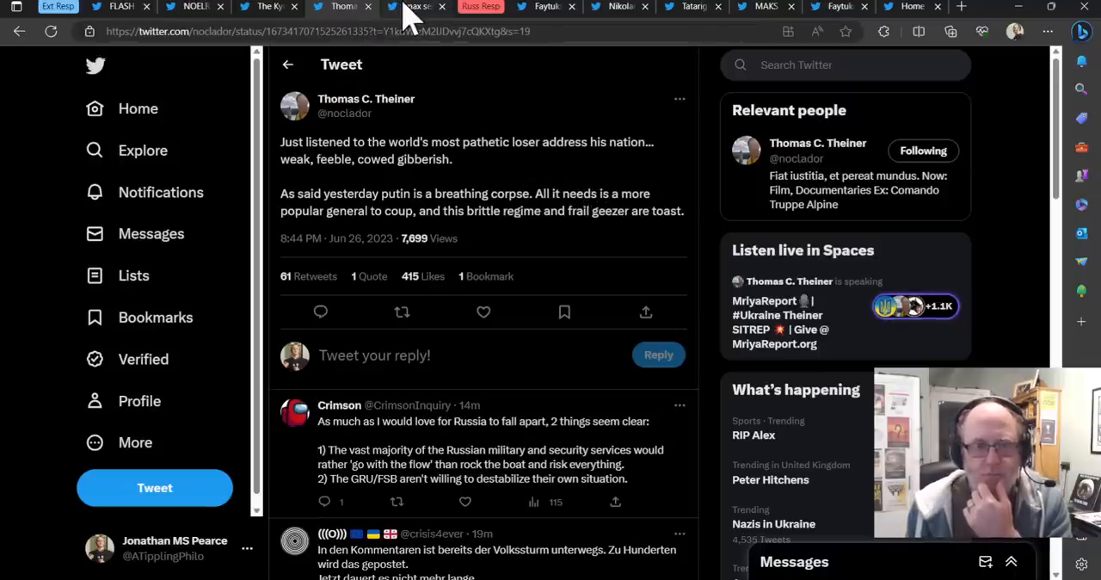
Read Max Seddon's thread down to the pro-war Telegram channels and Wagner fighters' options
click(416, 7)
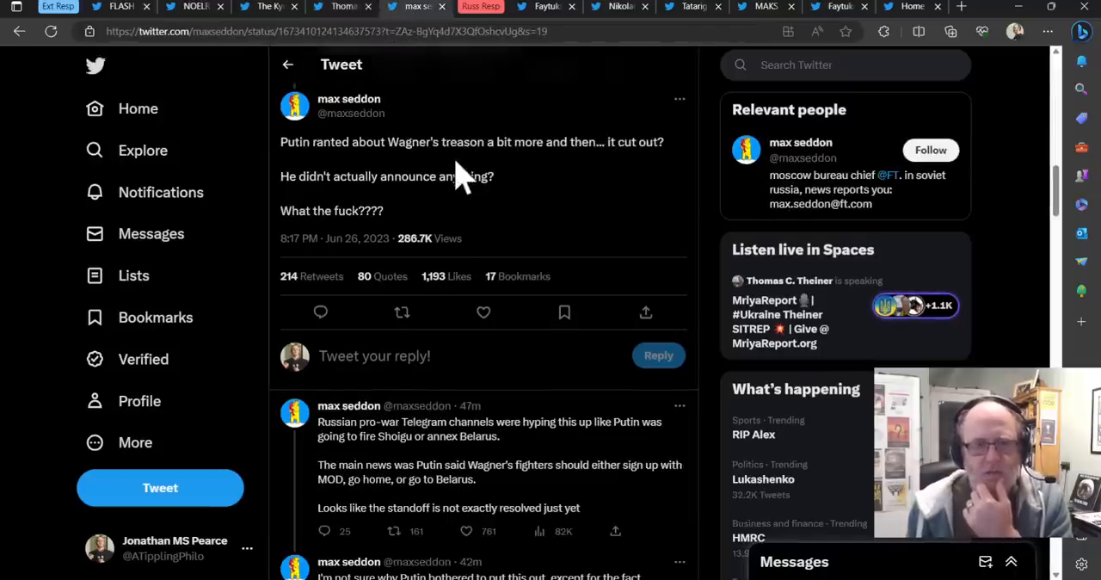
scroll(down, 3)
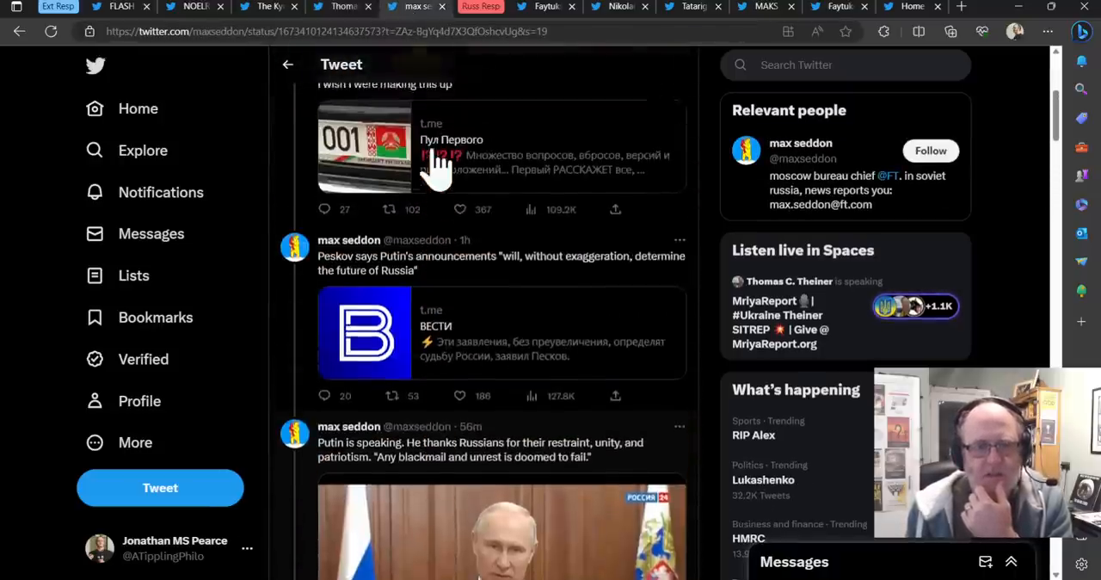
scroll(down, 3)
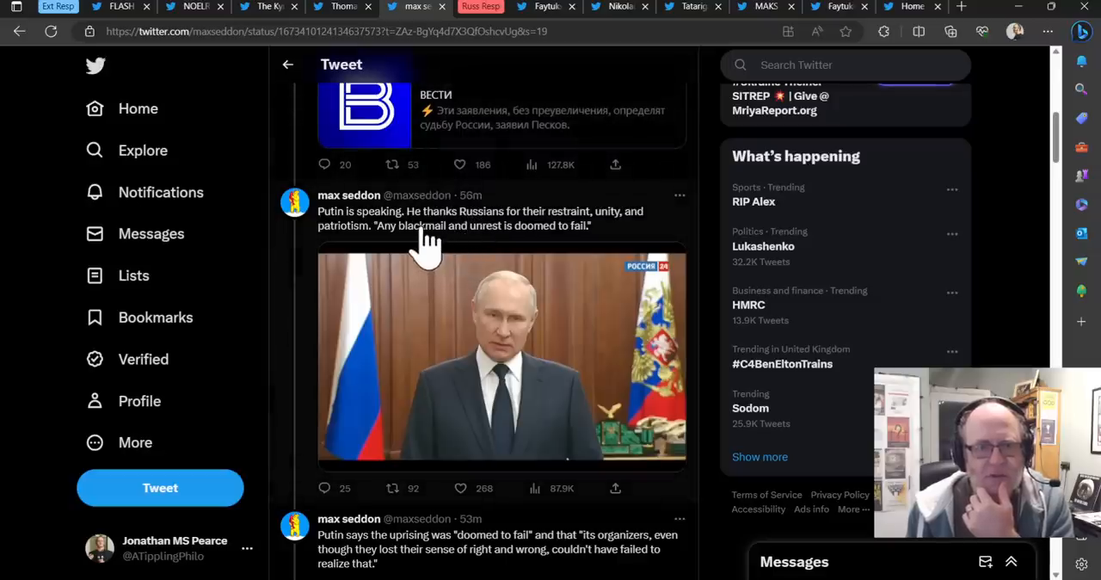
mouse_move(417, 236)
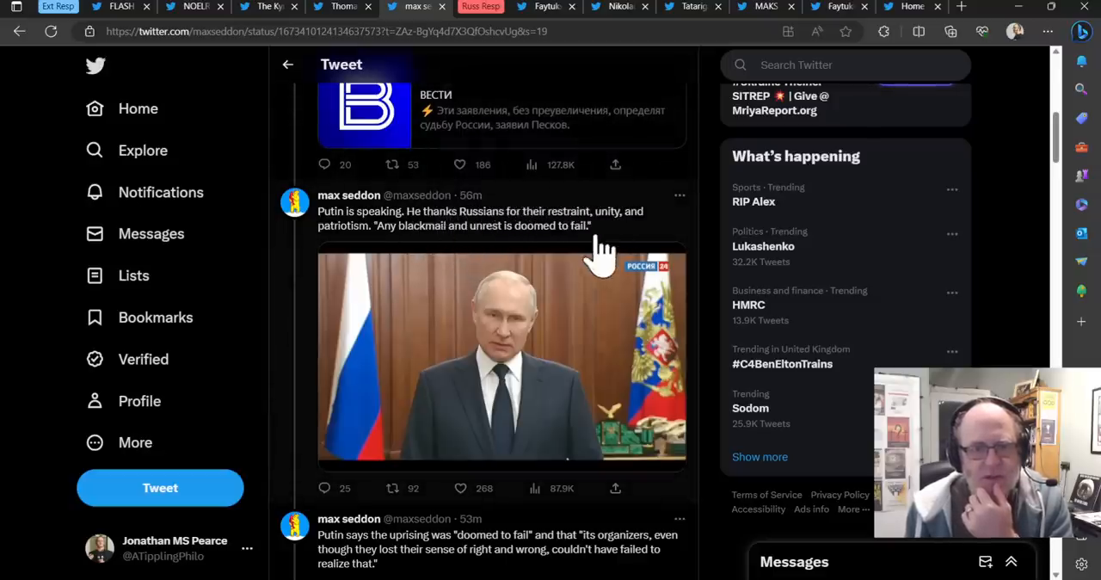
scroll(down, 3)
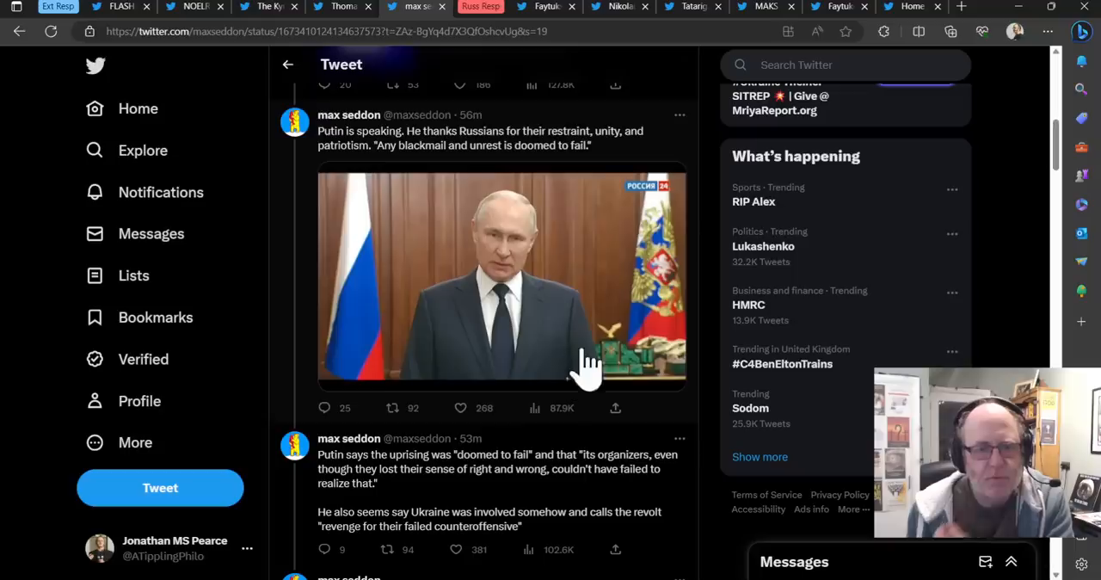
scroll(down, 3)
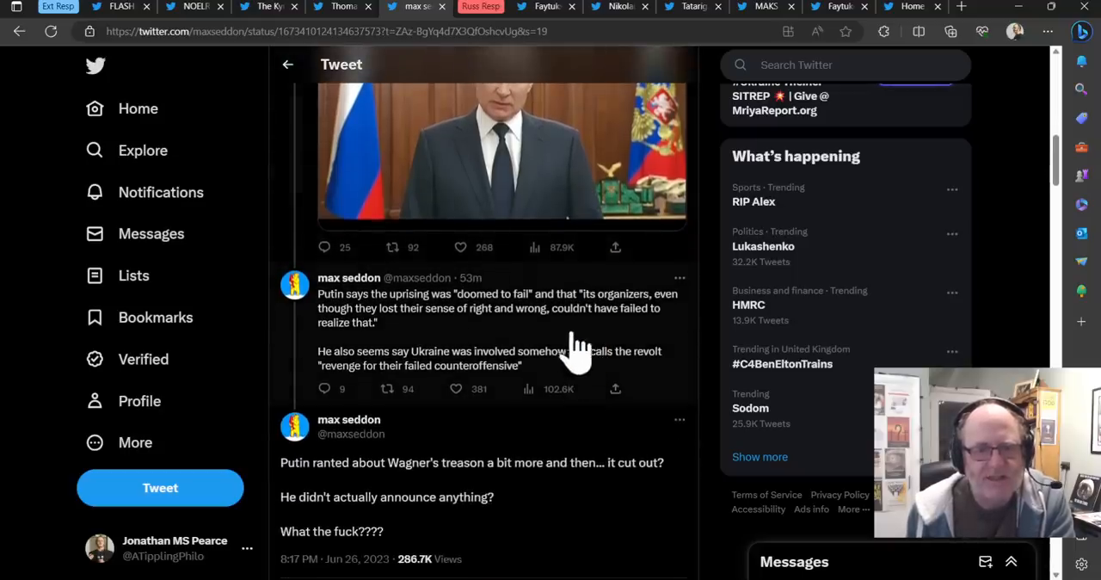
mouse_move(435, 335)
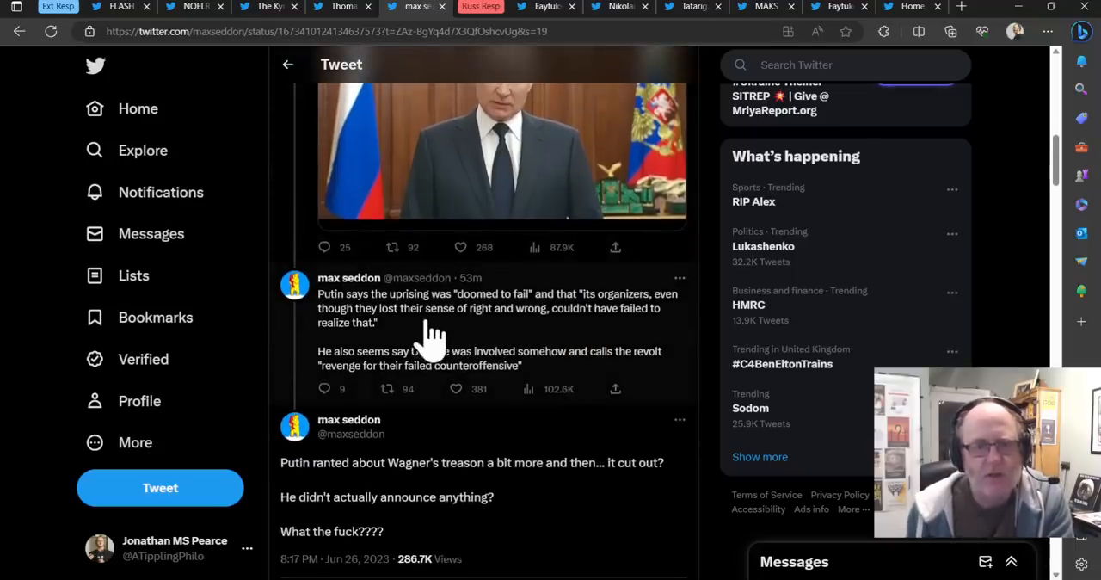
mouse_move(417, 344)
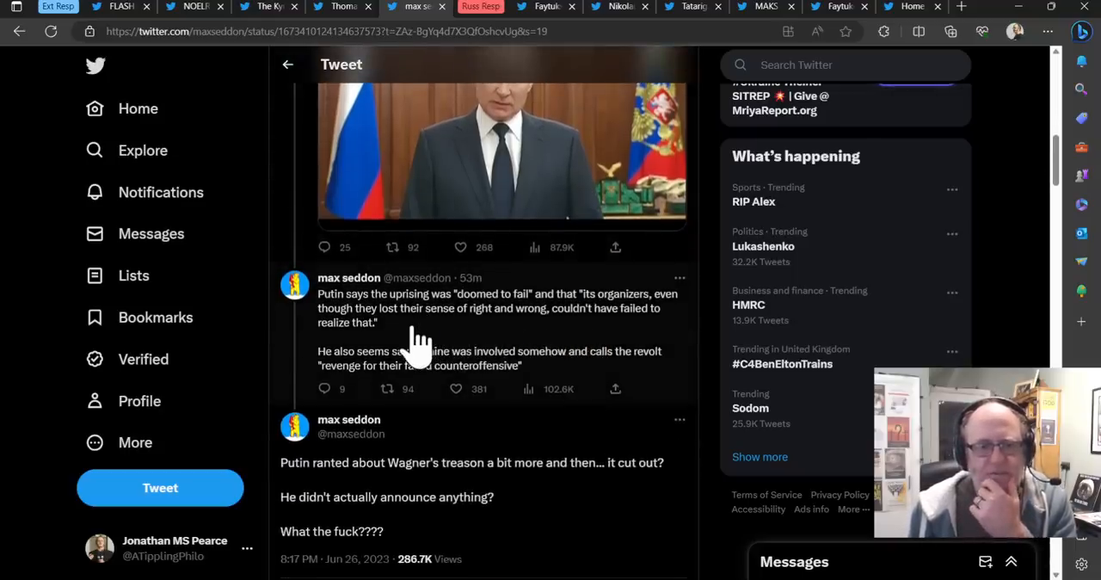
mouse_move(391, 383)
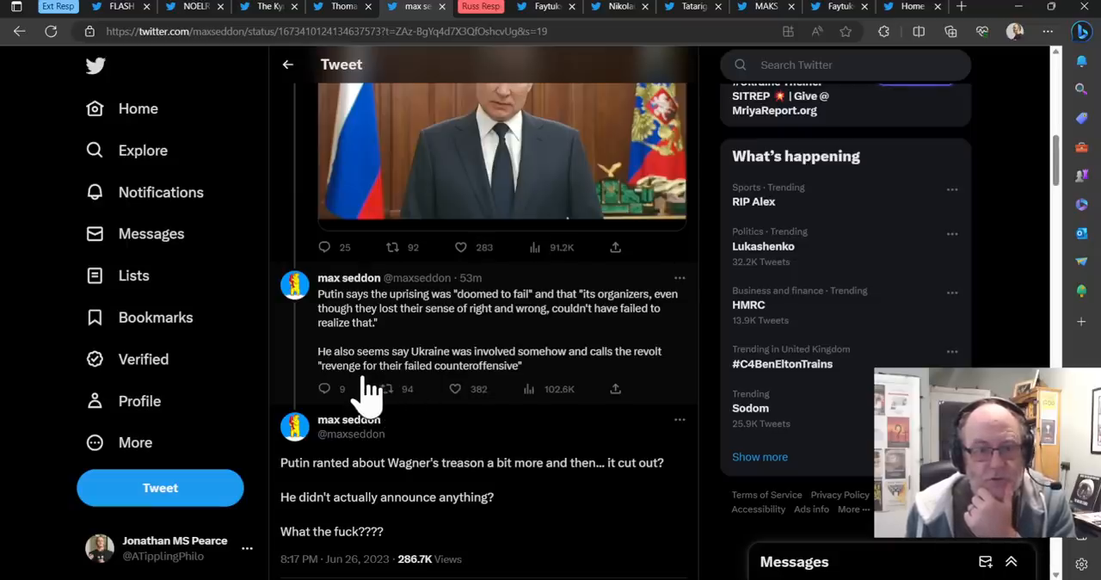
mouse_move(376, 365)
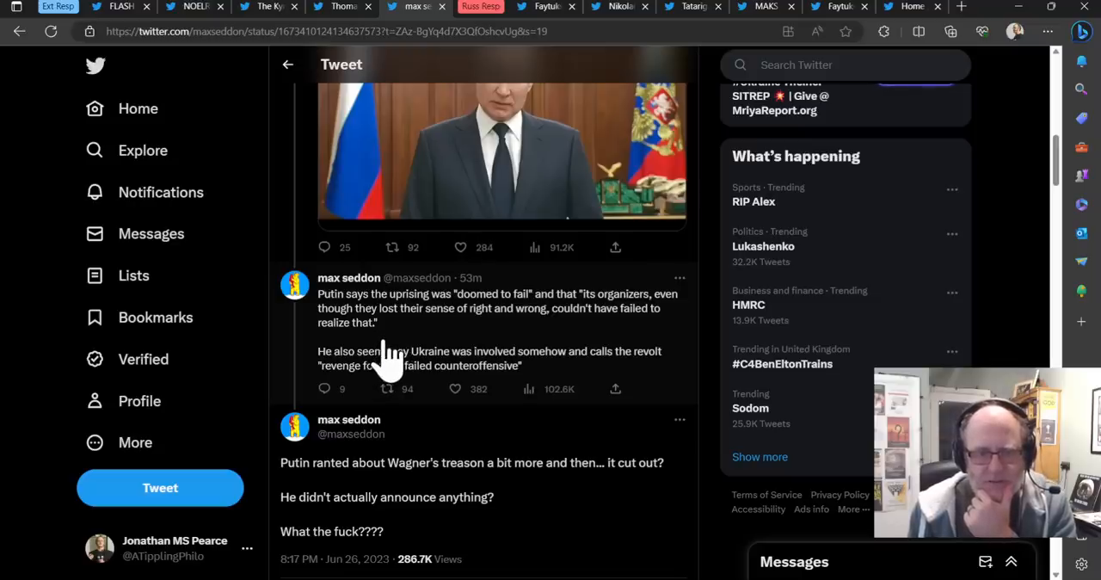
scroll(down, 3)
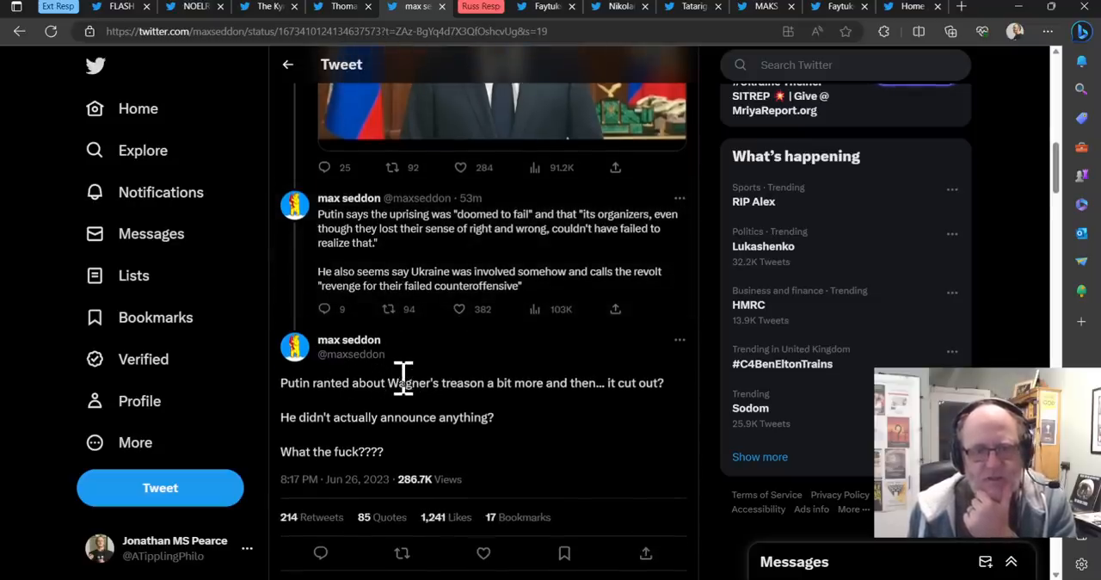
mouse_move(394, 406)
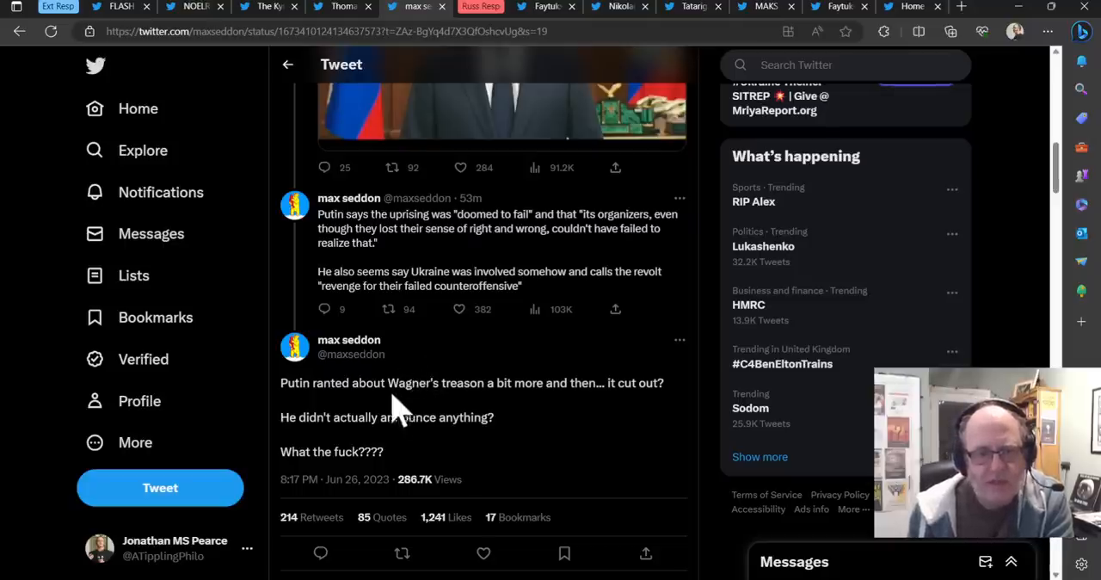
scroll(down, 3)
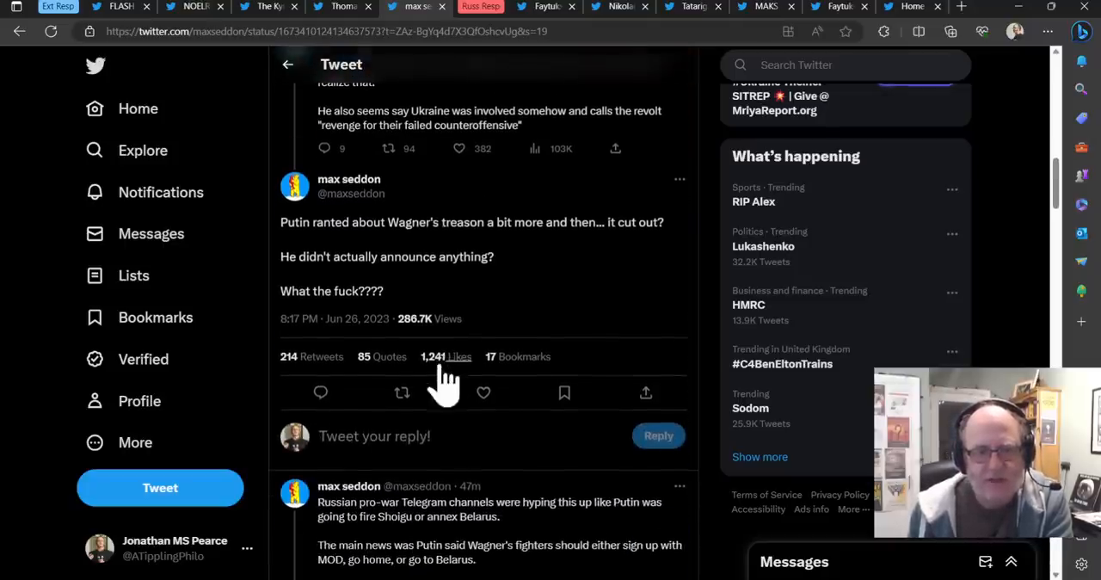
scroll(down, 3)
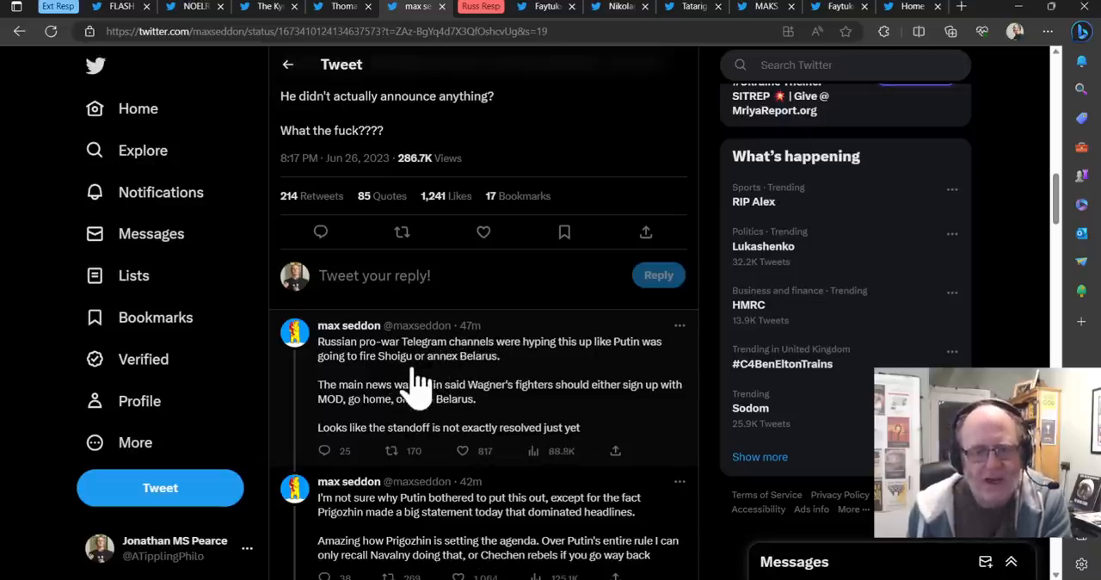
mouse_move(422, 400)
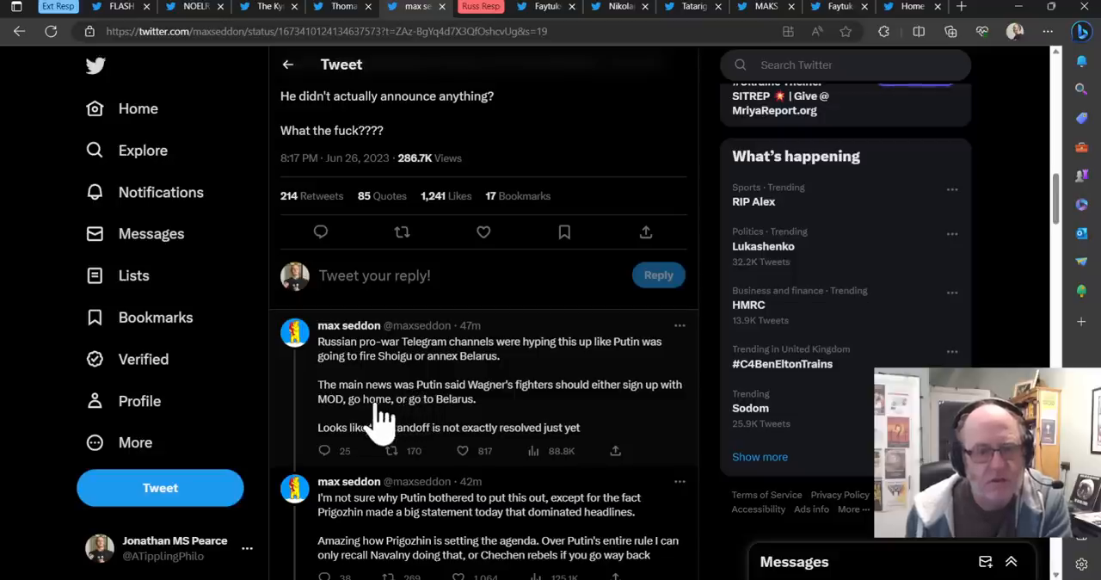
mouse_move(381, 447)
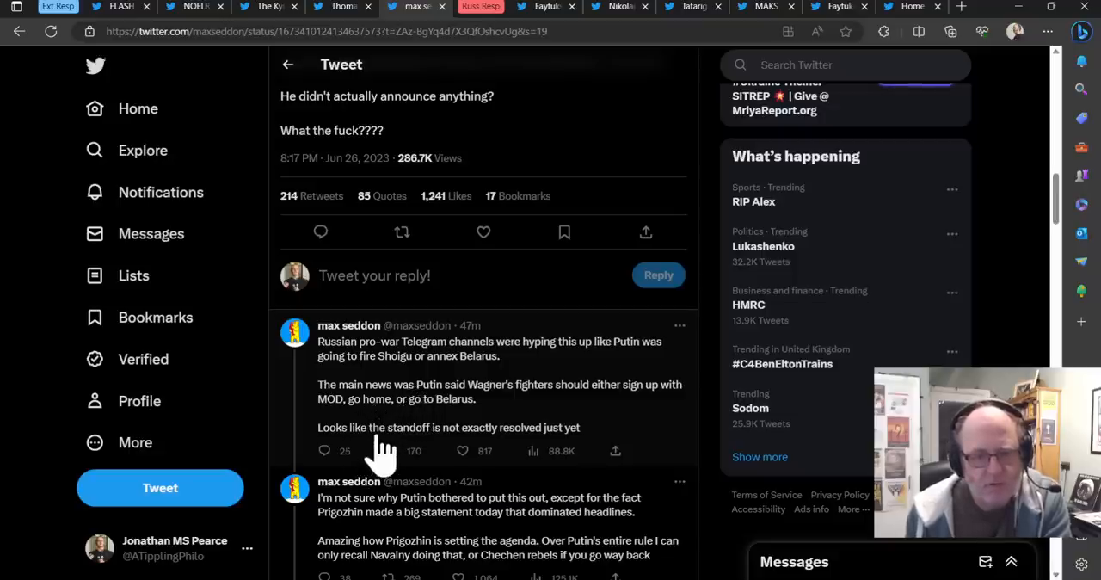
Read further to the Lukashenko, Peskov security-meeting and Zolotov sighting tweets
scroll(down, 3)
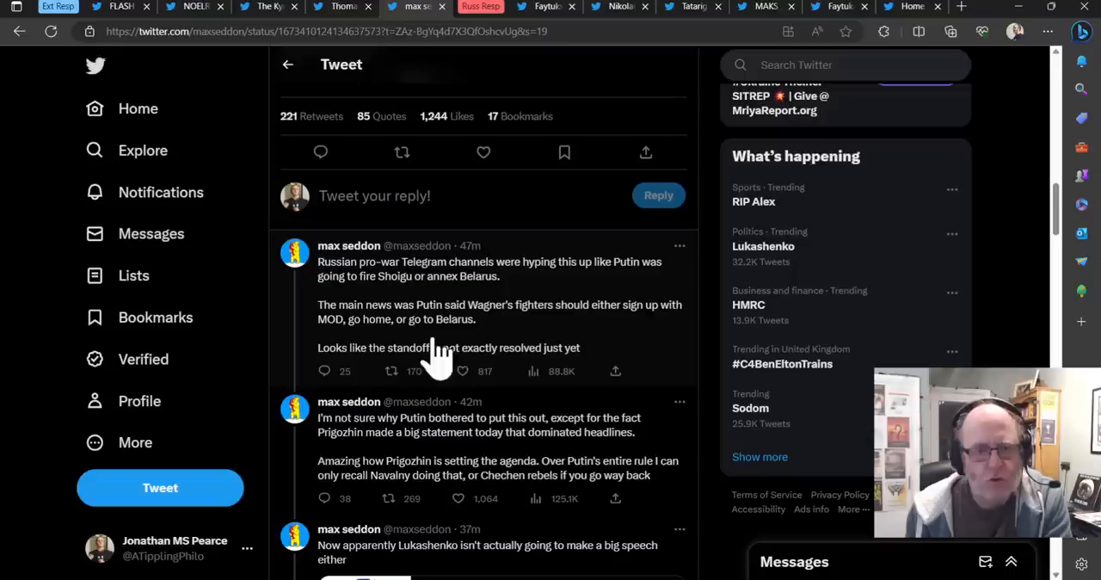
mouse_move(409, 365)
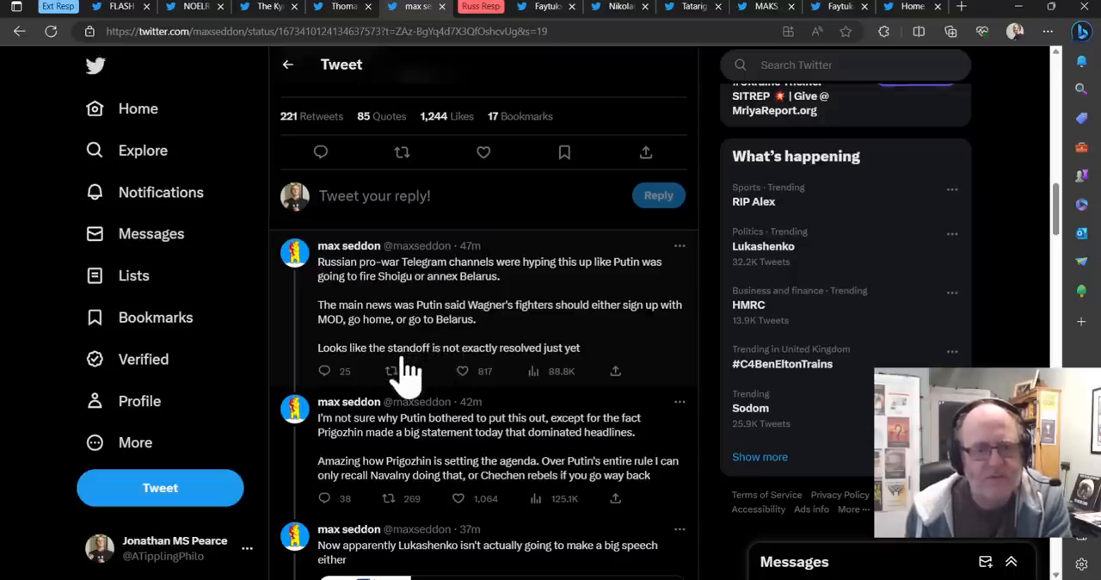
click(390, 371)
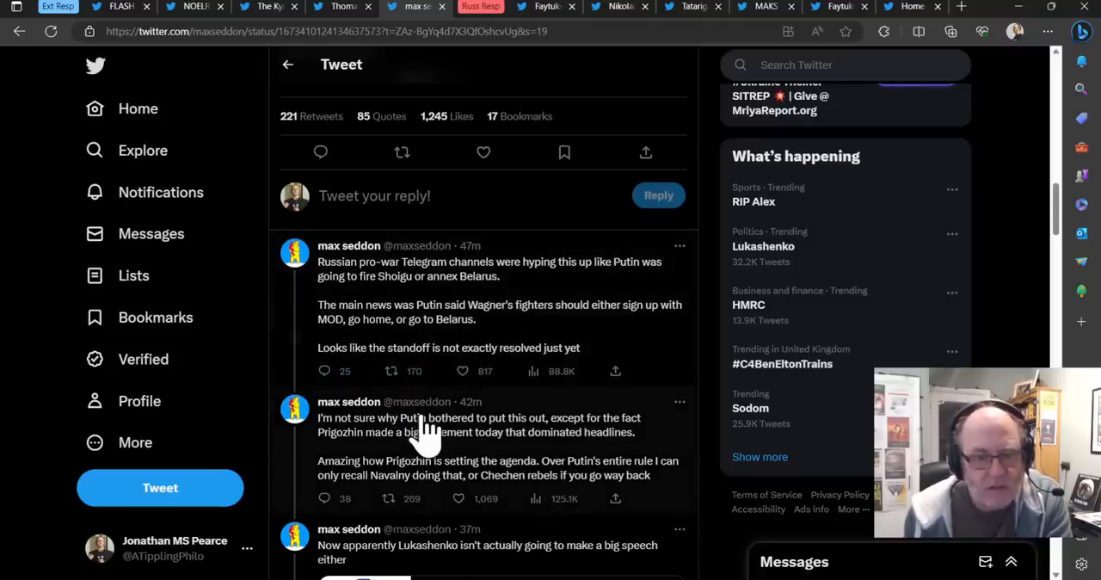
scroll(down, 3)
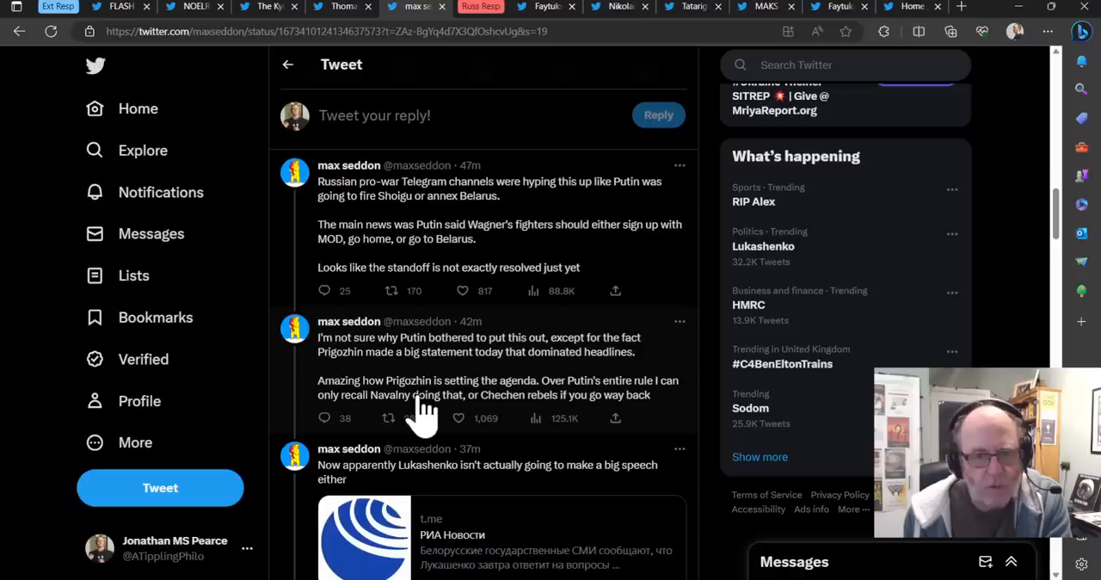
scroll(down, 3)
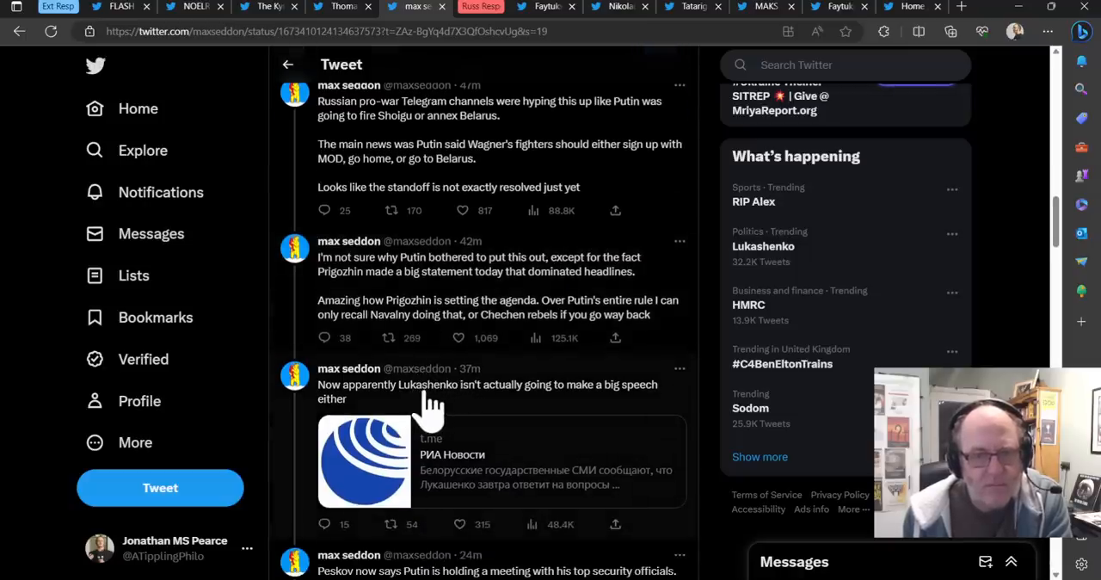
scroll(down, 3)
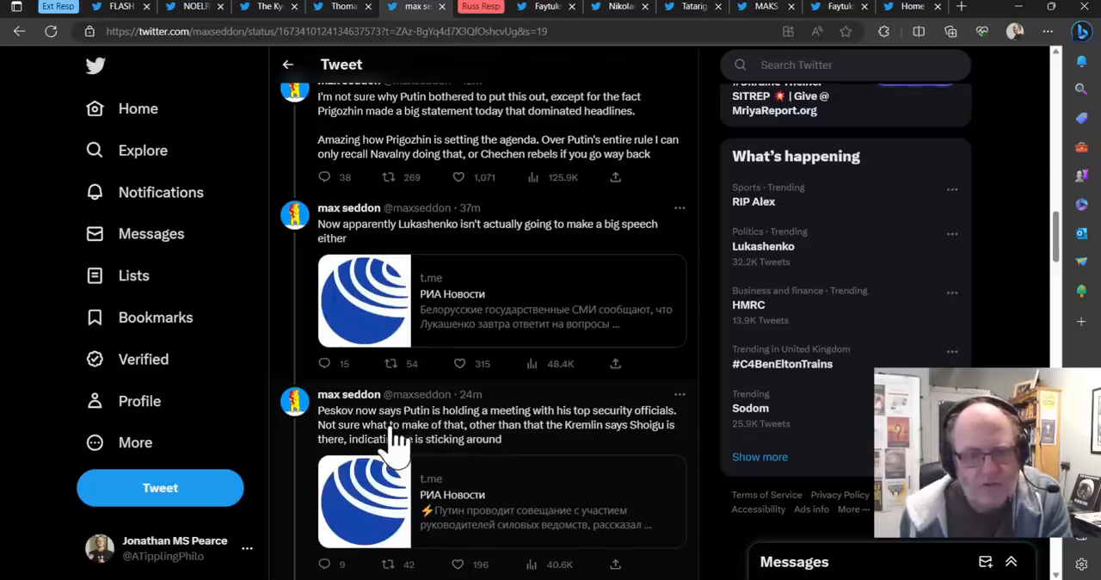
mouse_move(451, 443)
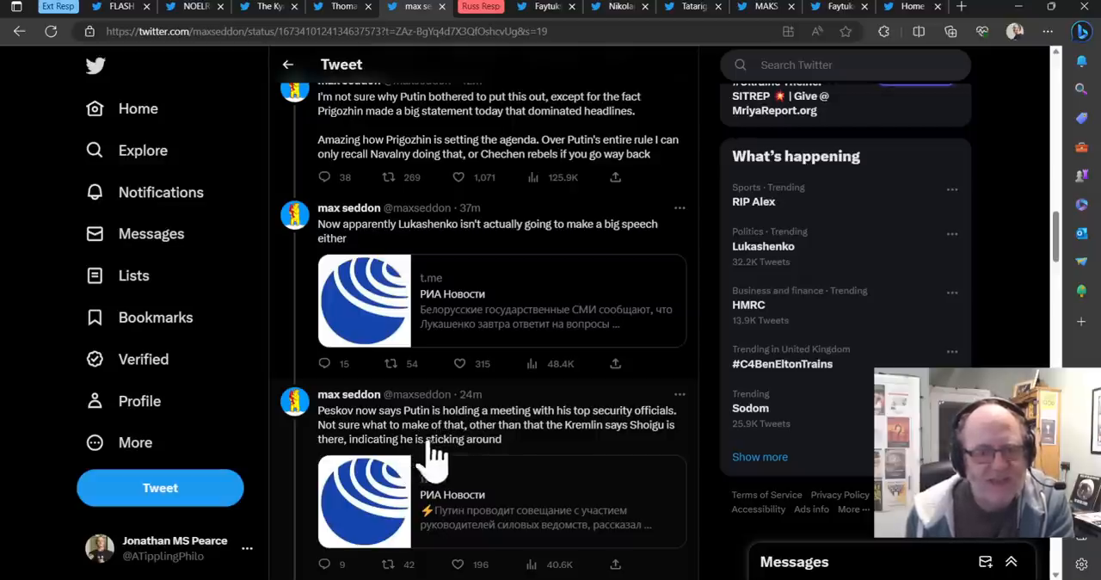
scroll(down, 3)
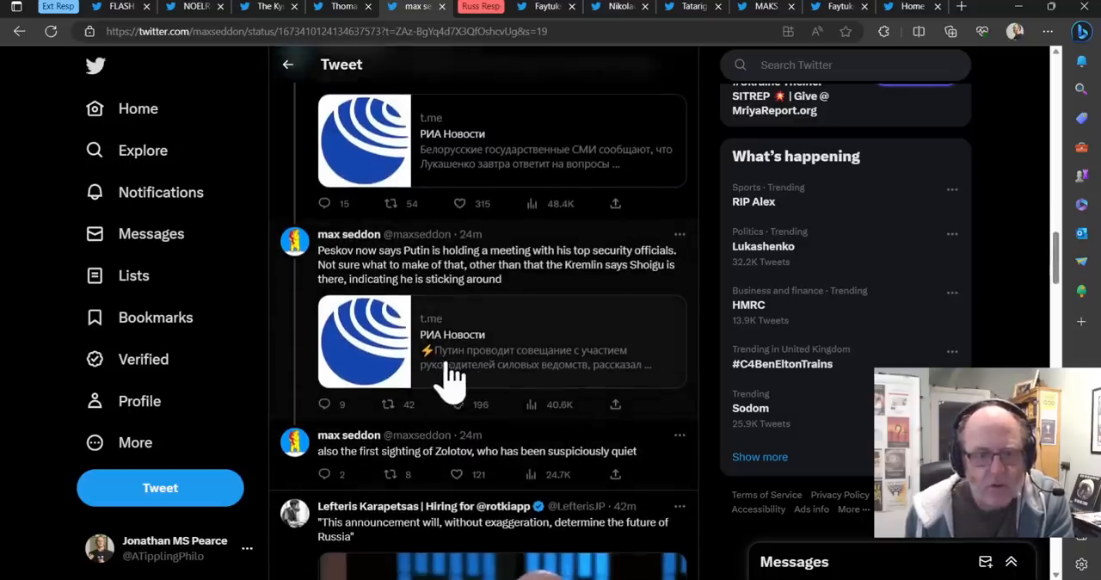
mouse_move(481, 353)
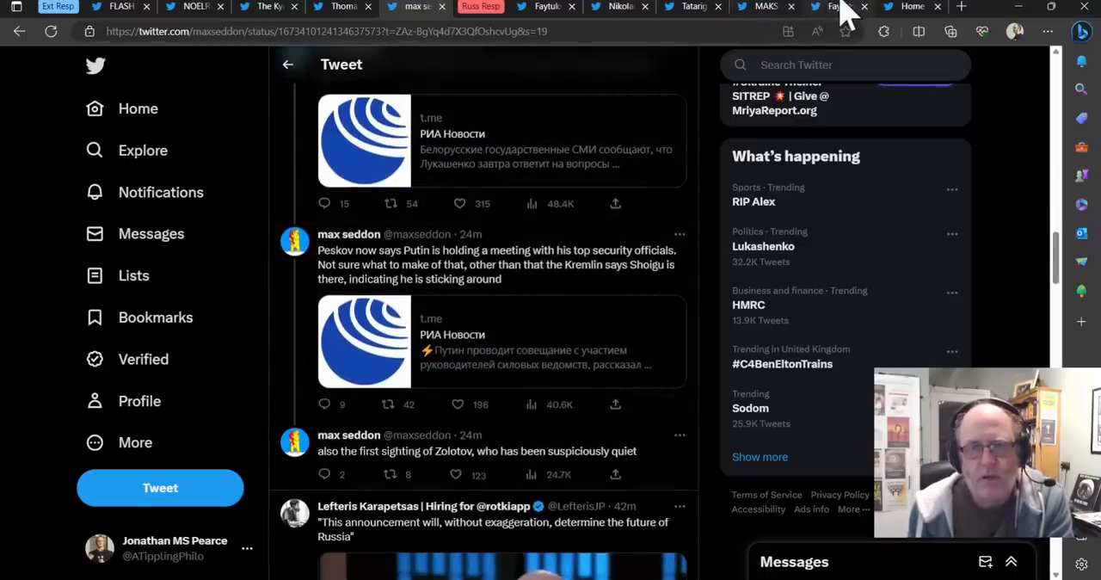
Read Rob Lee's Rybar MoD reshuffle tweet and replies, then view Faytuks' Girkin tweet
click(829, 6)
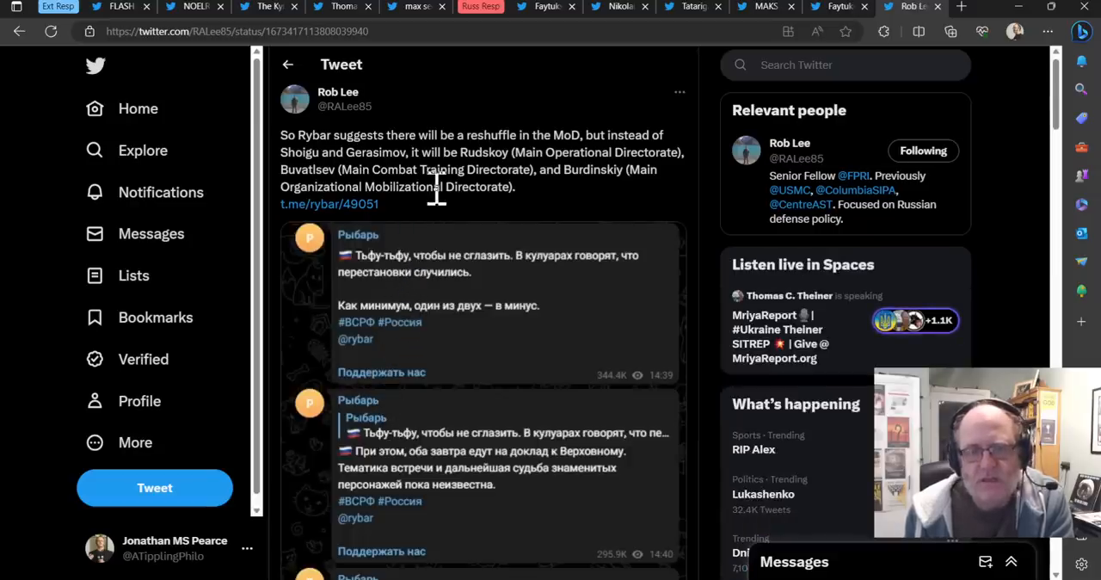
mouse_move(413, 163)
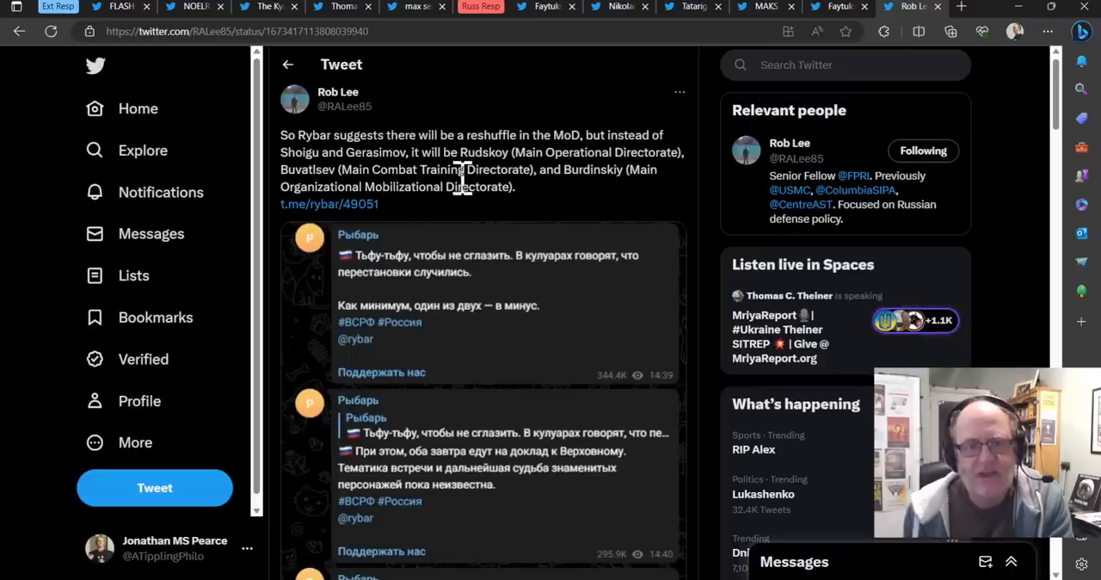
mouse_move(503, 215)
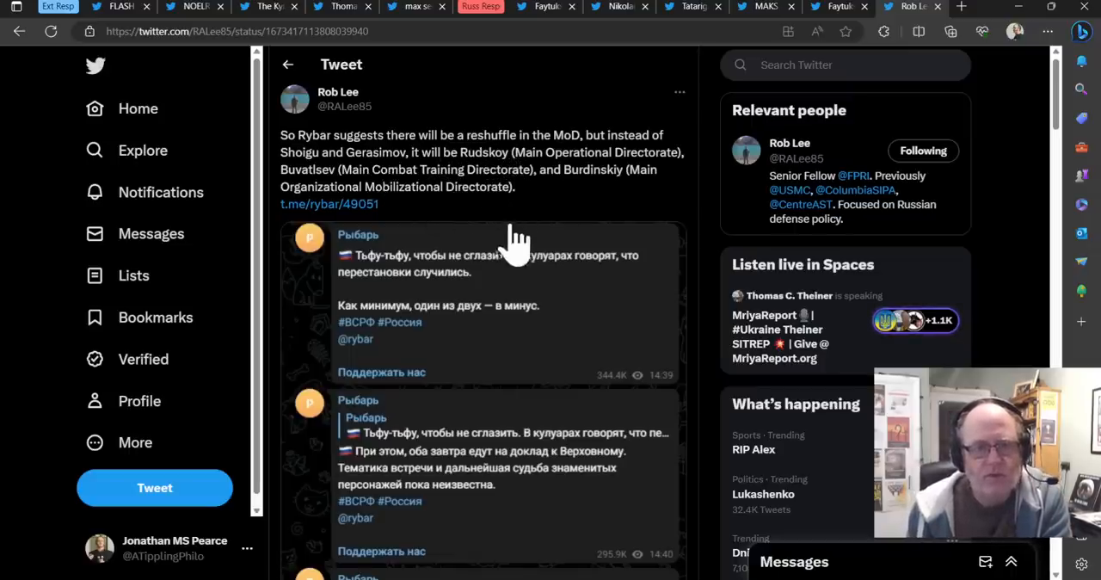
scroll(down, 3)
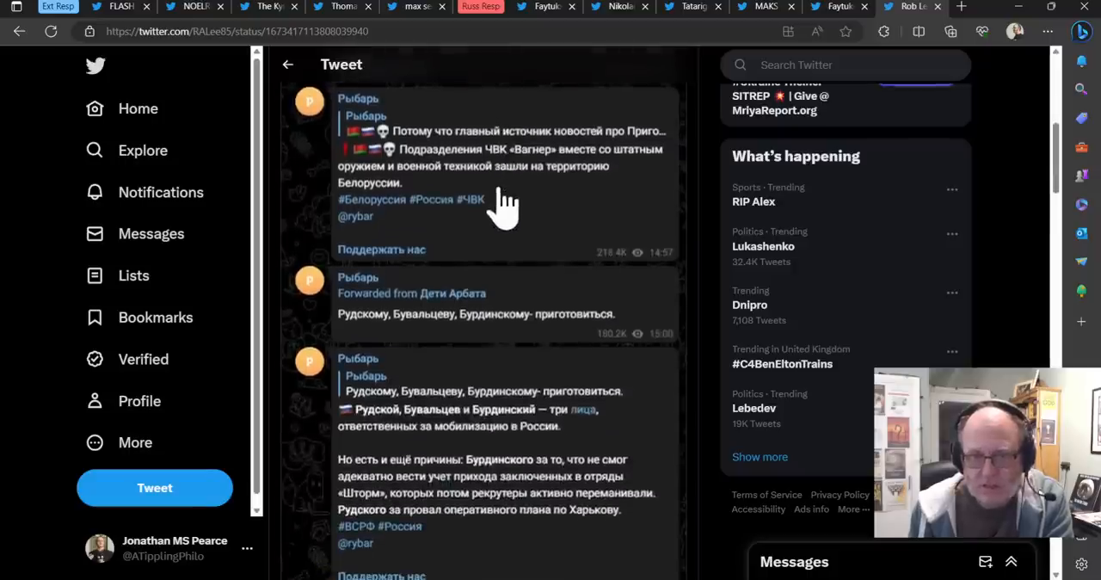
scroll(down, 3)
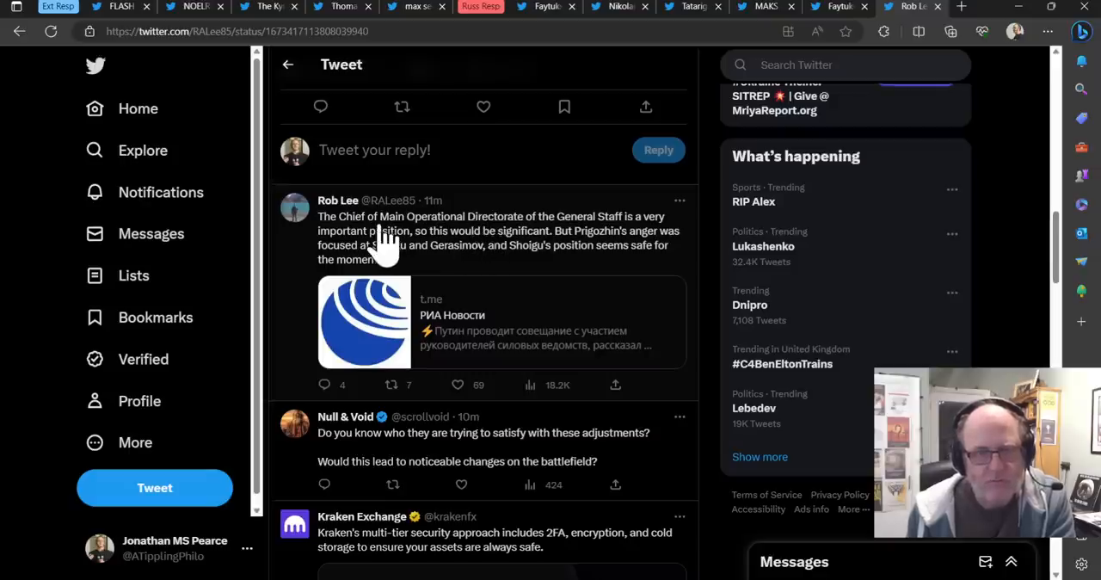
mouse_move(443, 254)
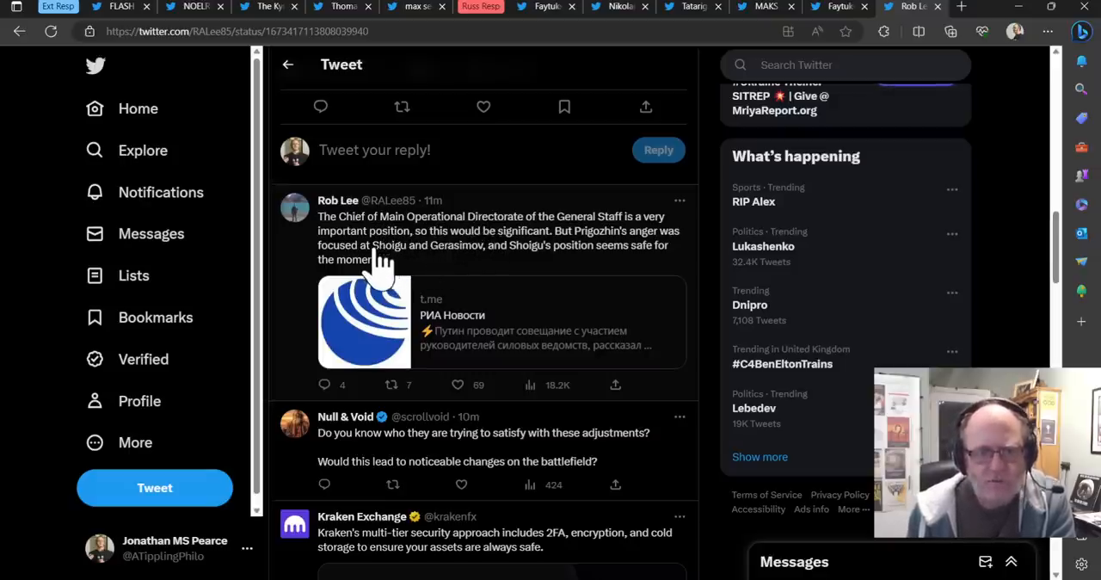
mouse_move(456, 250)
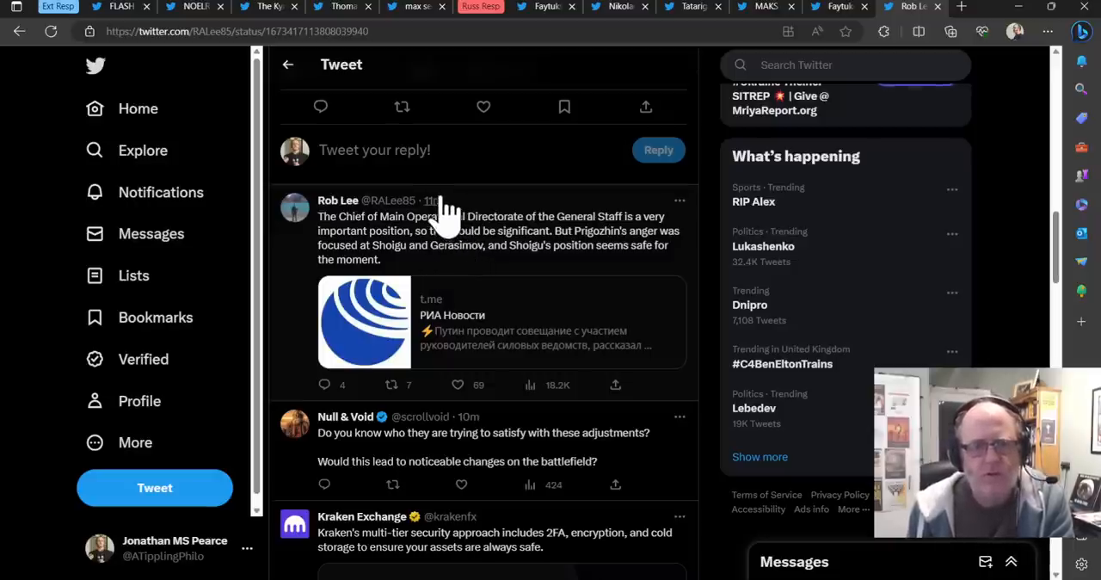
click(545, 6)
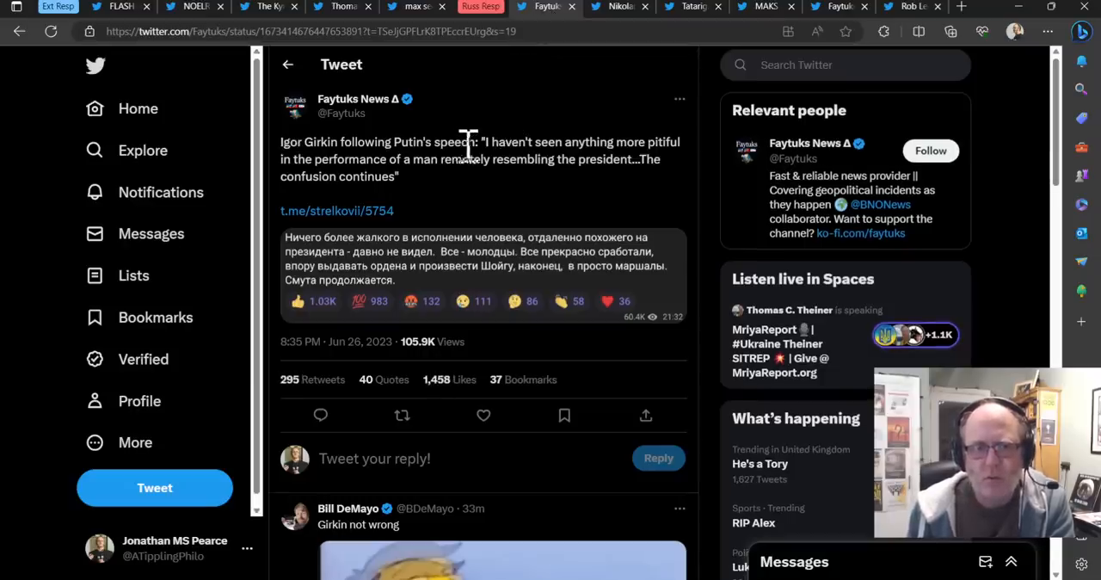
mouse_move(451, 142)
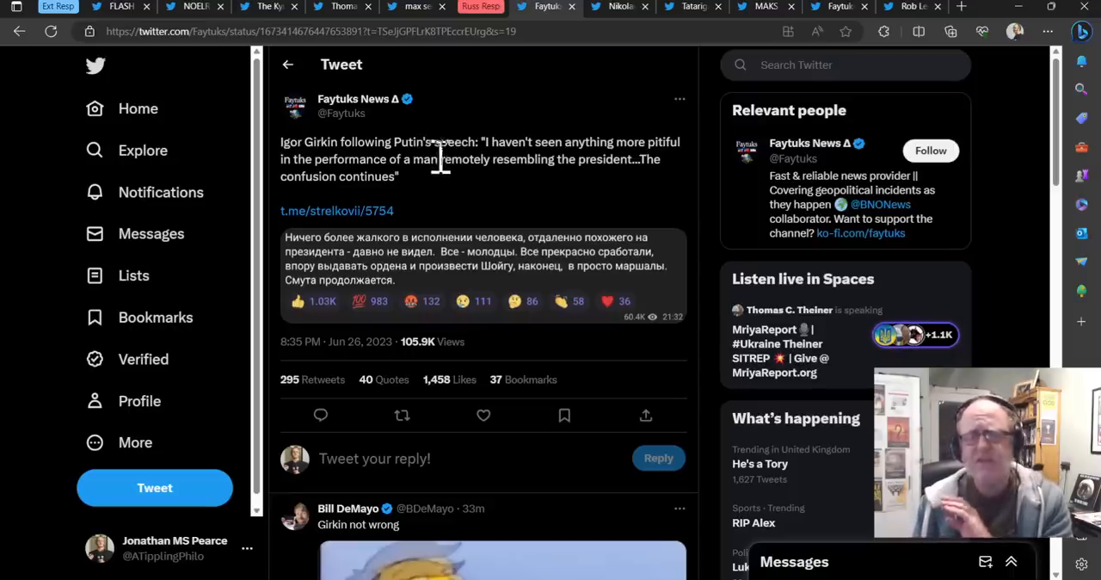
mouse_move(503, 146)
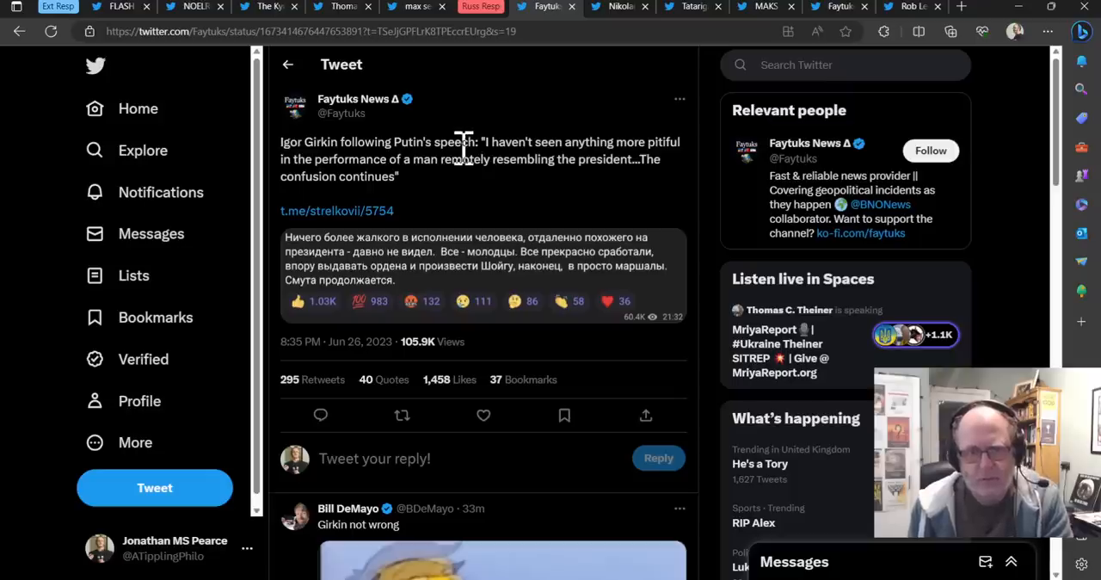
mouse_move(443, 134)
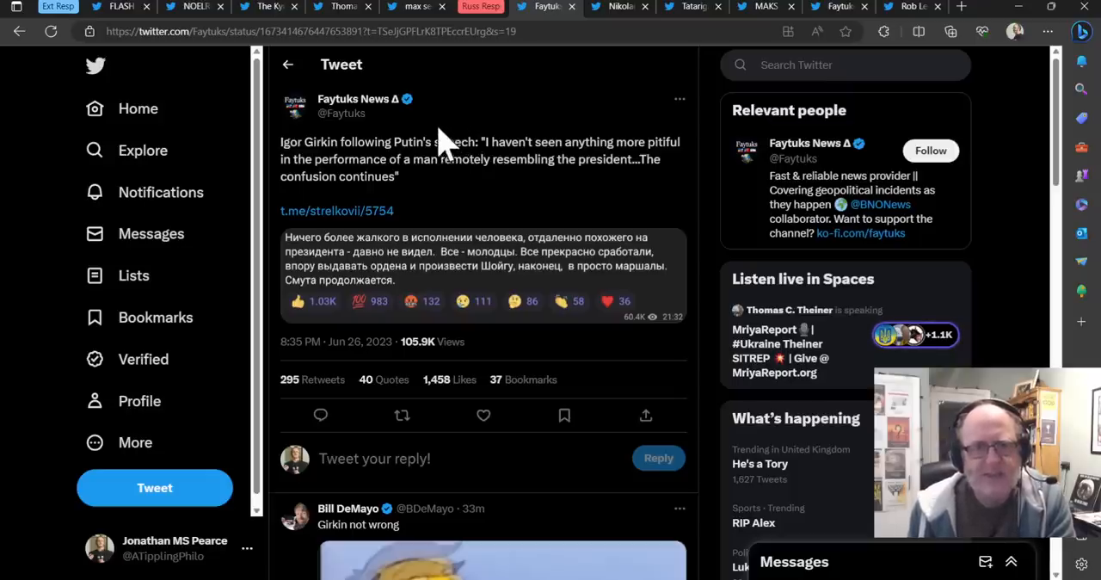
mouse_move(468, 167)
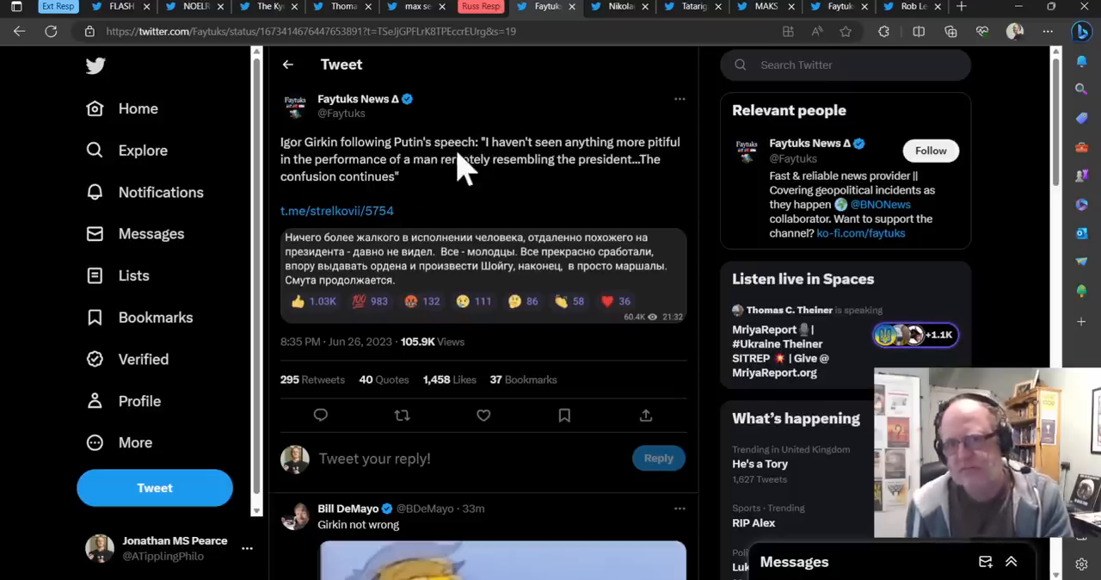
mouse_move(442, 151)
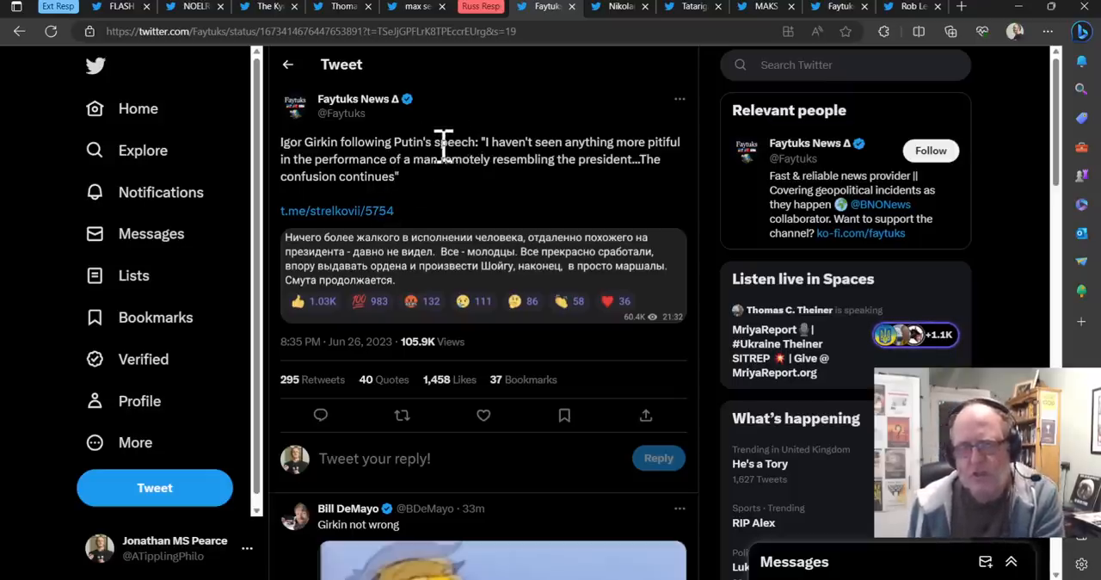
mouse_move(497, 77)
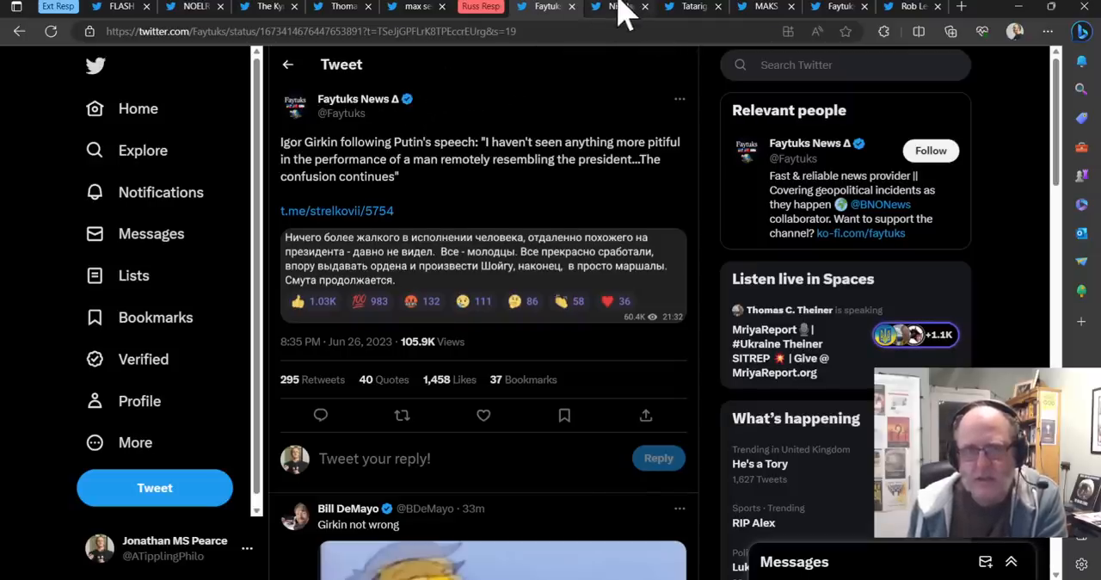
View Nikolaus von Twickel's tweet quoting Girkin: never seen anything so pathetic
click(615, 7)
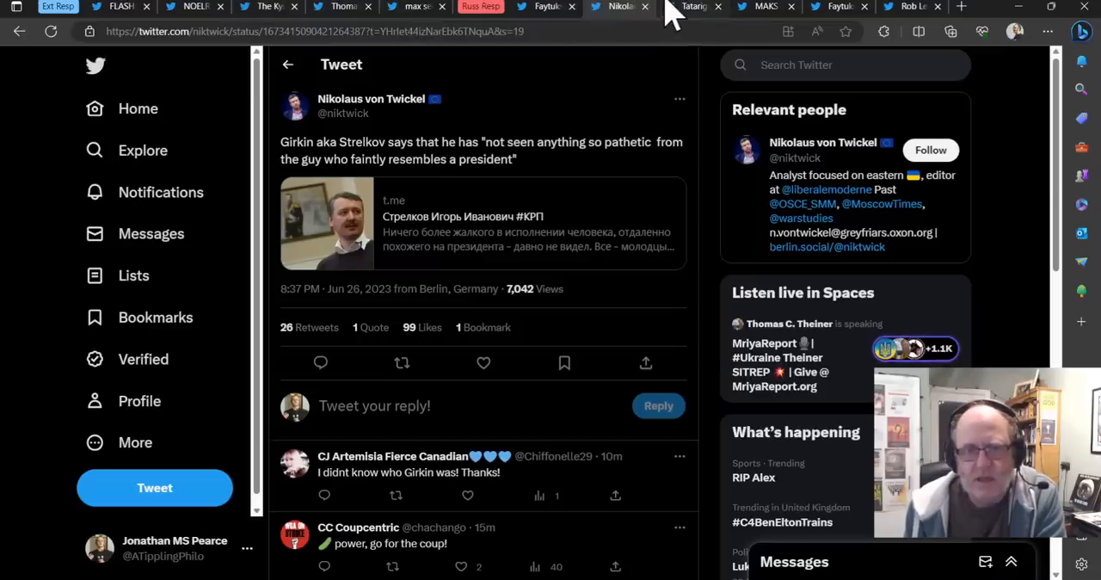
View Tatarigami_UA's tweet with screenshots of displeased pro-Putin channel reactions
click(692, 7)
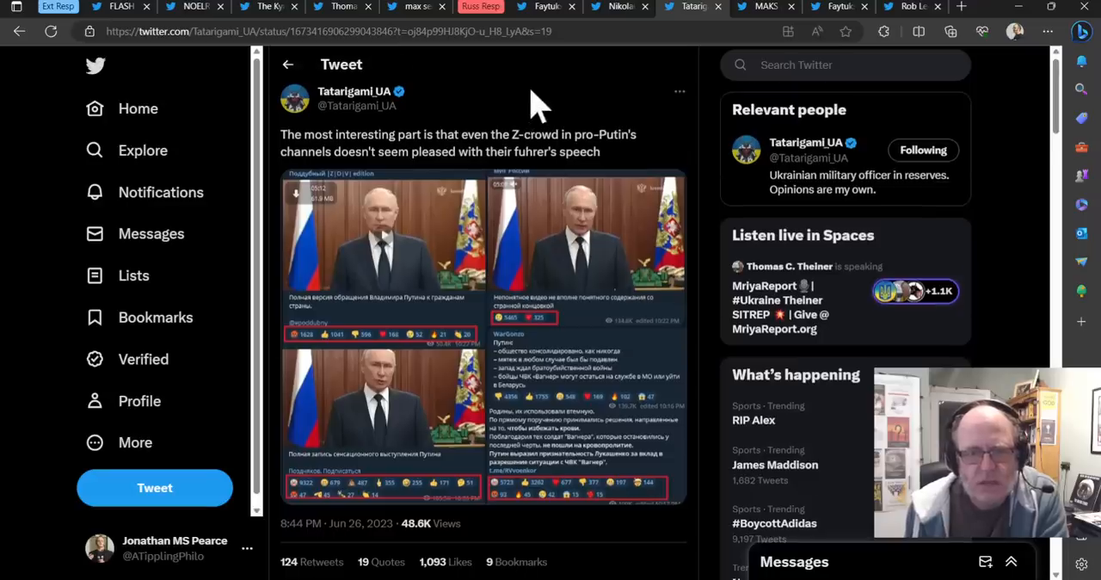
scroll(down, 3)
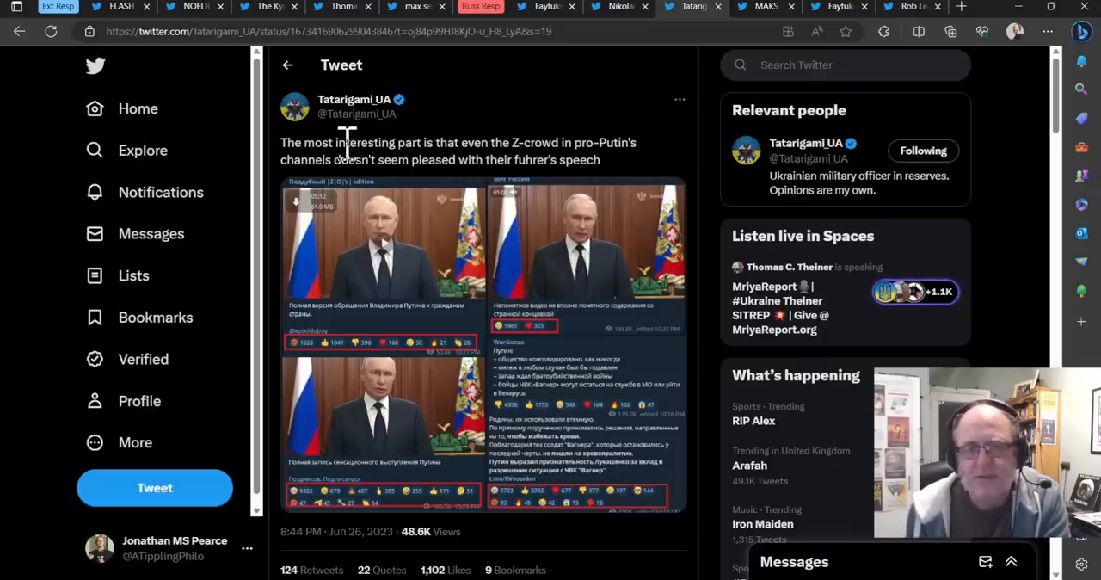
mouse_move(439, 127)
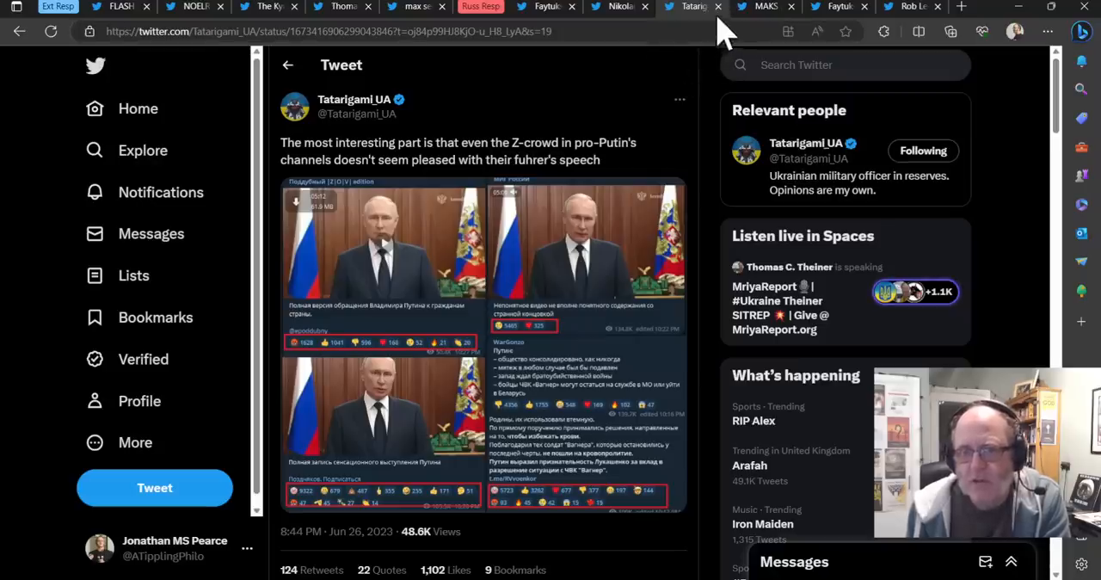
View MAKS 23's tweet and scroll through its screenshot of mocking chat comments
click(761, 6)
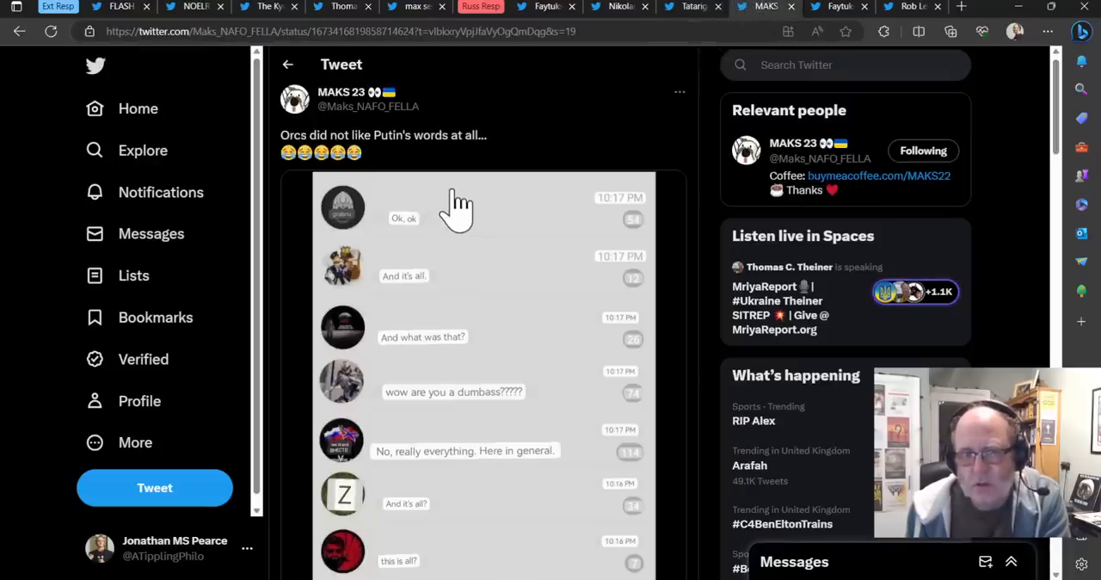
scroll(down, 3)
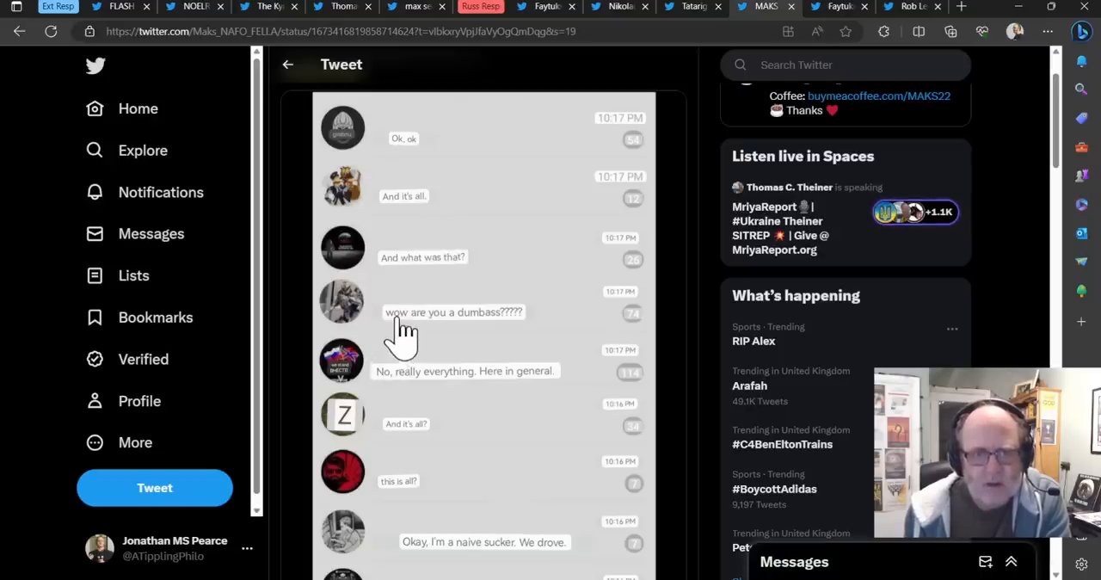
scroll(down, 3)
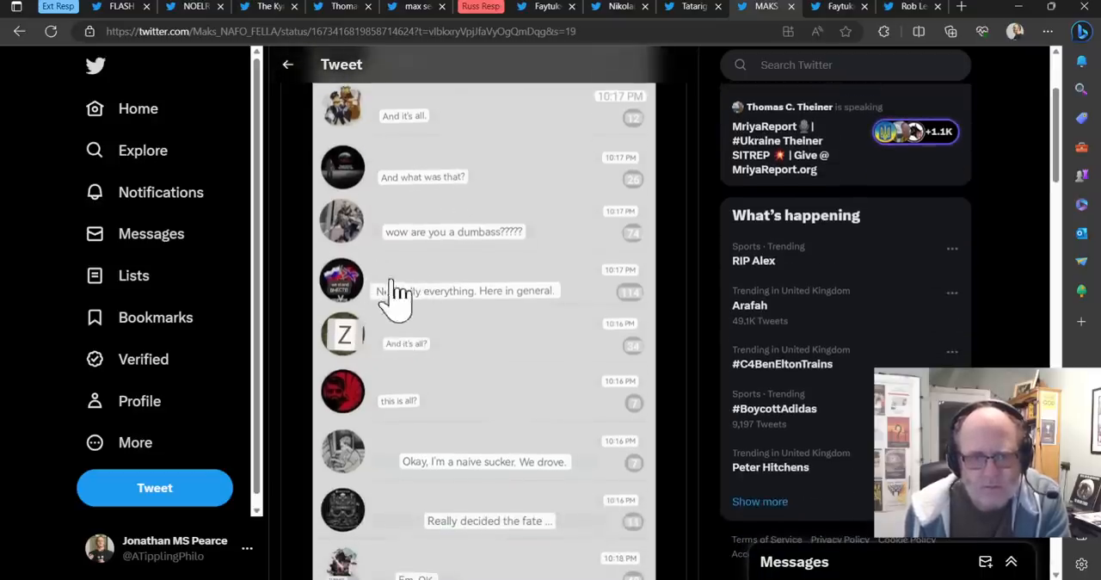
scroll(down, 3)
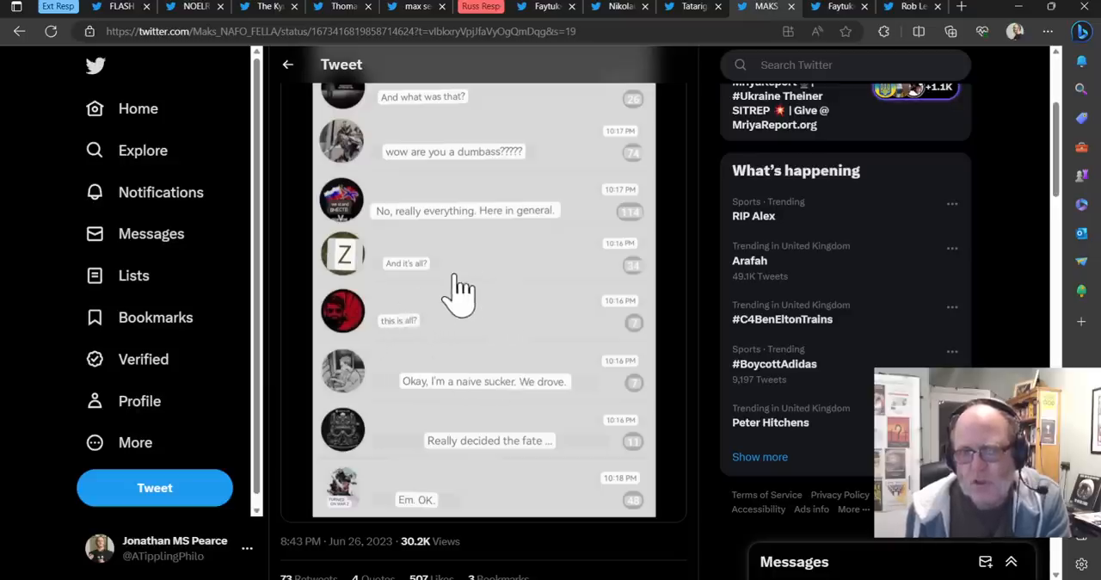
mouse_move(438, 309)
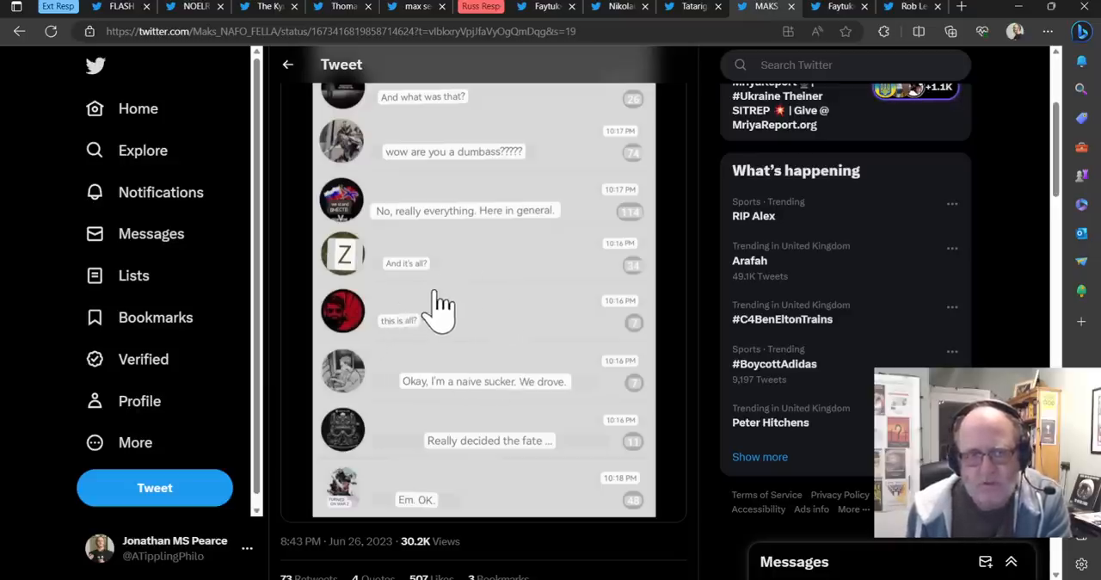
mouse_move(391, 327)
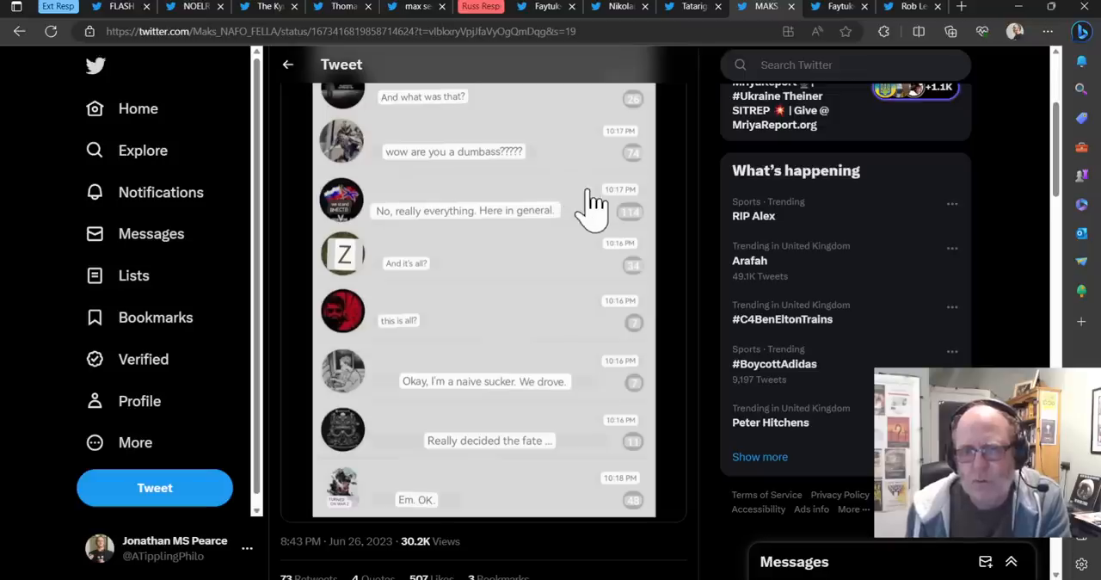
mouse_move(687, 142)
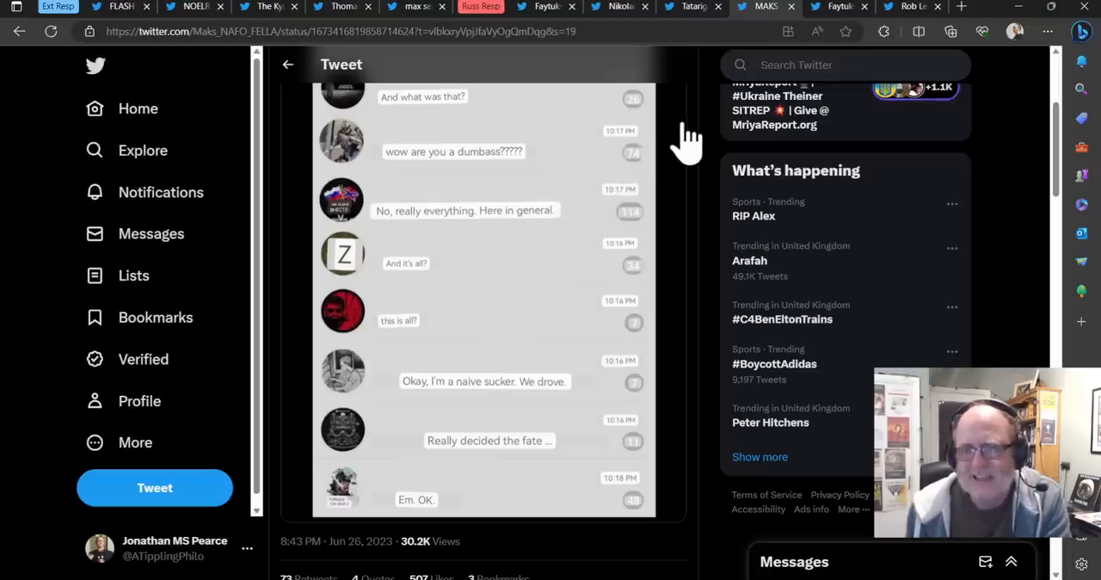
mouse_move(692, 120)
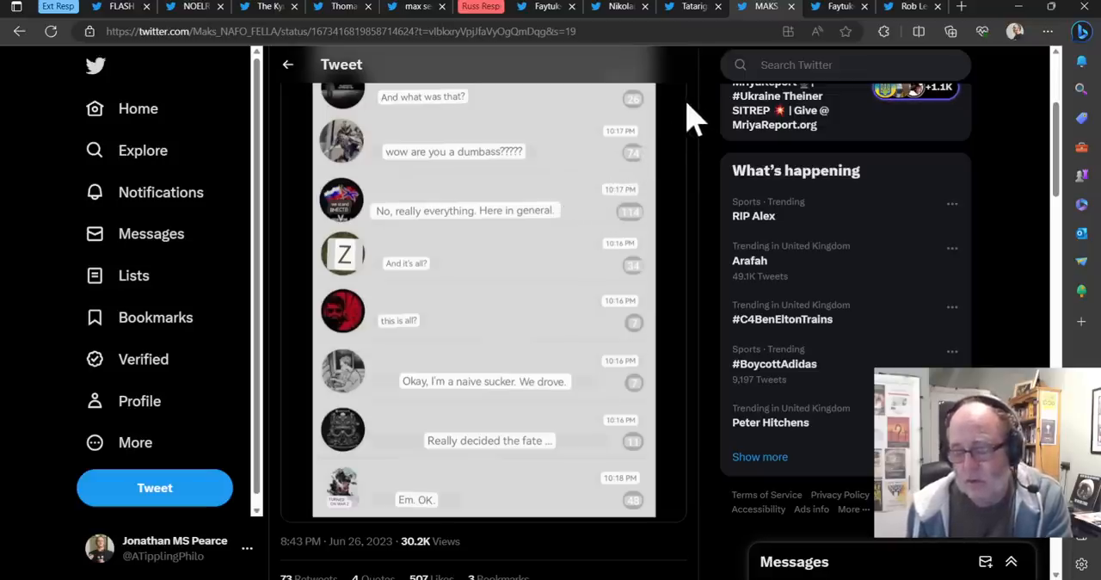
mouse_move(684, 116)
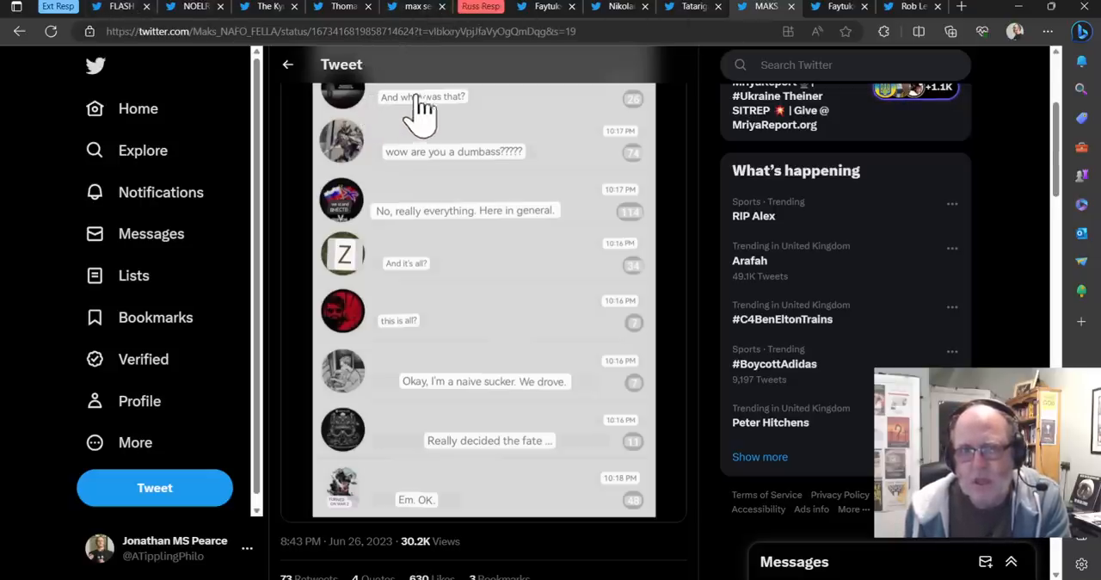
mouse_move(705, 107)
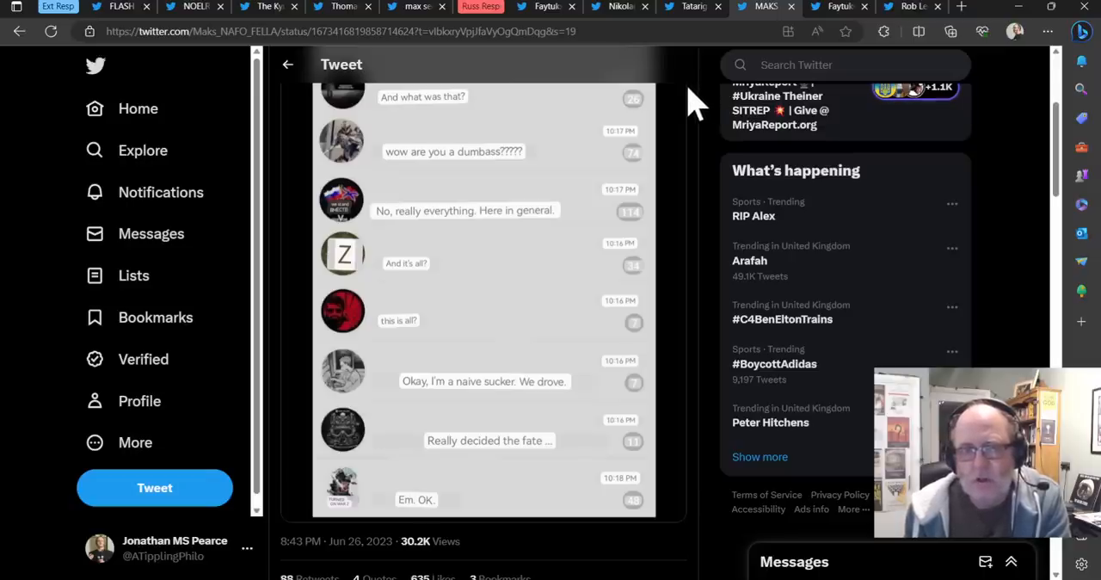
mouse_move(679, 116)
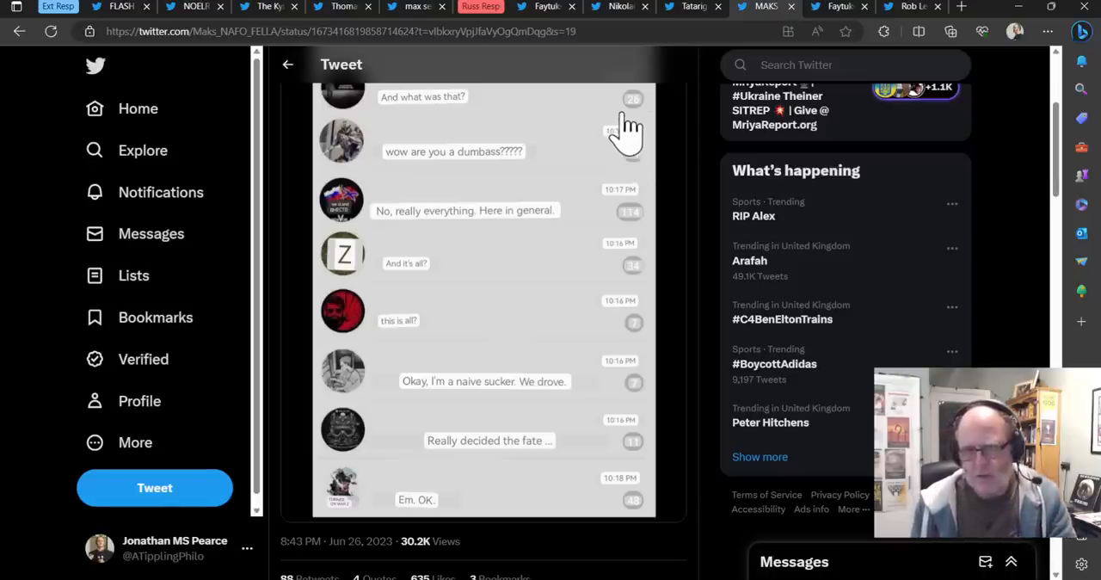
mouse_move(680, 168)
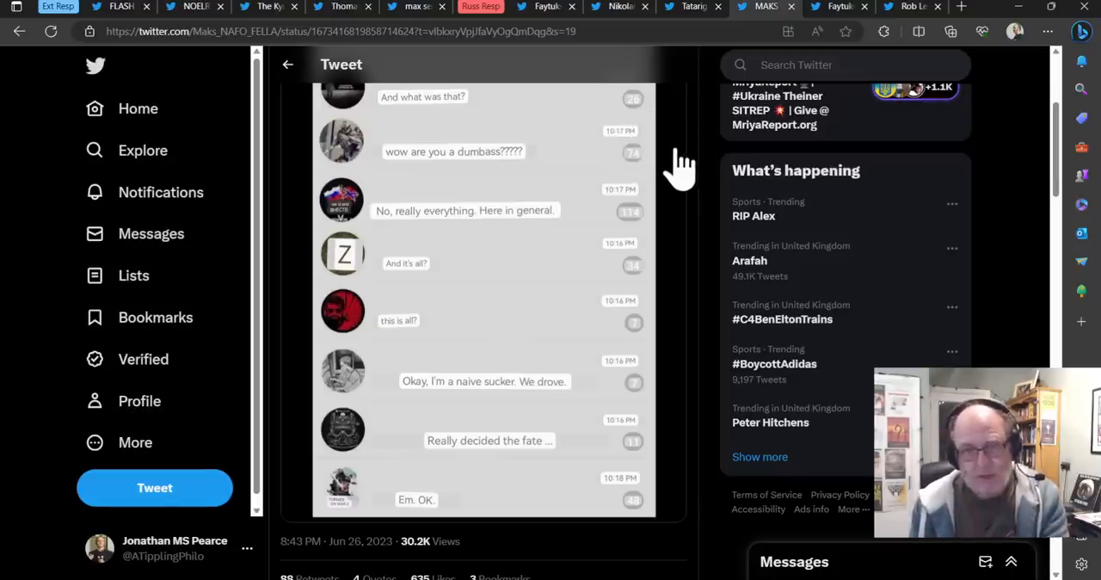
mouse_move(723, 168)
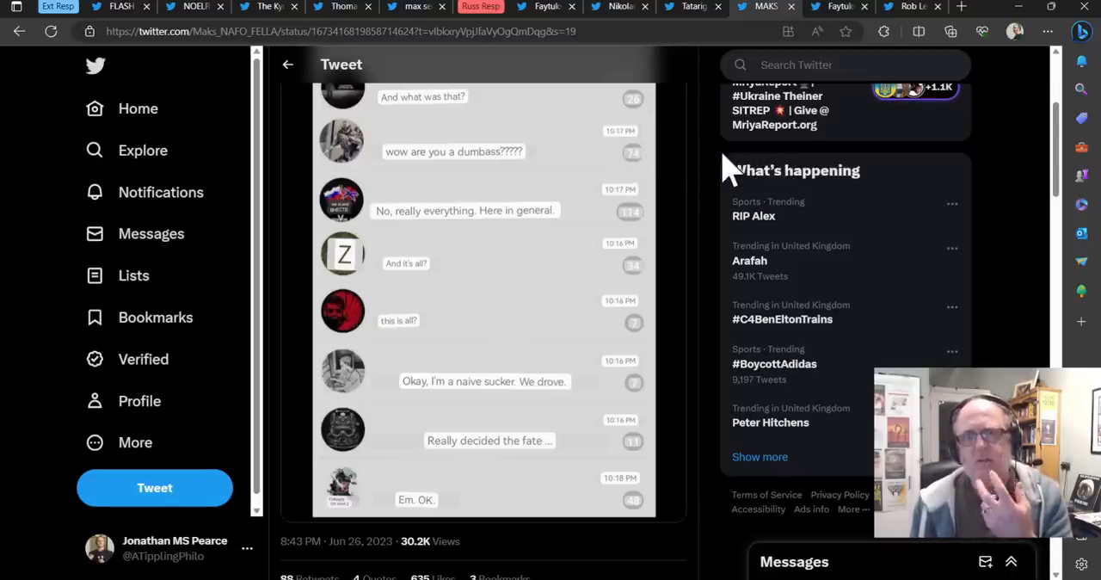
mouse_move(700, 155)
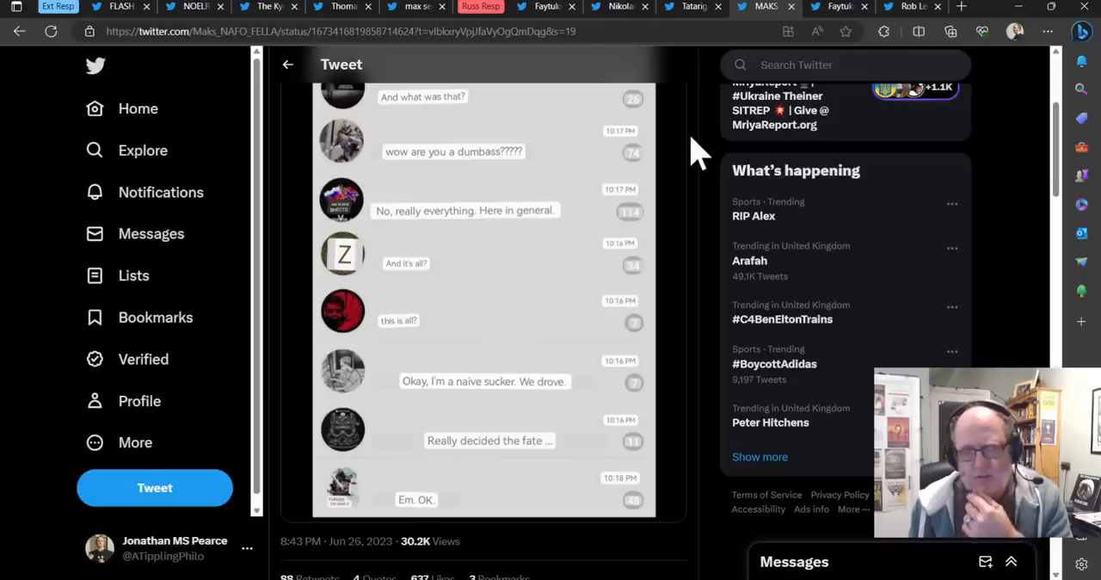
mouse_move(675, 159)
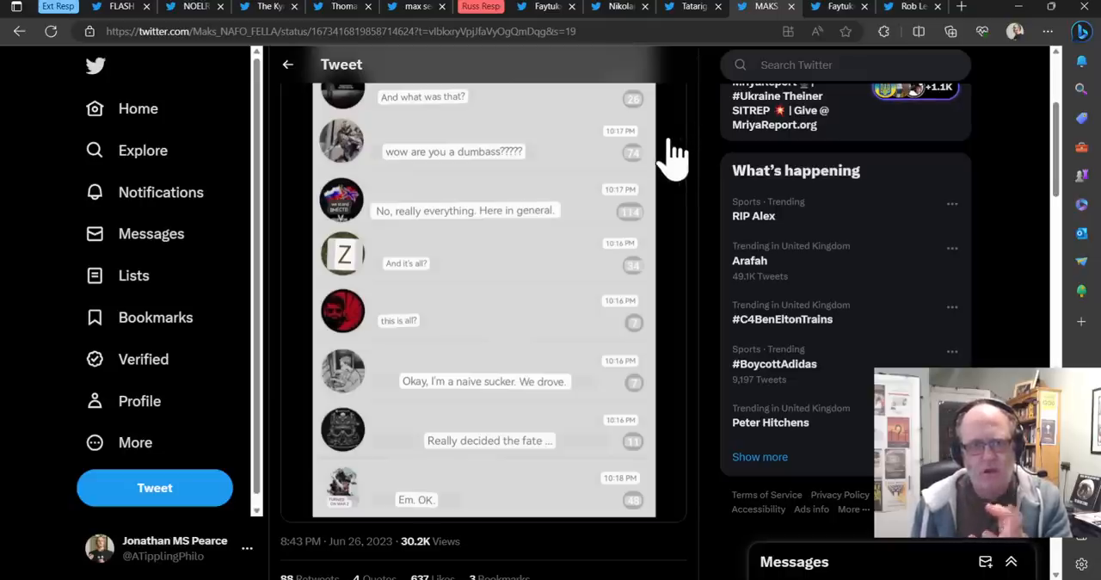
mouse_move(695, 155)
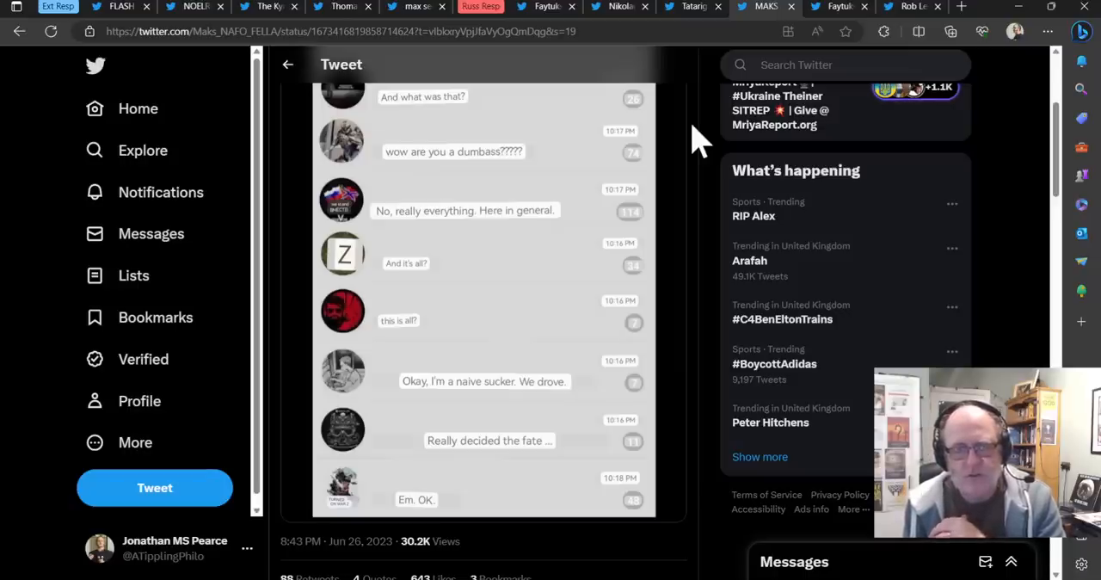
mouse_move(637, 26)
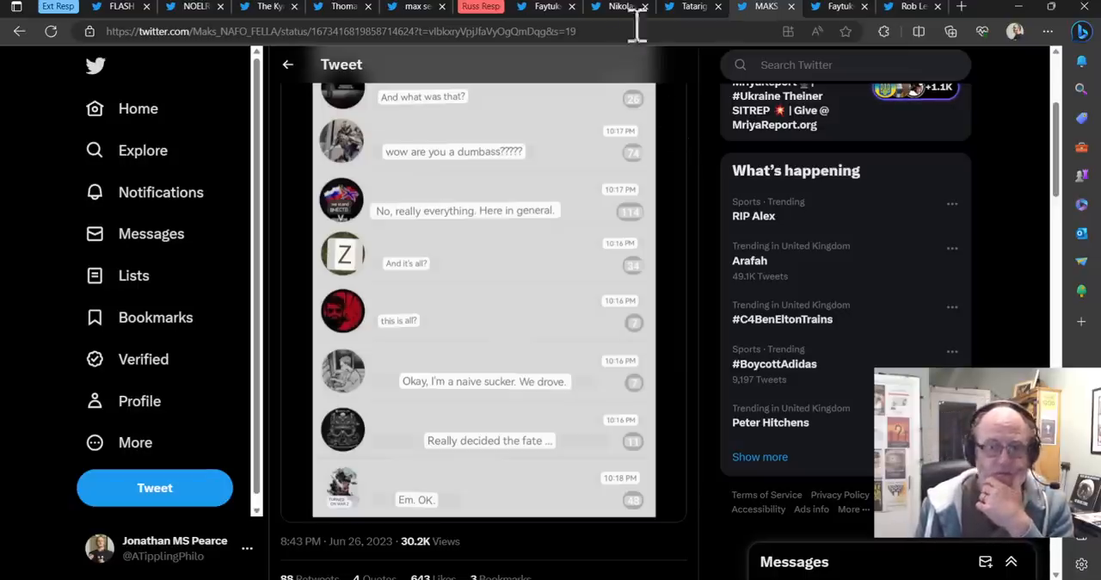
mouse_move(56, 137)
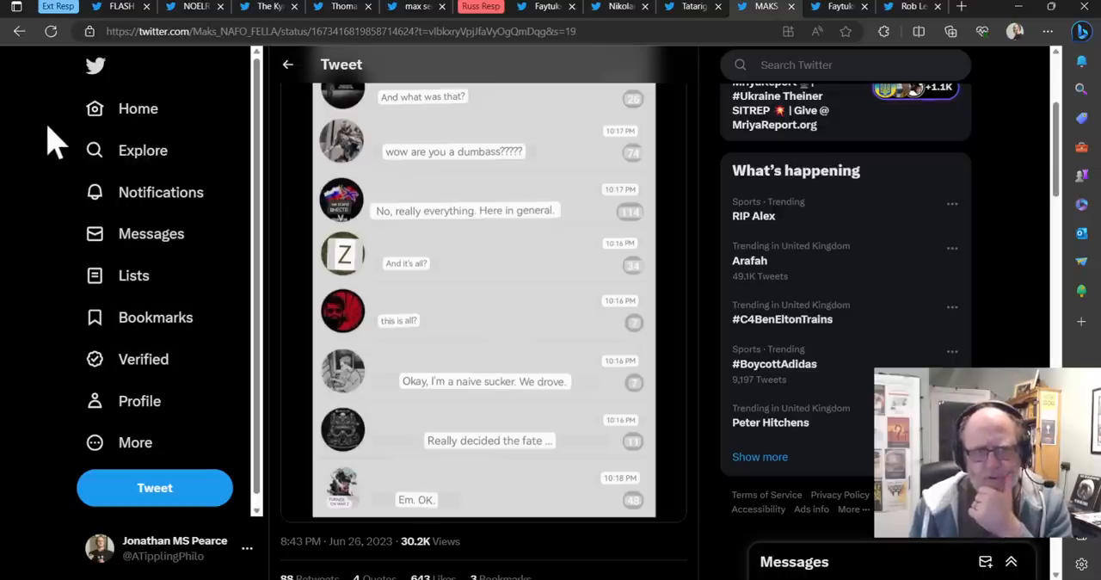
mouse_move(56, 120)
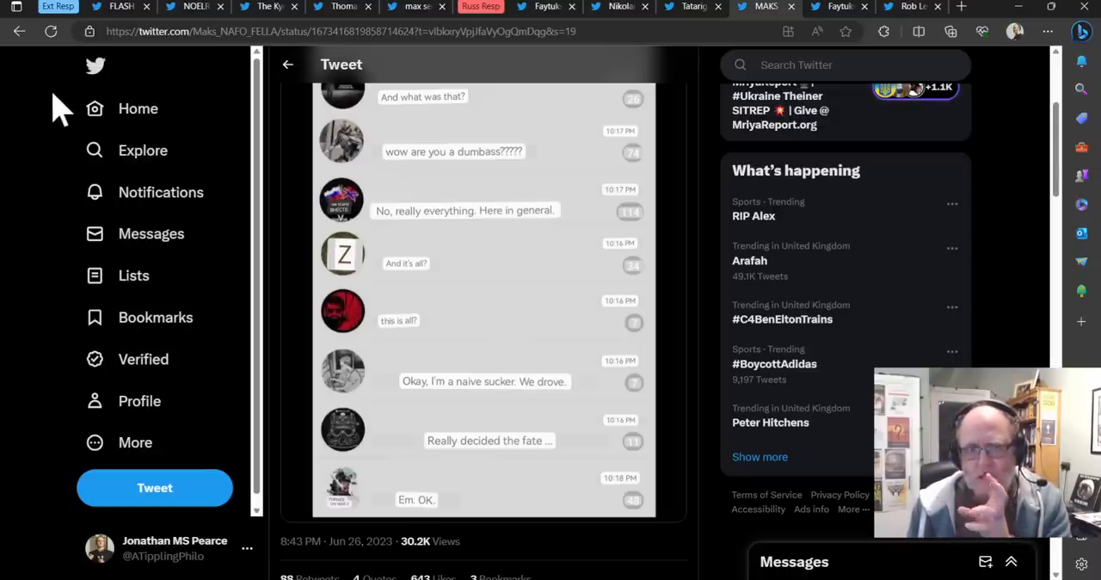
mouse_move(47, 112)
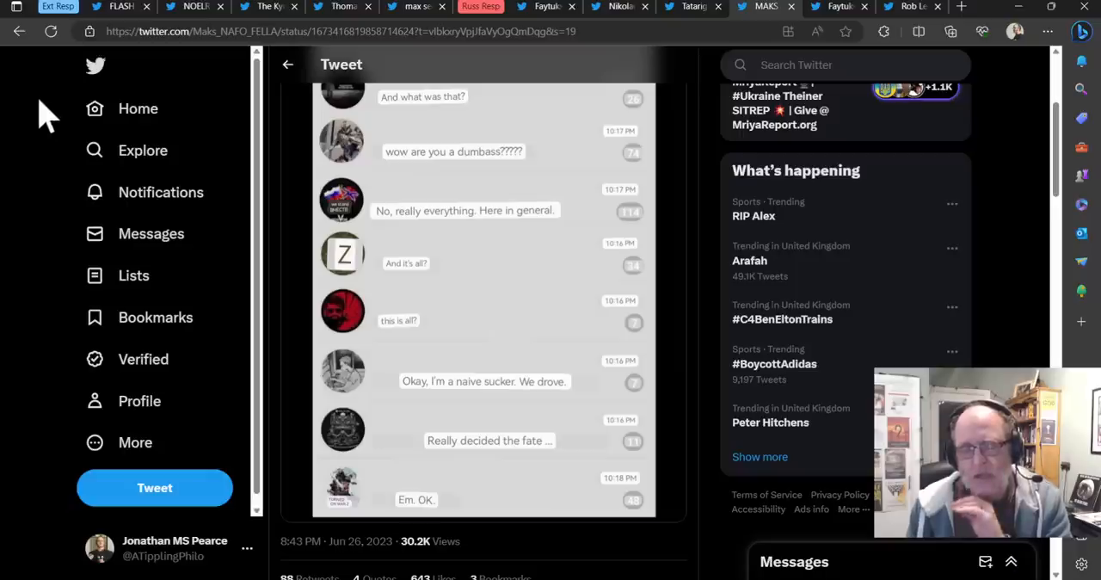
mouse_move(138, 109)
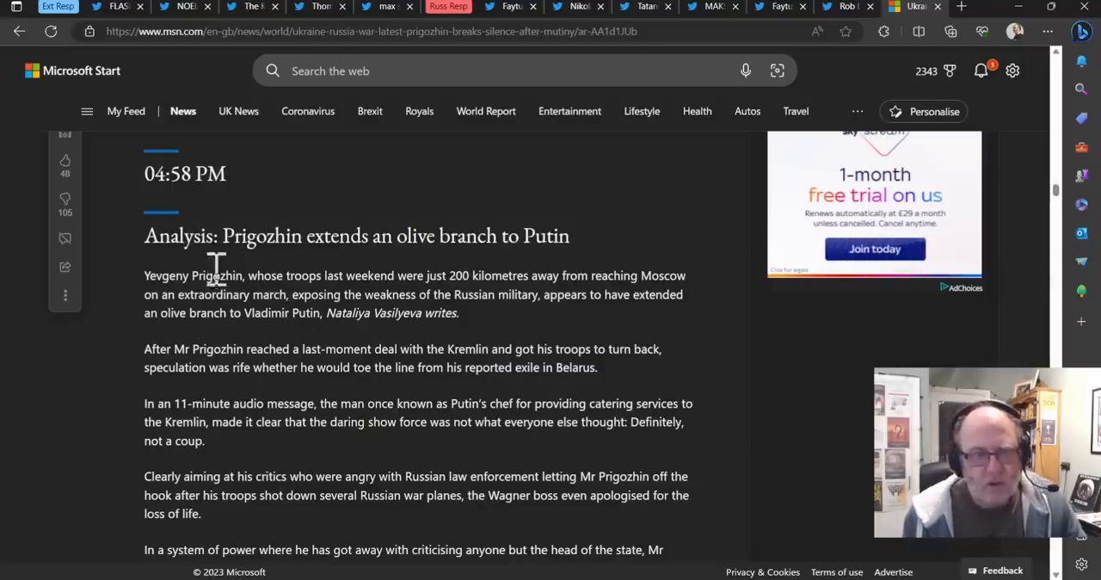
mouse_move(538, 331)
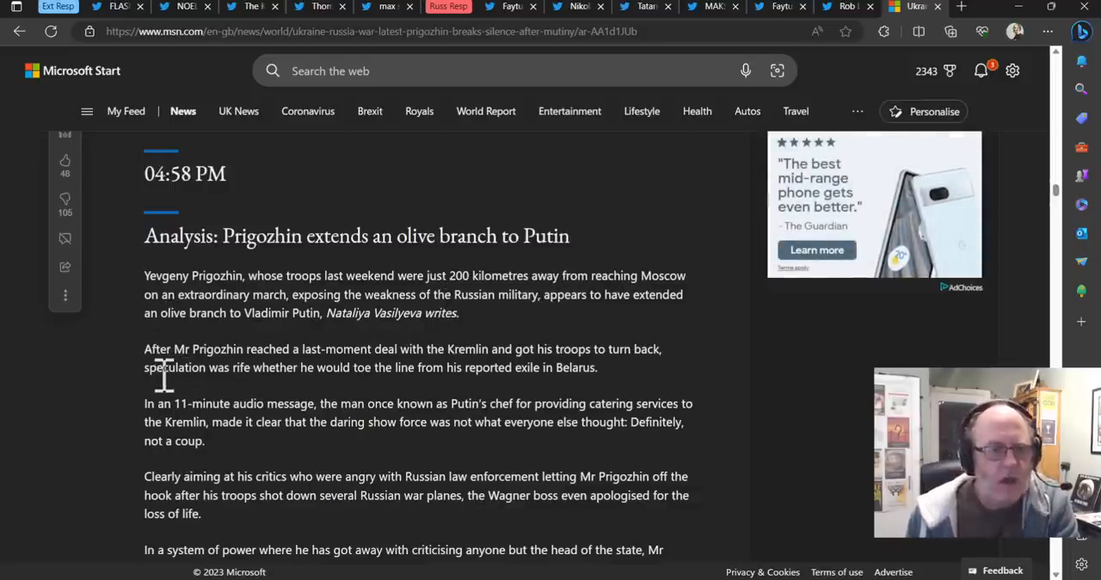
scroll(down, 3)
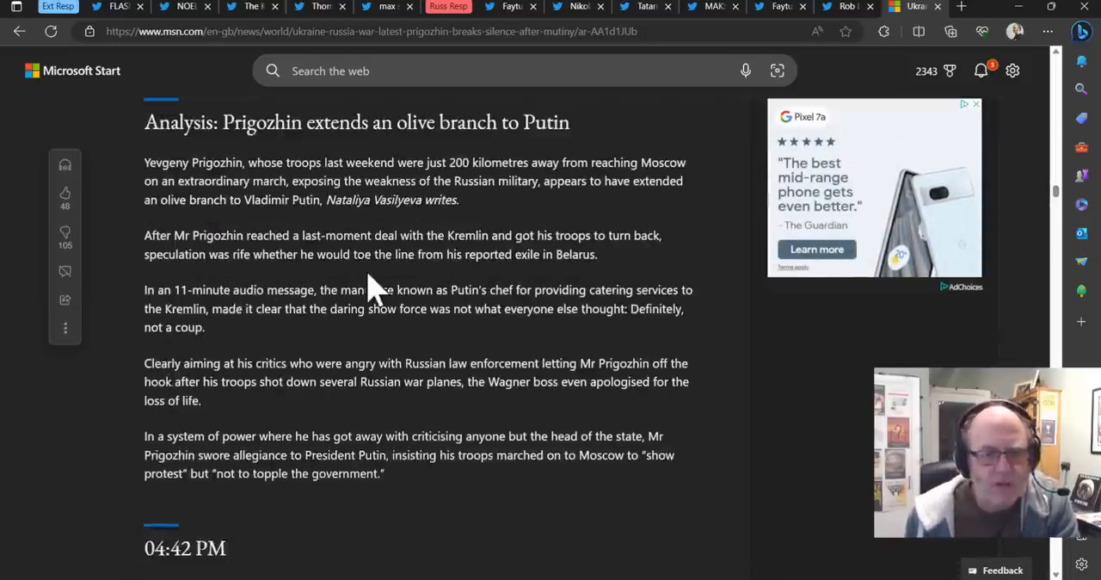
mouse_move(249, 284)
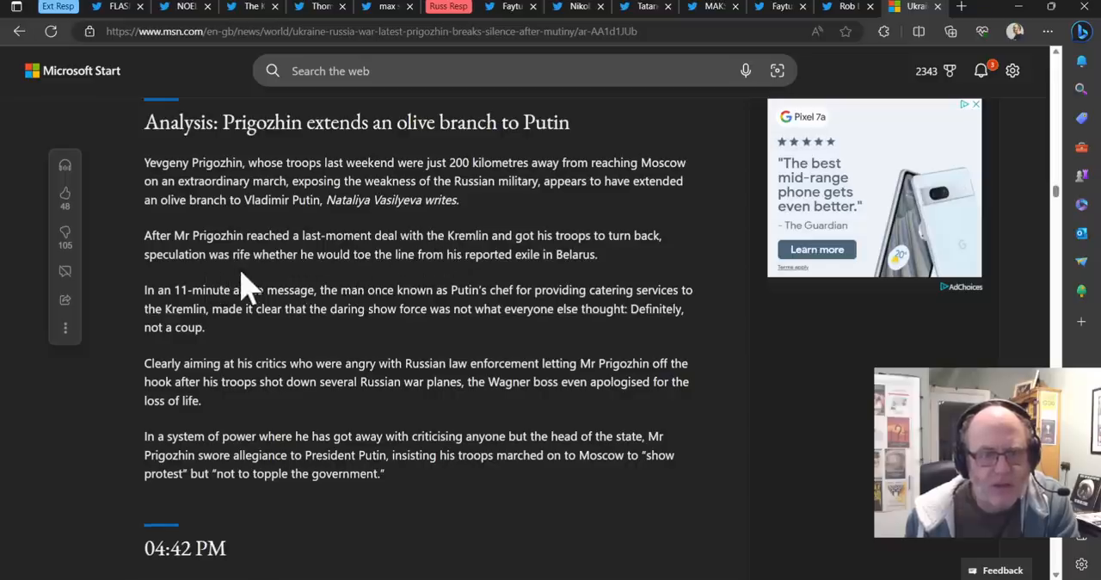
mouse_move(426, 297)
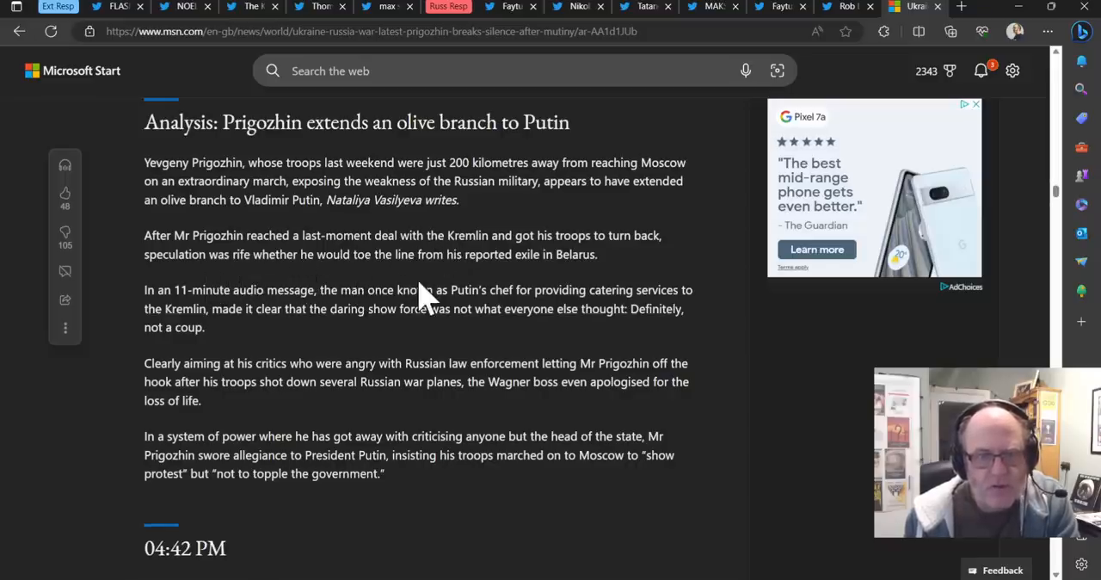
mouse_move(385, 308)
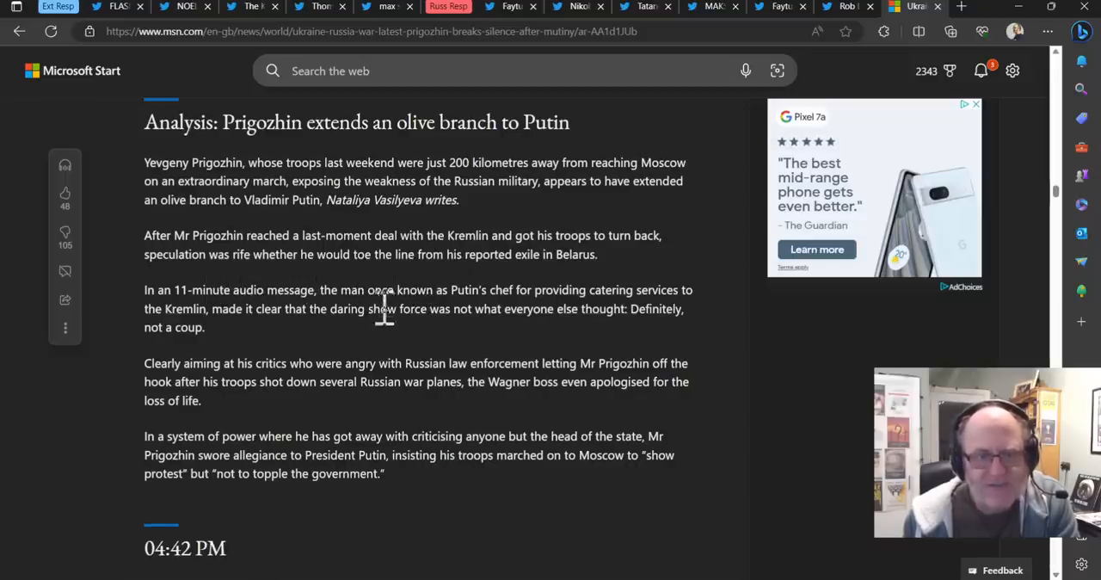
mouse_move(413, 327)
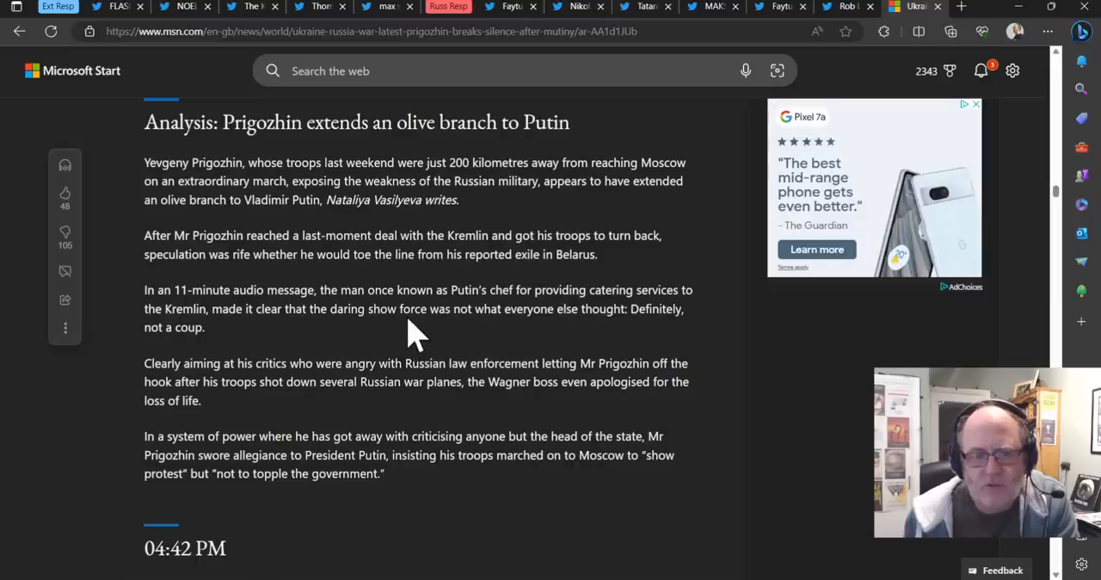
mouse_move(404, 344)
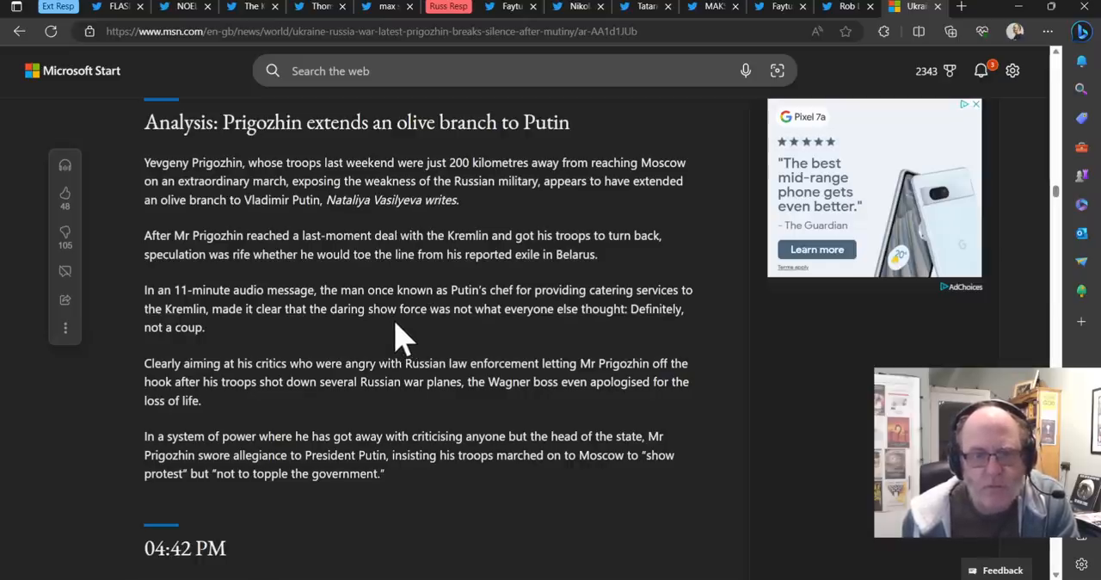
mouse_move(361, 352)
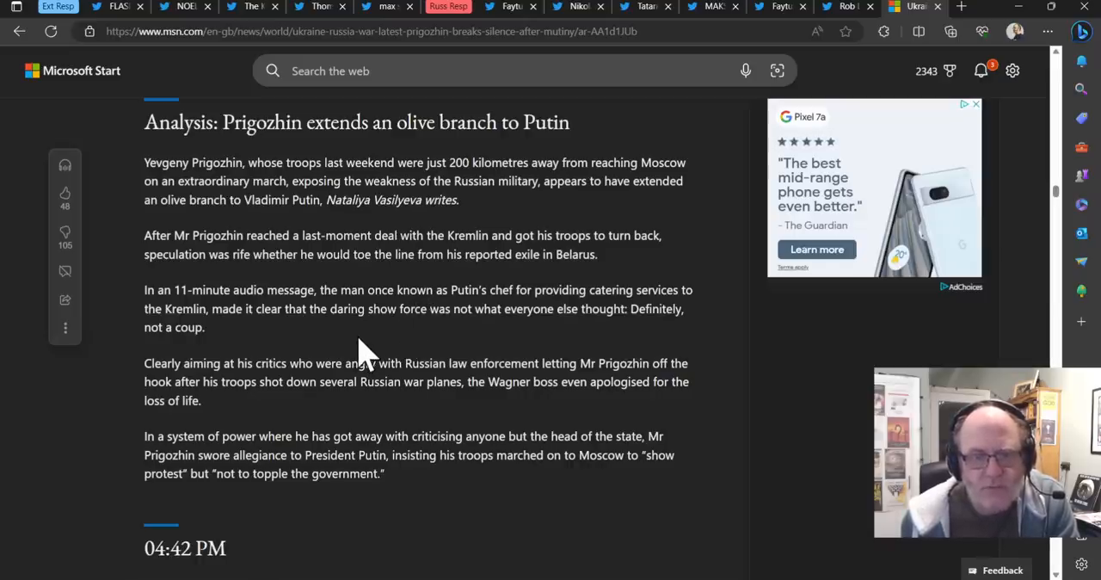
mouse_move(342, 339)
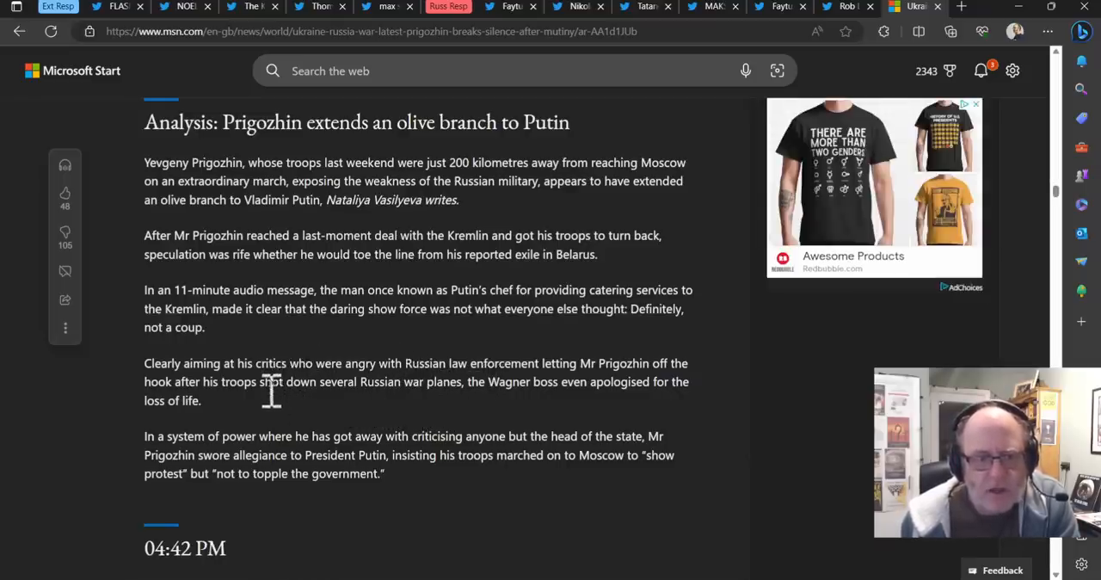
mouse_move(338, 374)
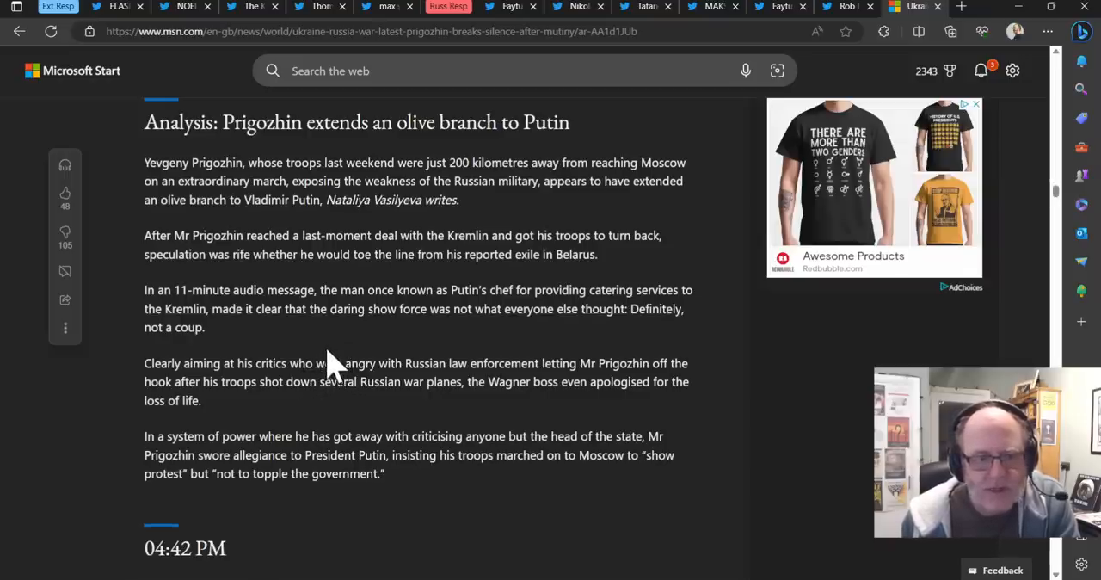
mouse_move(301, 365)
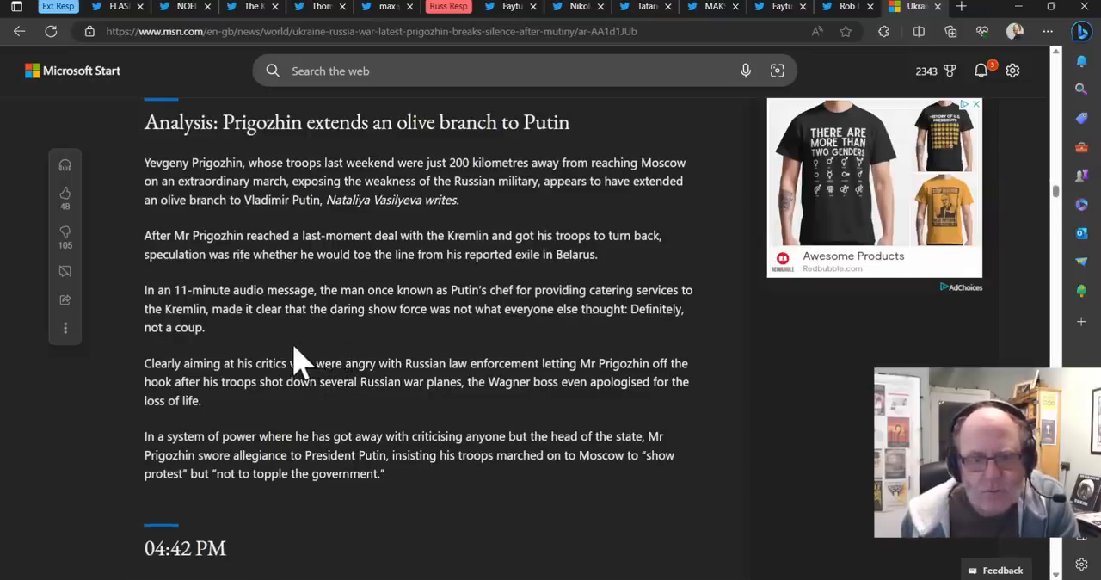
mouse_move(305, 344)
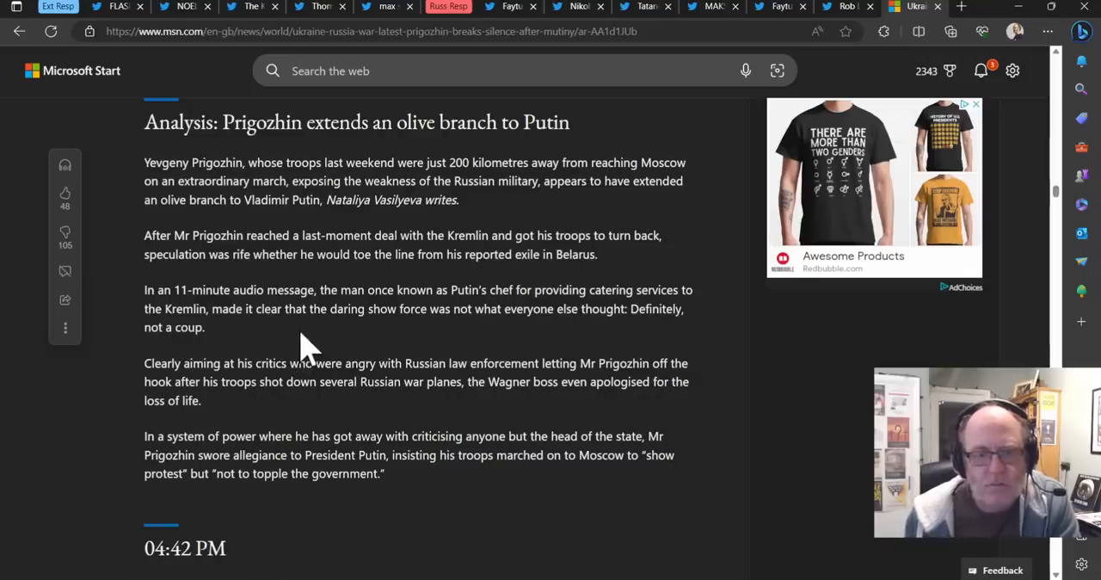
scroll(down, 3)
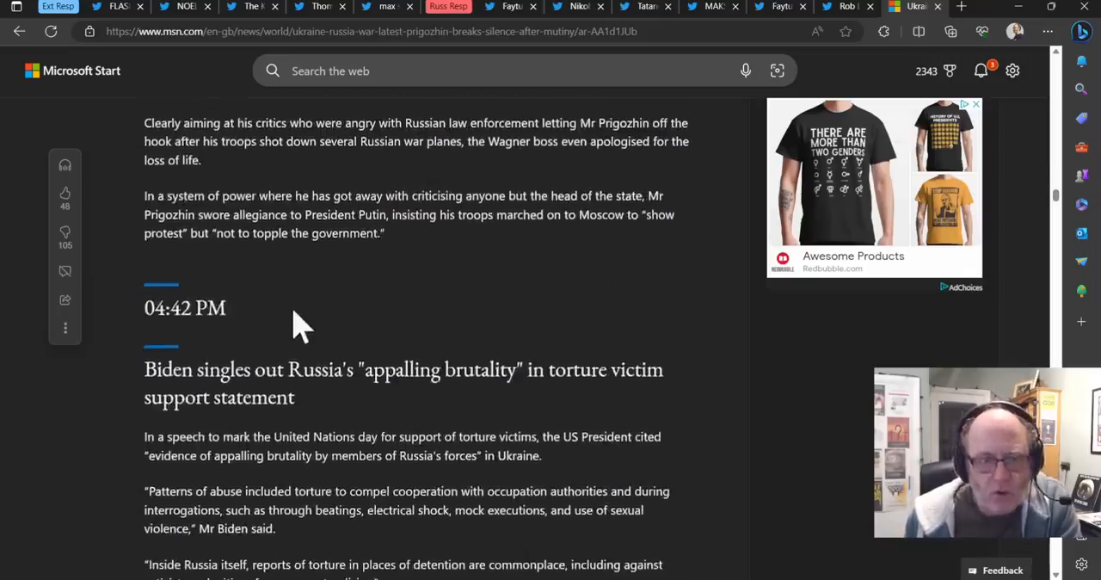
Scroll the Microsoft Start live blog to the 05:32 PM Biden 'nothing to do with mutiny' entry
scroll(up, 3)
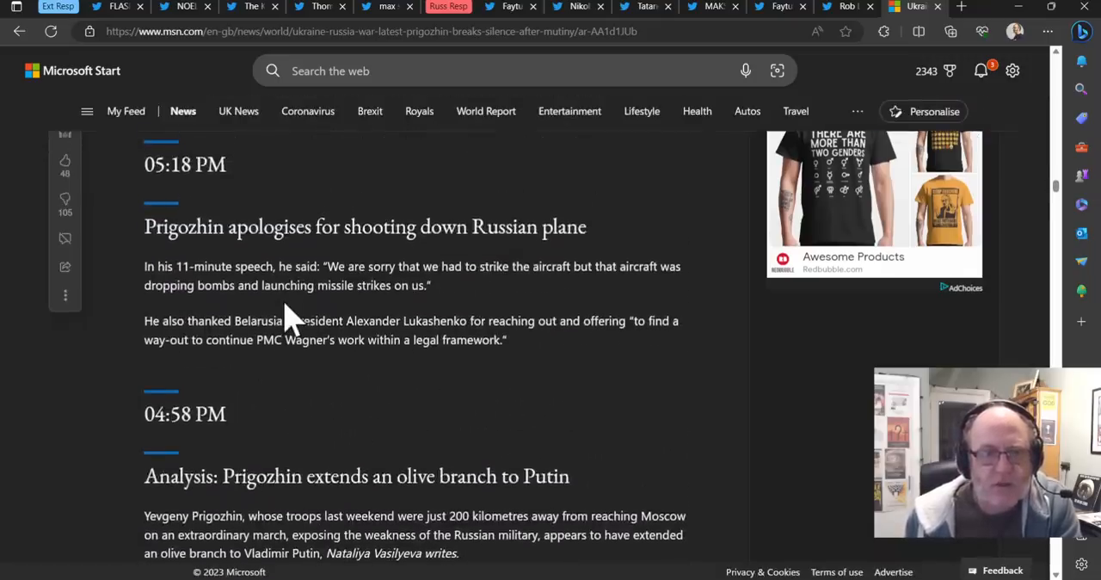
mouse_move(245, 314)
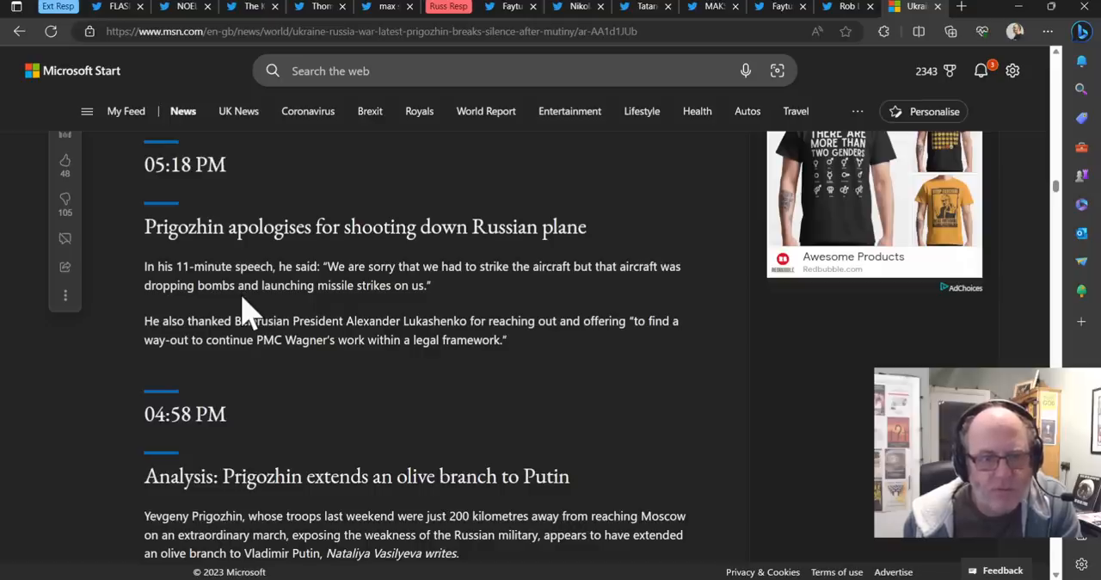
mouse_move(288, 312)
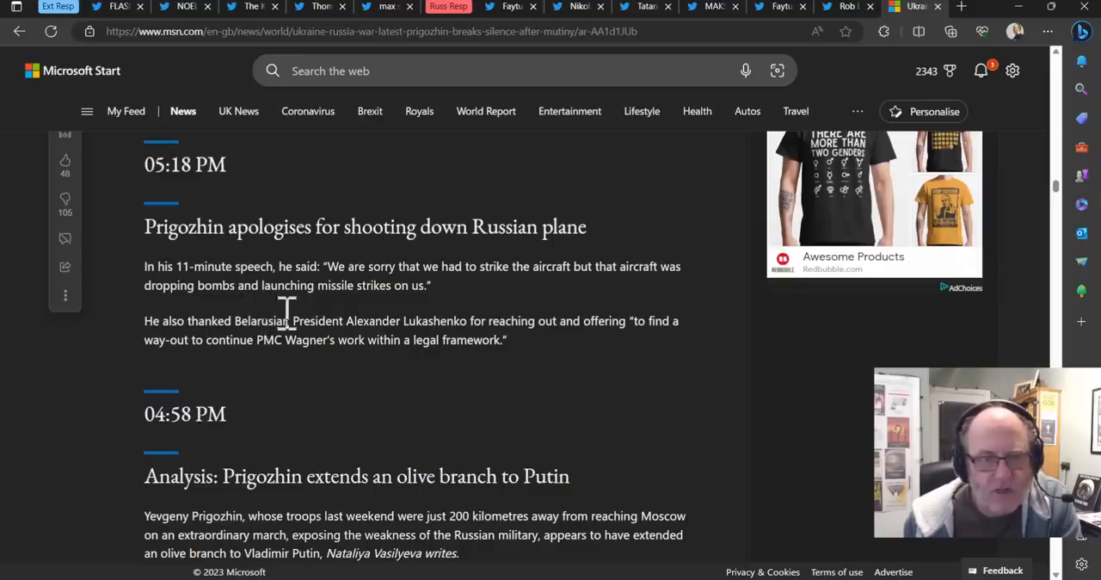
mouse_move(257, 325)
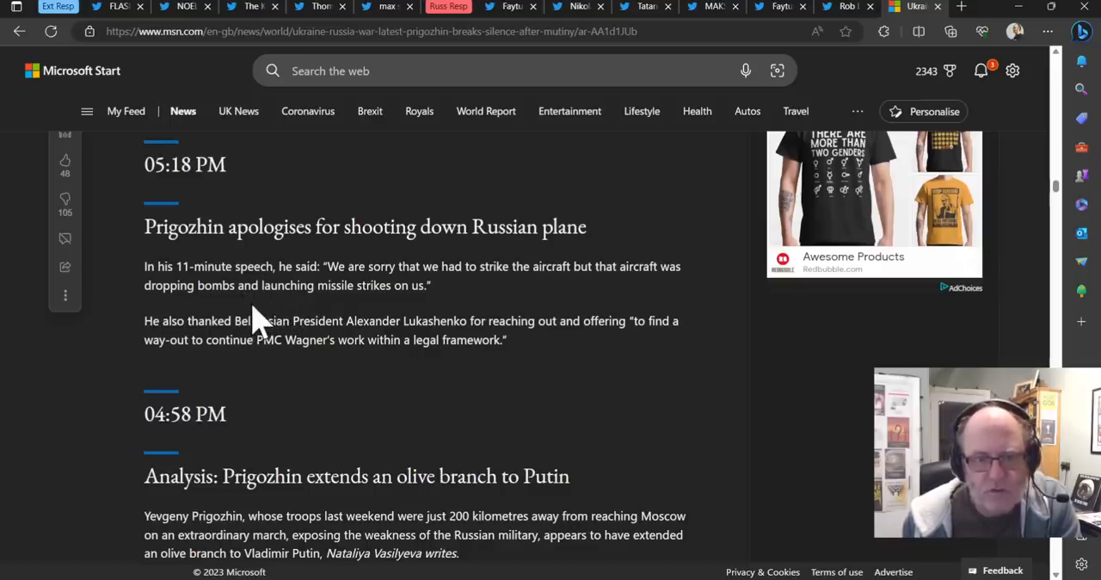
mouse_move(270, 288)
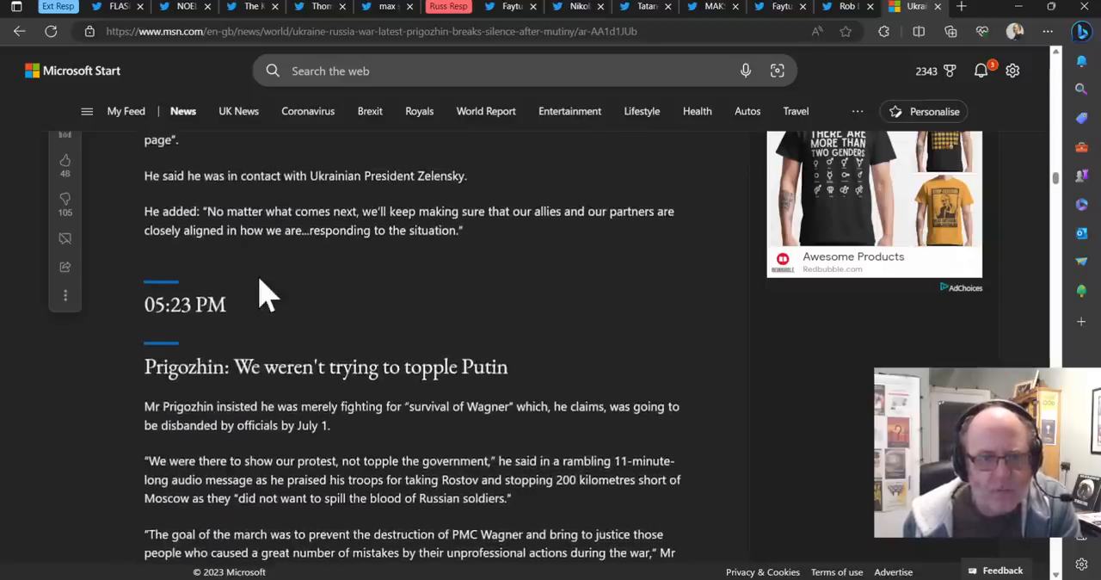
scroll(down, 3)
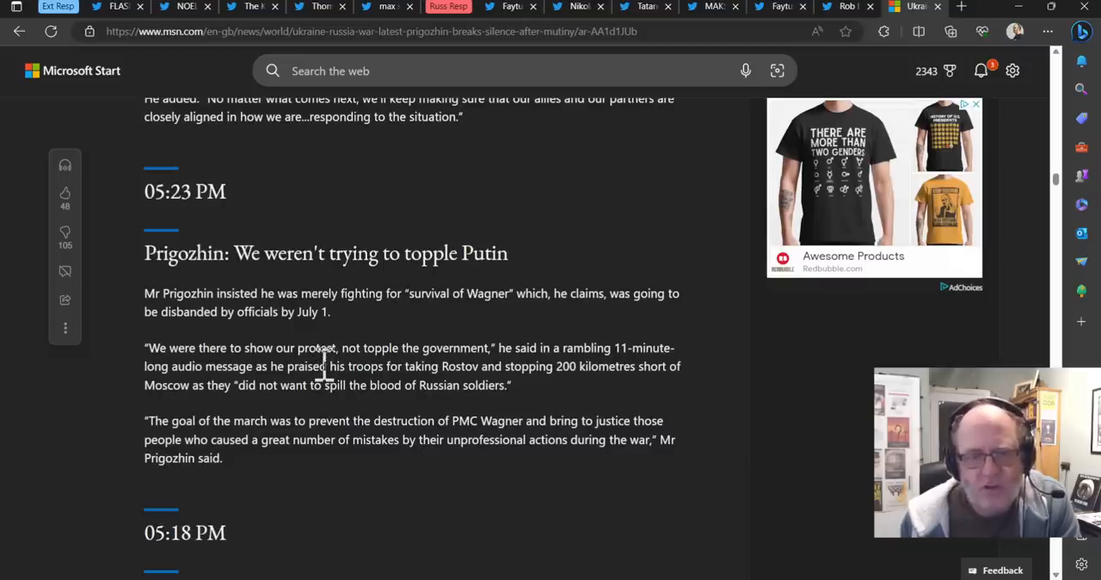
mouse_move(271, 382)
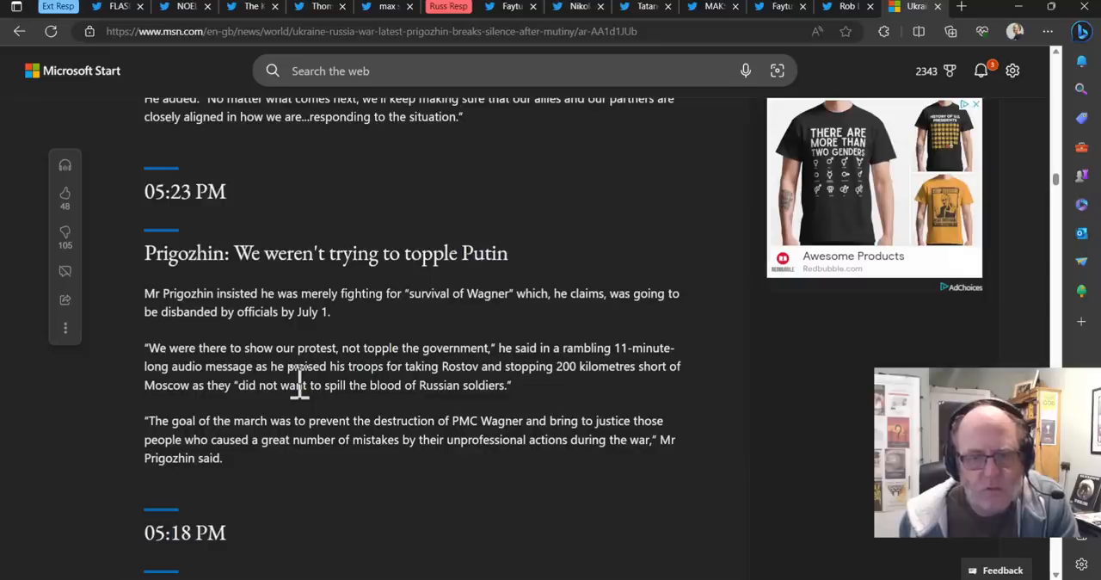
mouse_move(275, 413)
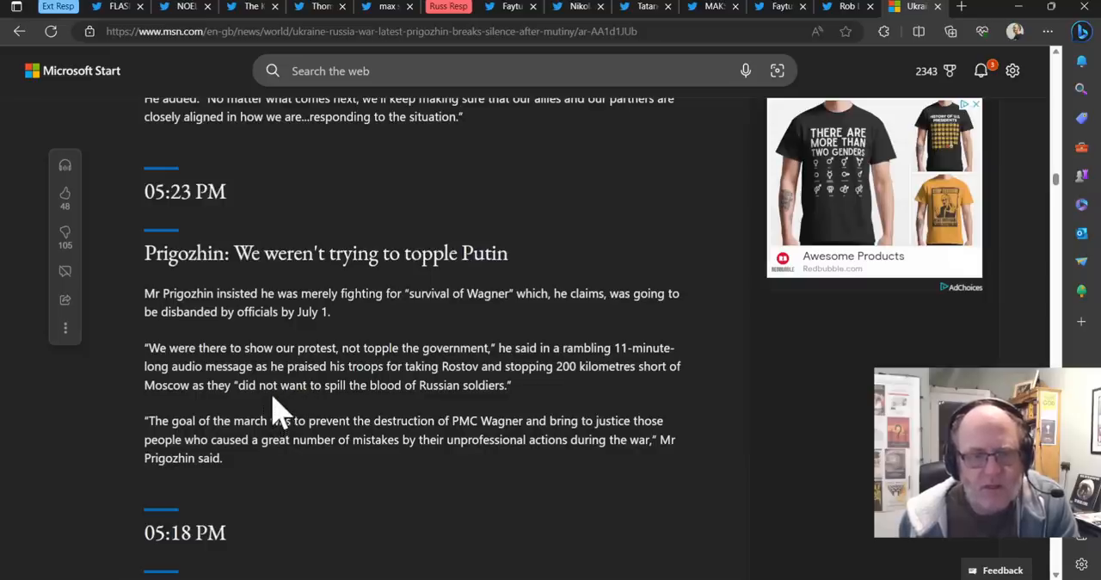
mouse_move(391, 370)
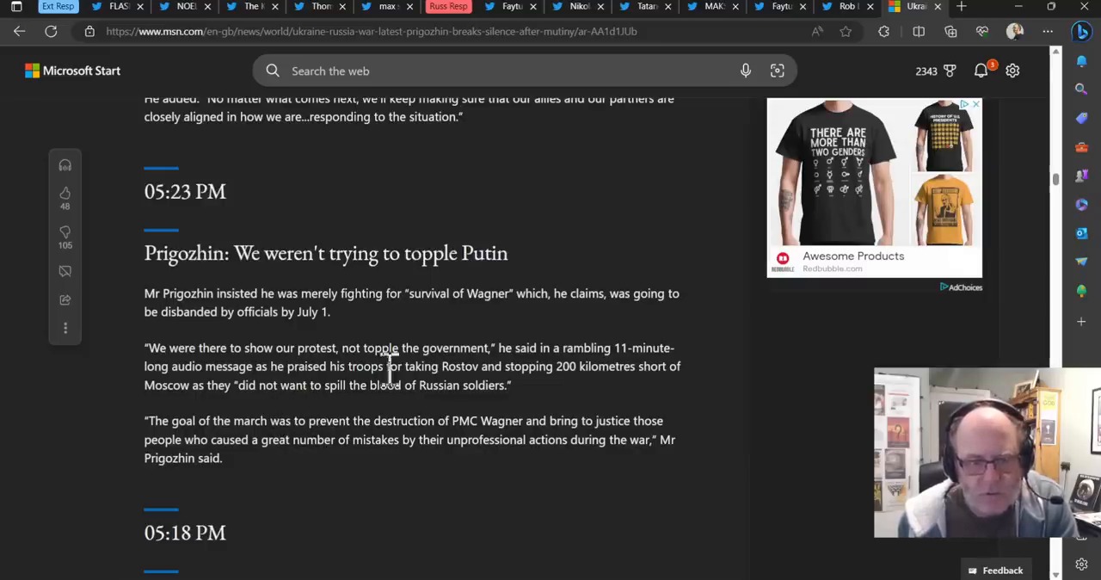
mouse_move(357, 391)
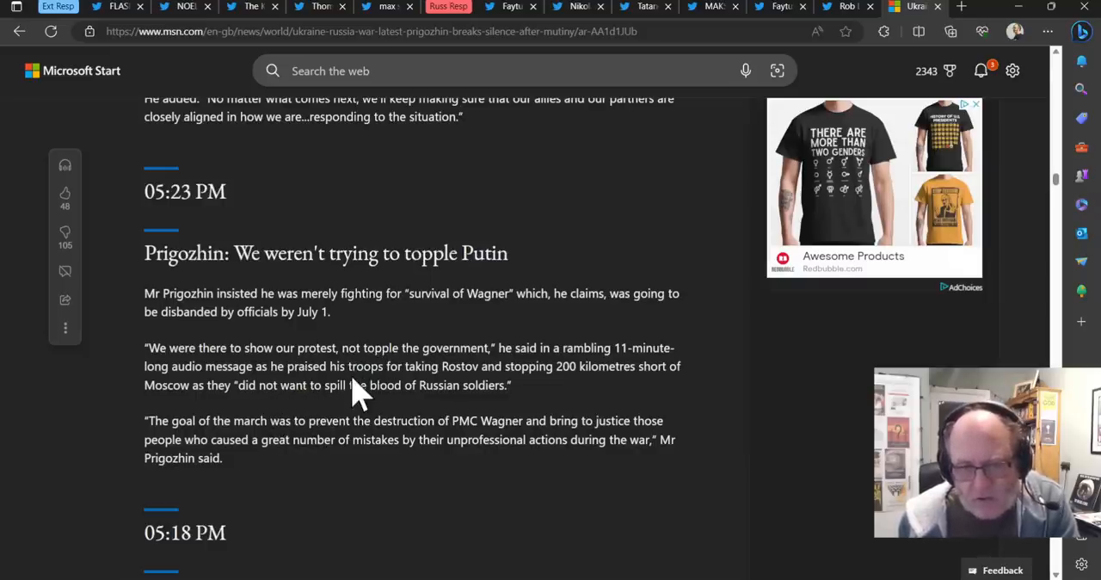
mouse_move(340, 366)
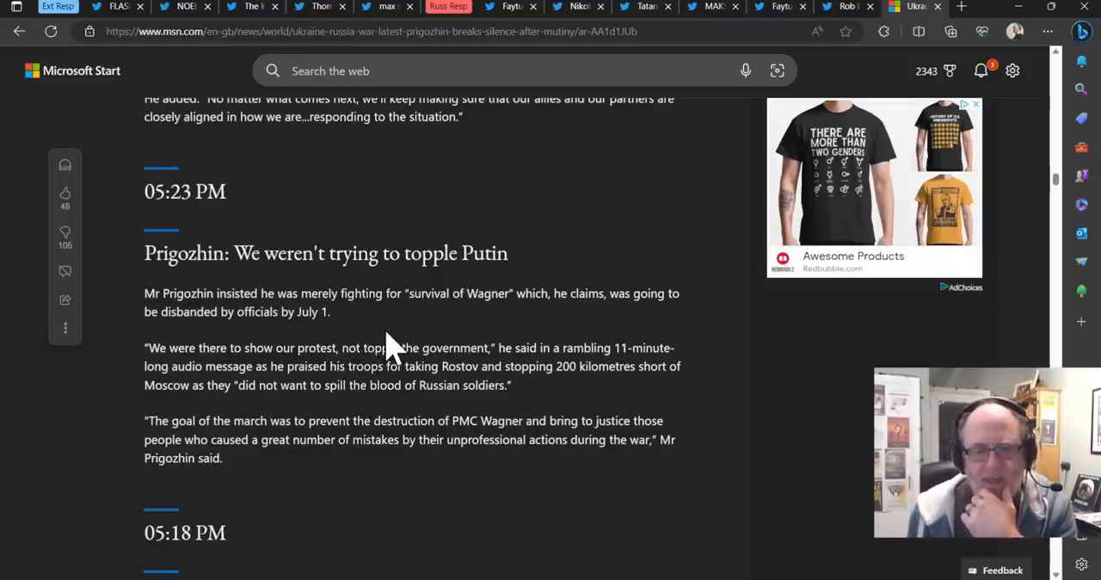
scroll(up, 3)
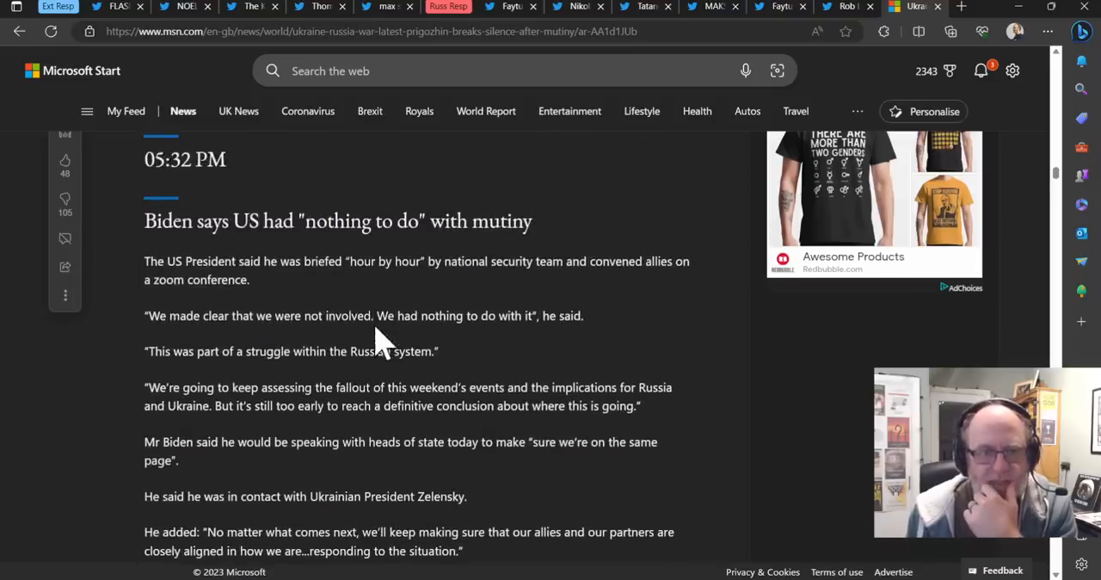
Scroll the live blog to the 08:44 PM 'Prigozhin: Rebellion was a masterclass' entry
scroll(down, 3)
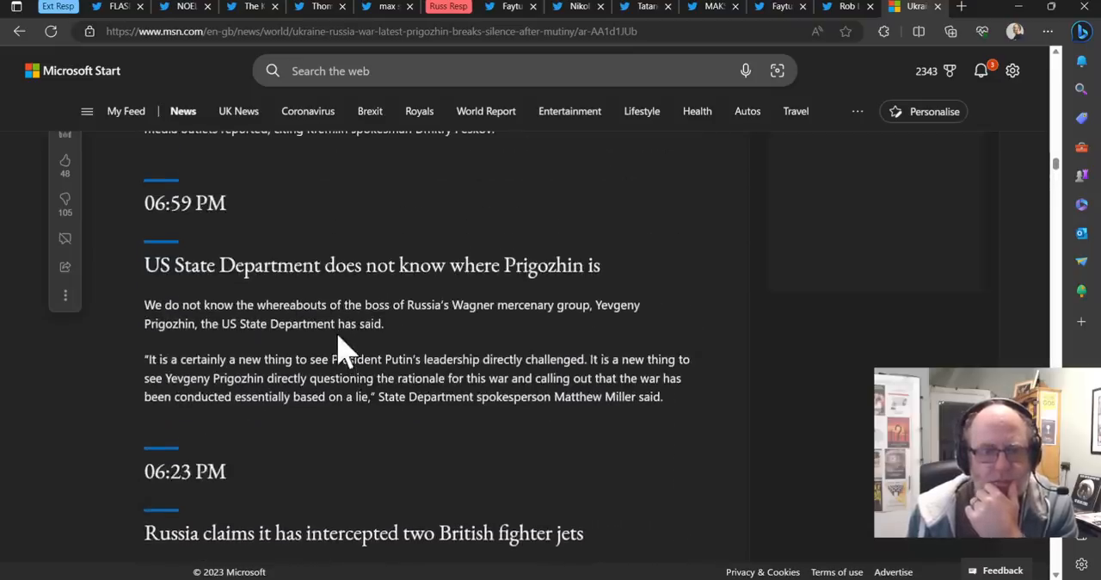
scroll(down, 3)
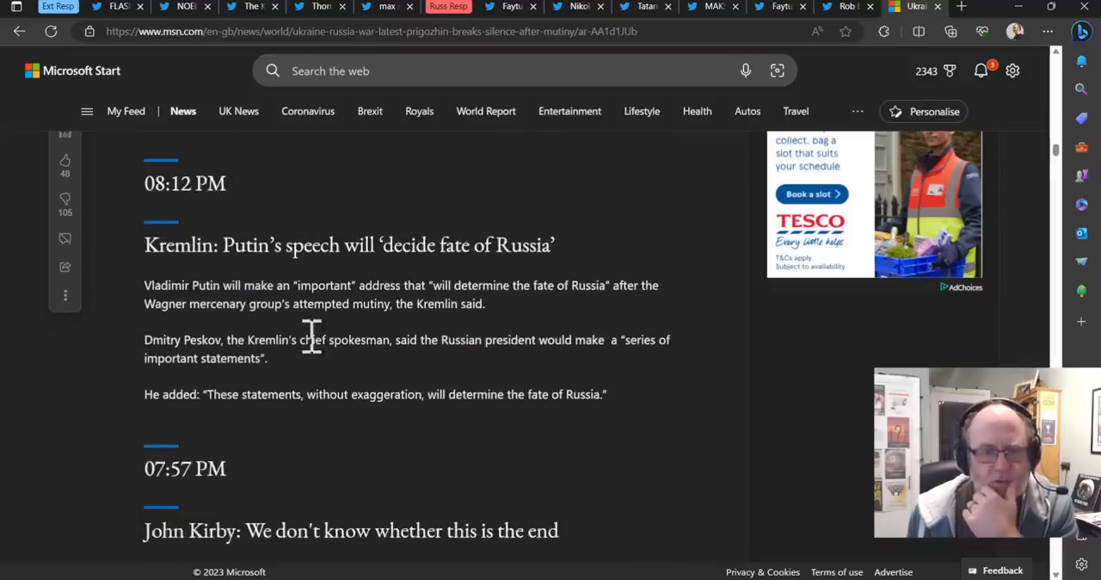
scroll(down, 3)
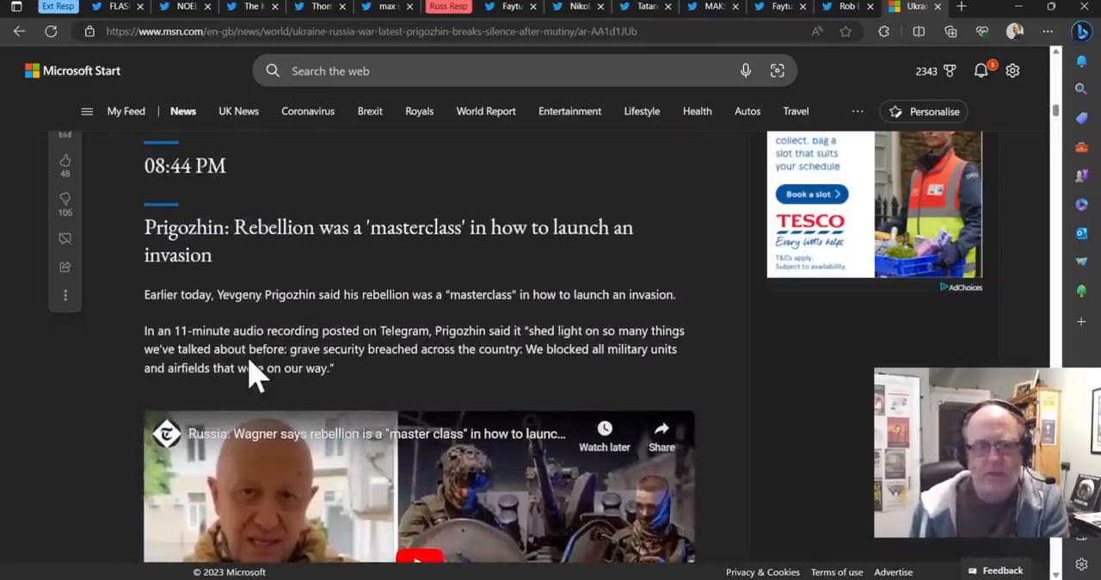
scroll(down, 3)
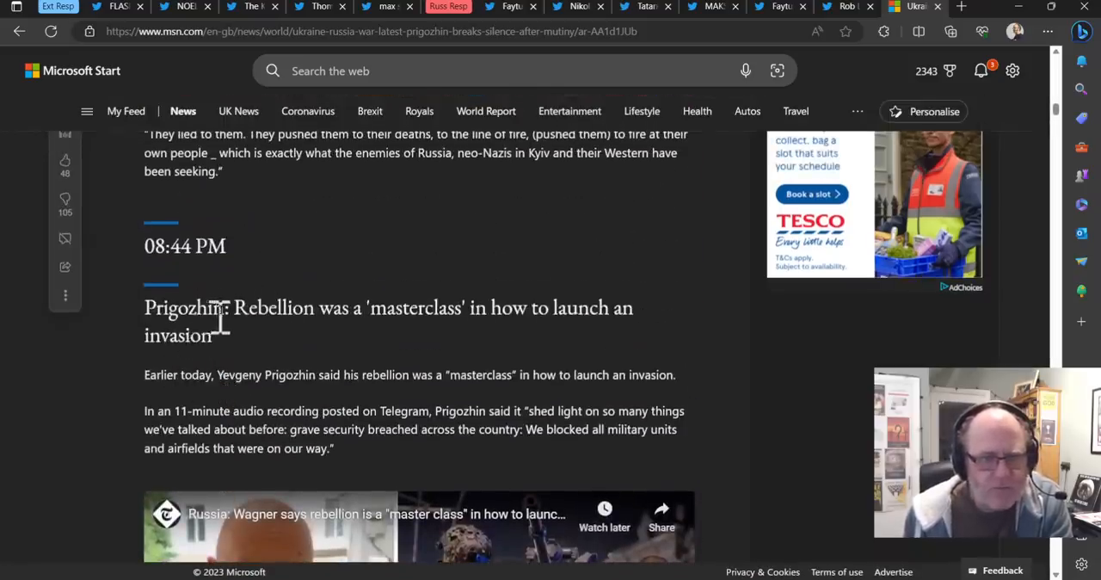
mouse_move(257, 378)
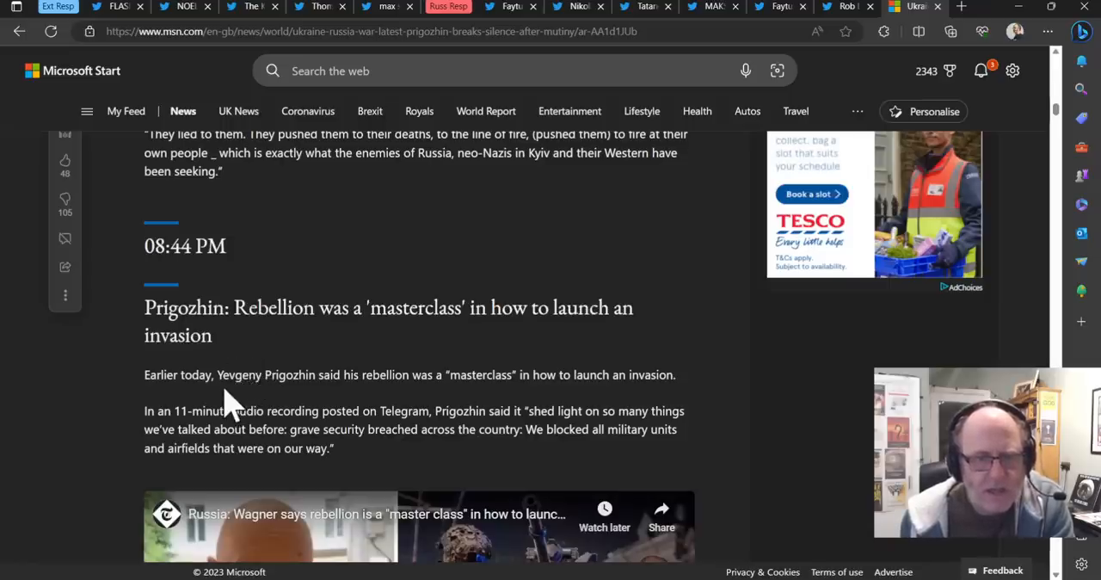
mouse_move(243, 407)
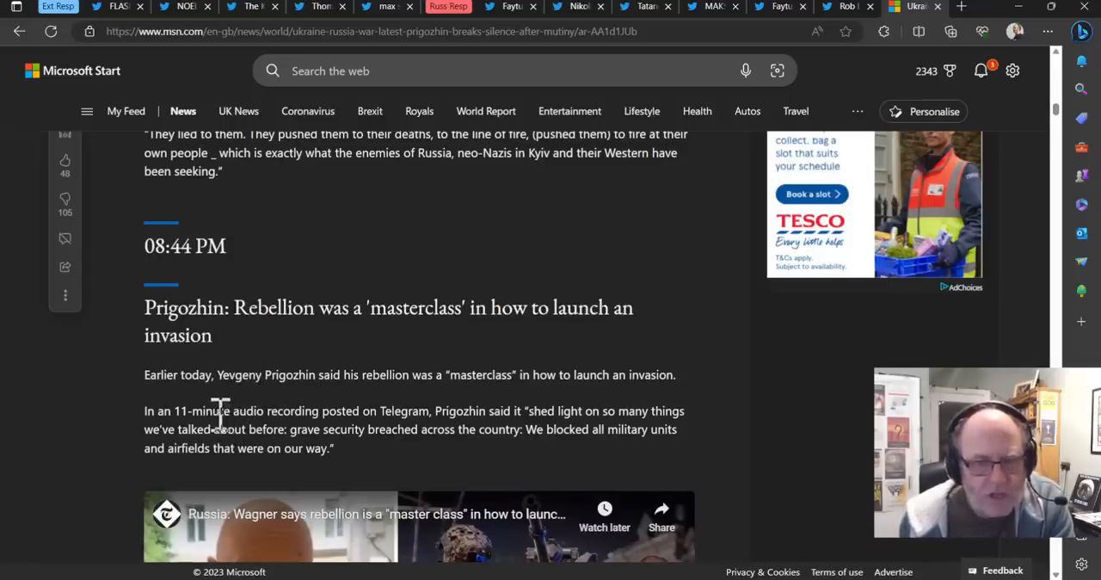
mouse_move(258, 417)
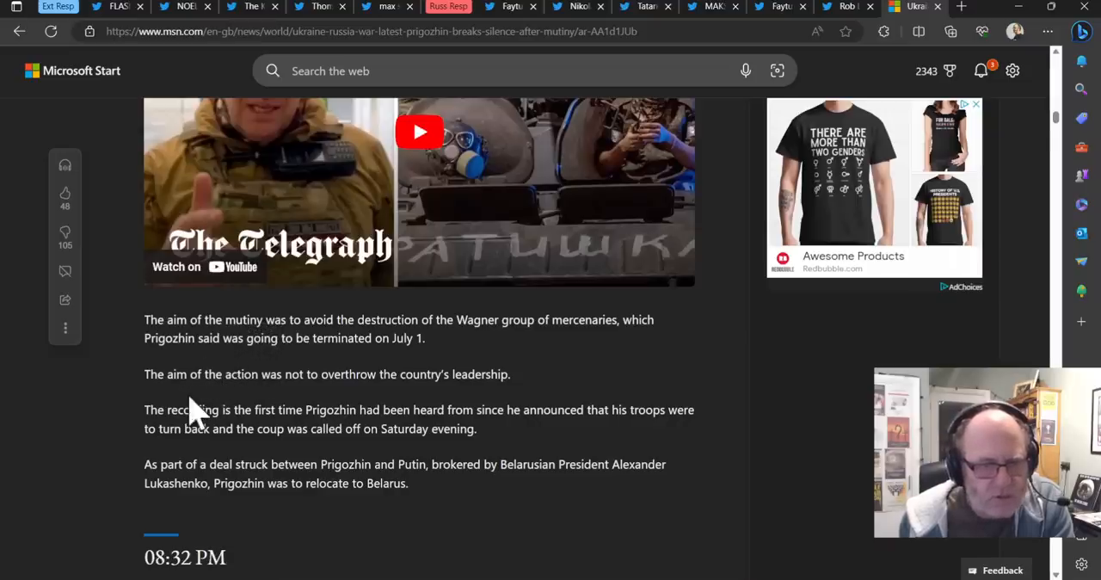
mouse_move(191, 426)
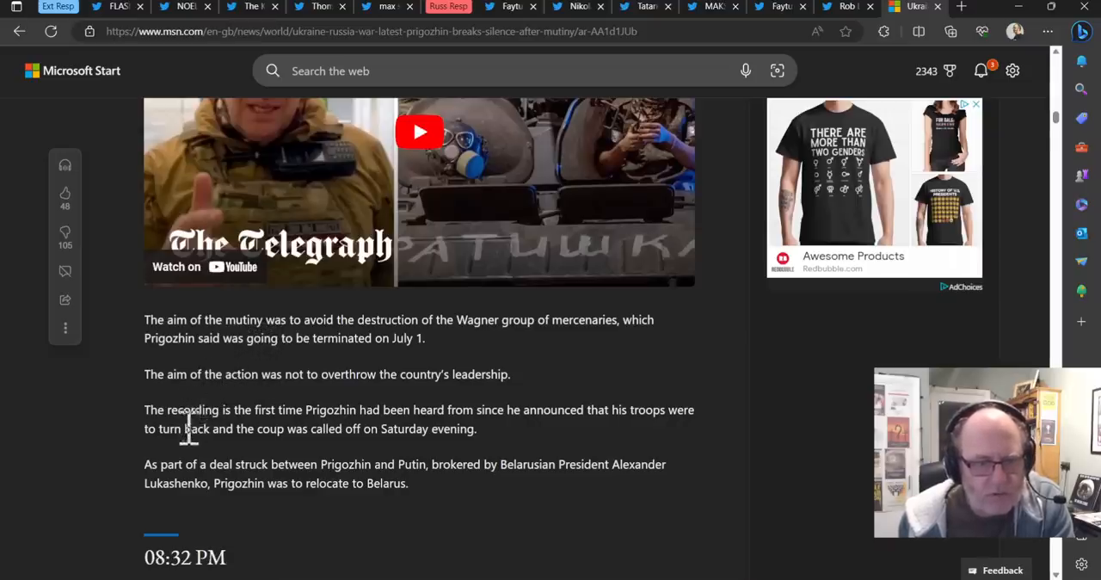
mouse_move(245, 437)
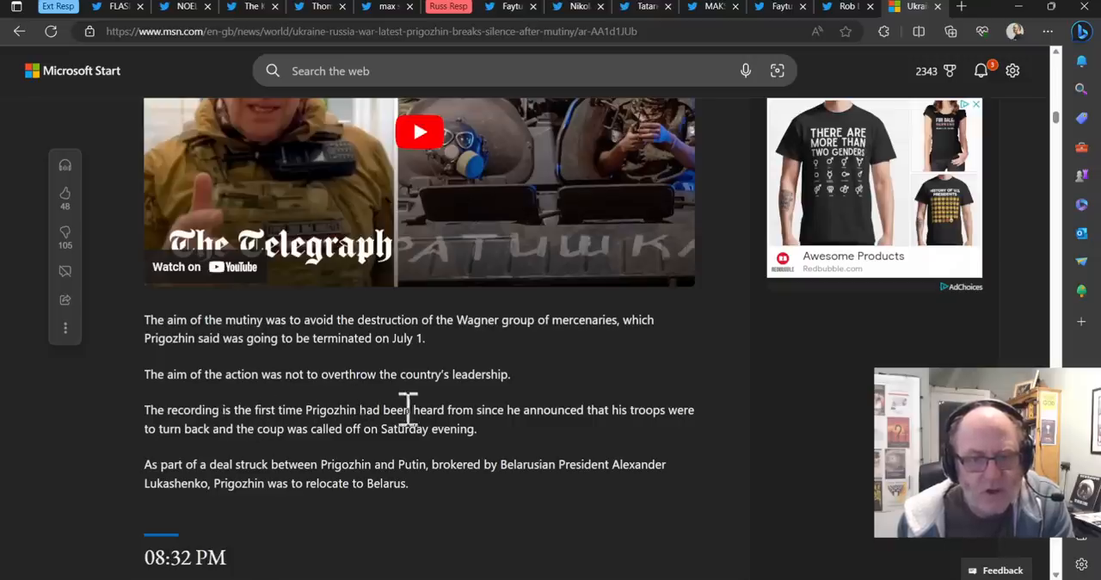
mouse_move(219, 434)
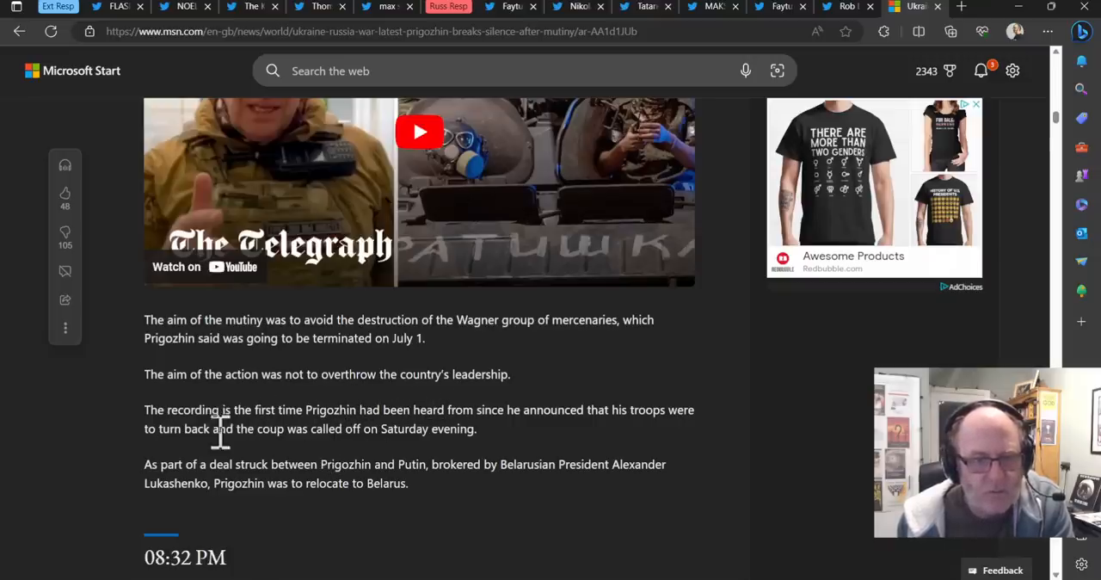
mouse_move(286, 457)
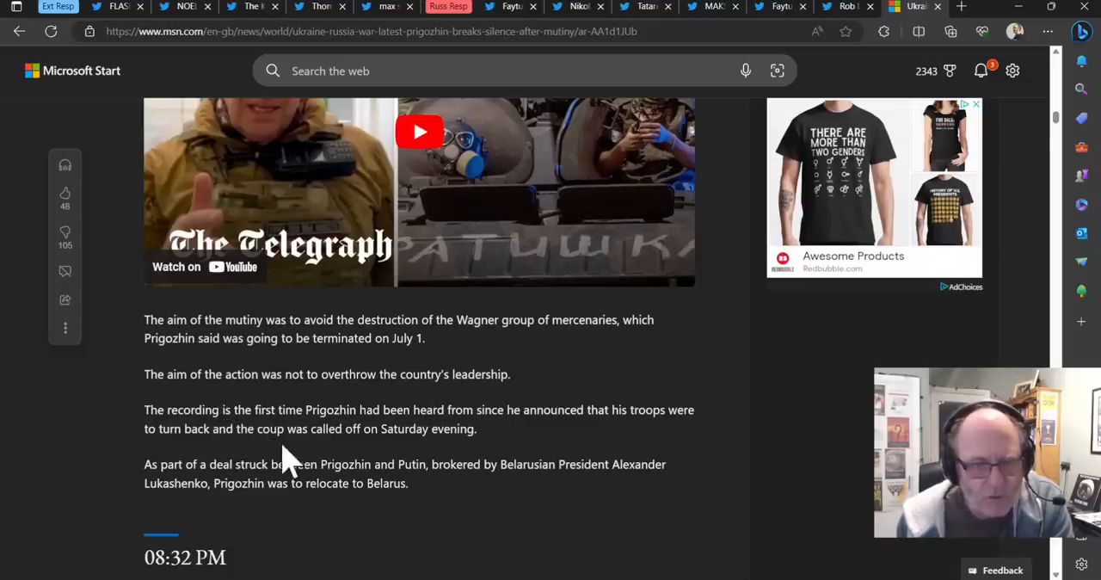
mouse_move(305, 430)
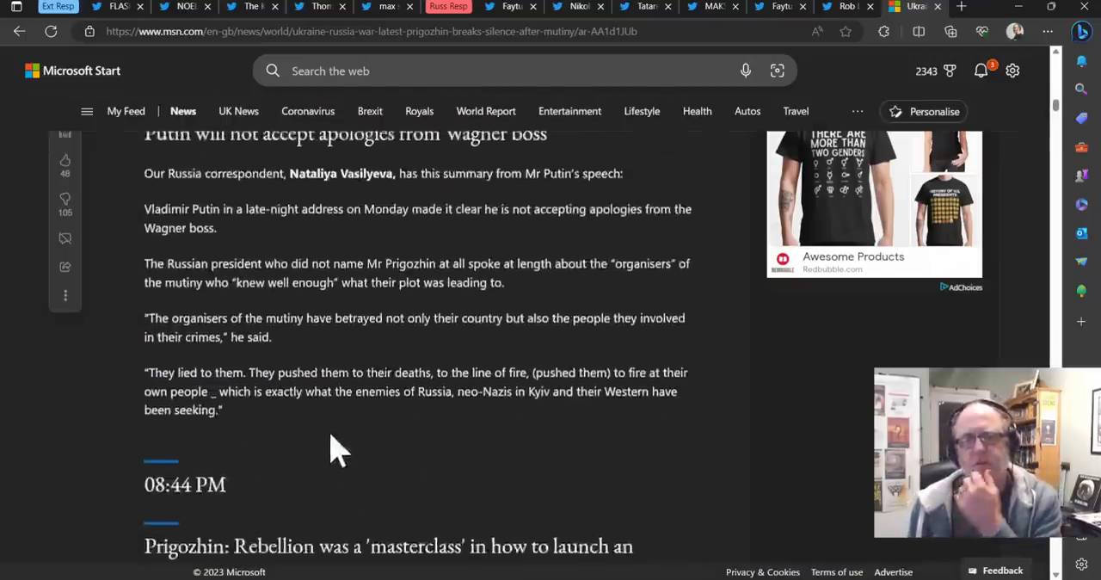
Scroll past the Telegraph video and Putin speech entries to the 'blackmail attempts doomed to failure' headline
scroll(down, 3)
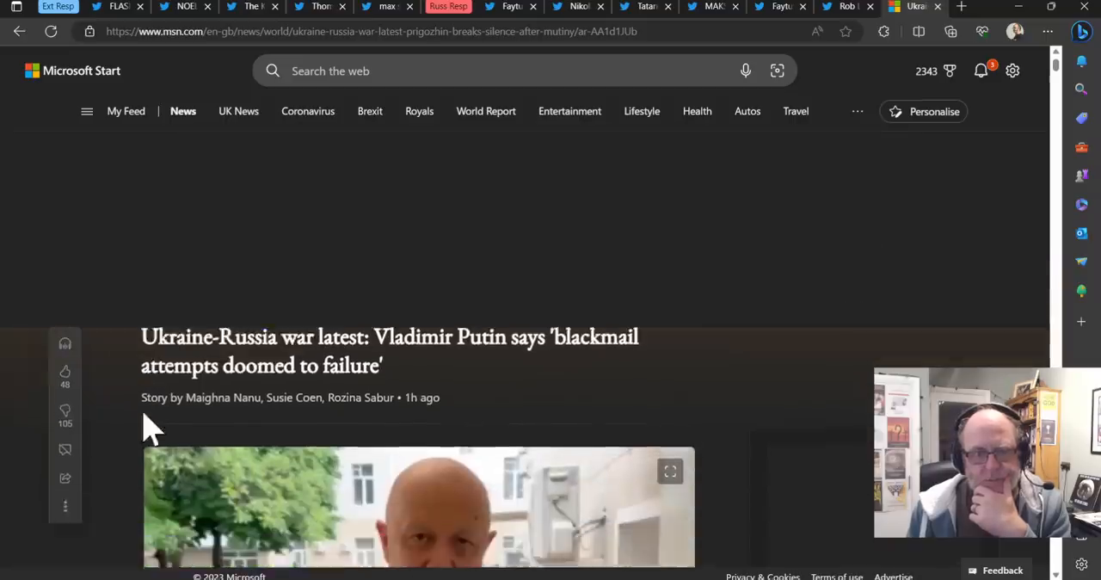
scroll(down, 3)
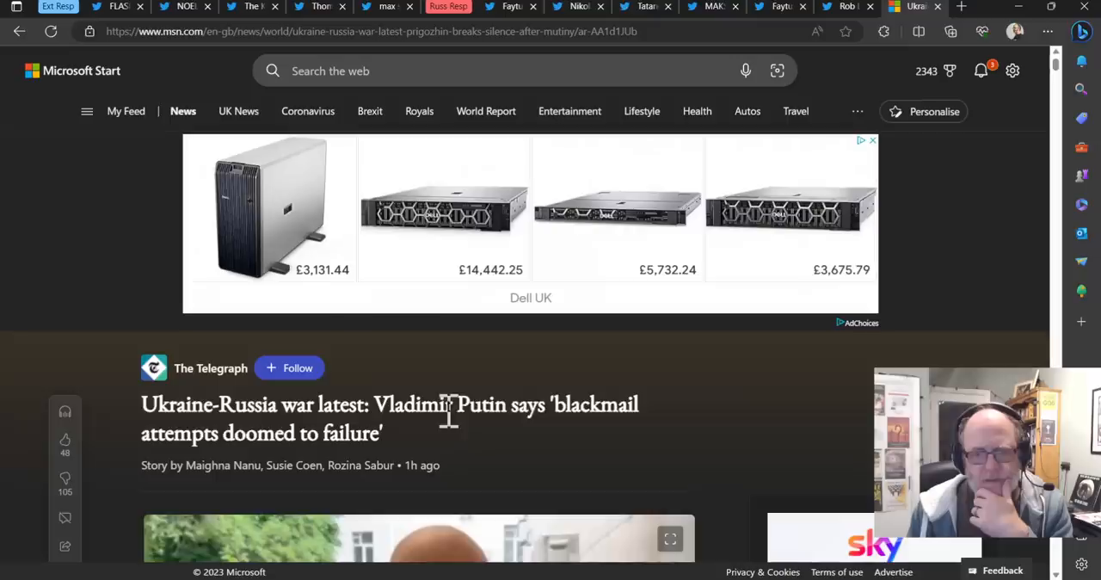
mouse_move(671, 456)
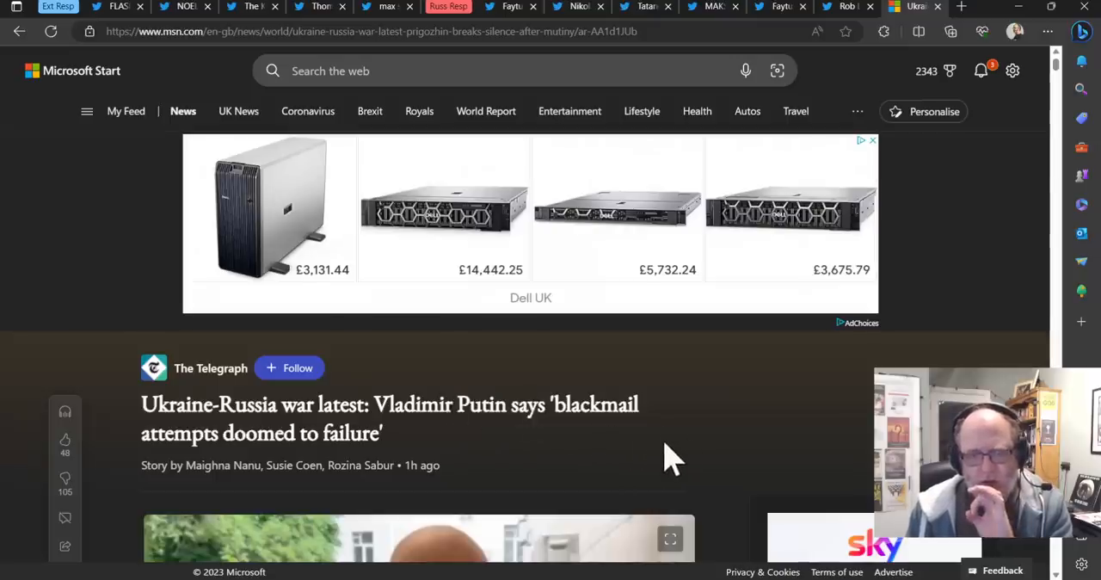
mouse_move(692, 460)
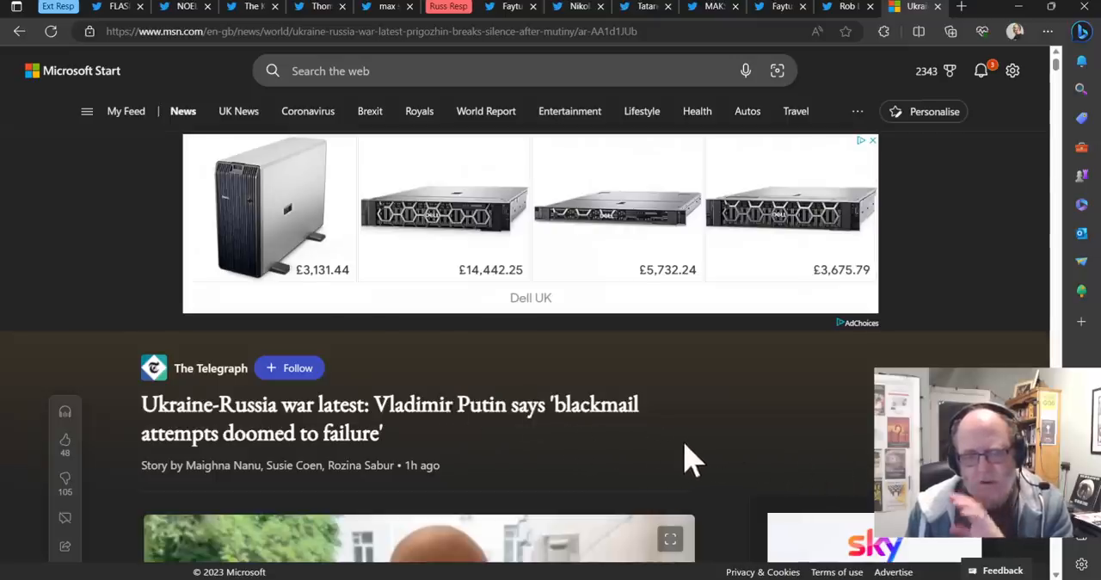
scroll(down, 3)
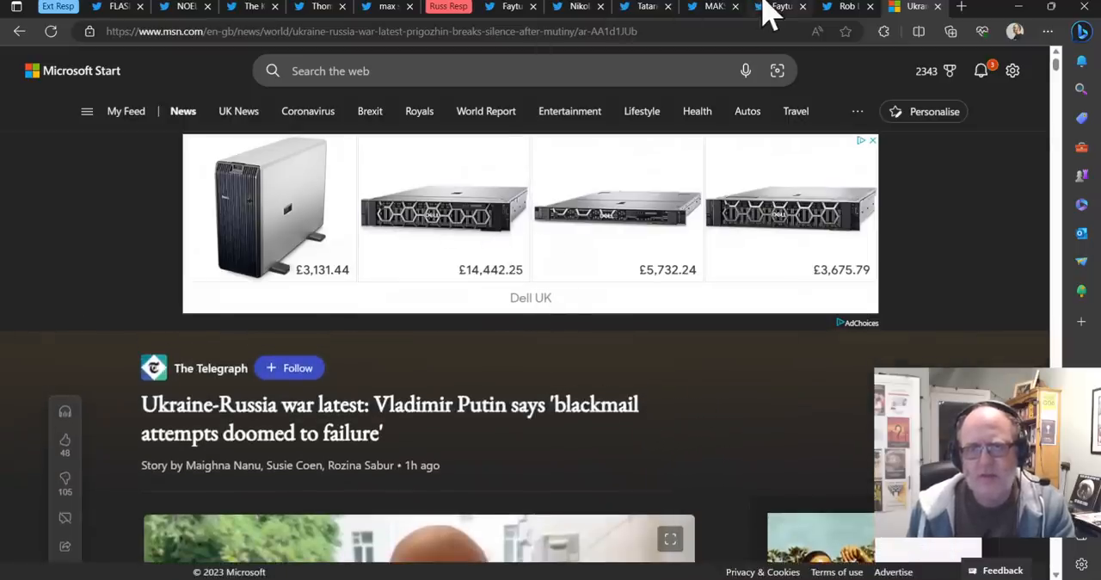
View the Faytuks, Tatarigami_UA and MAKS 23 tweets on Girkin and pro-Putin channels
click(509, 6)
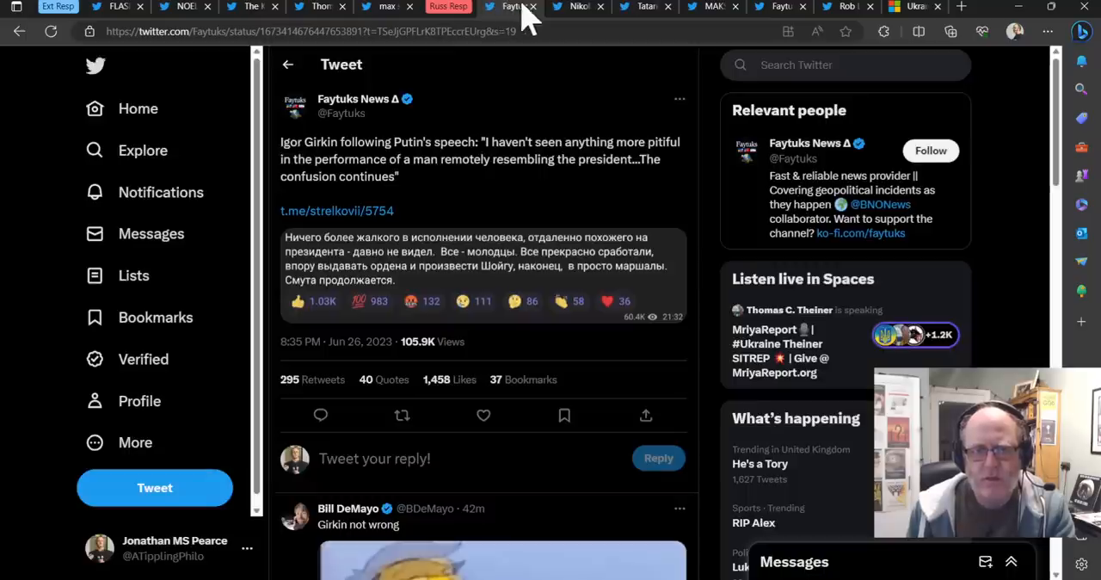
click(641, 7)
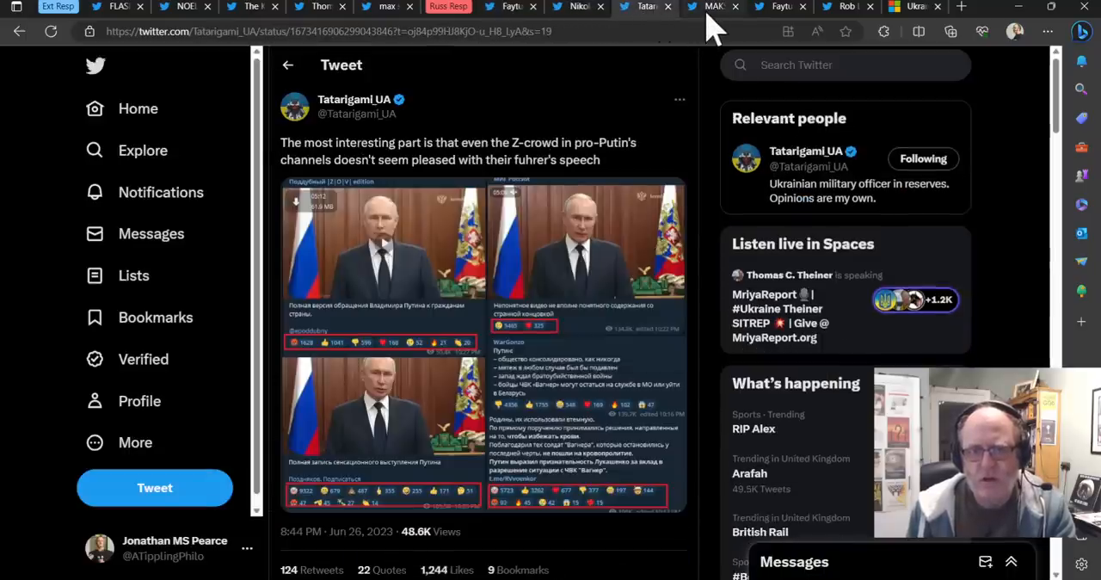
click(447, 6)
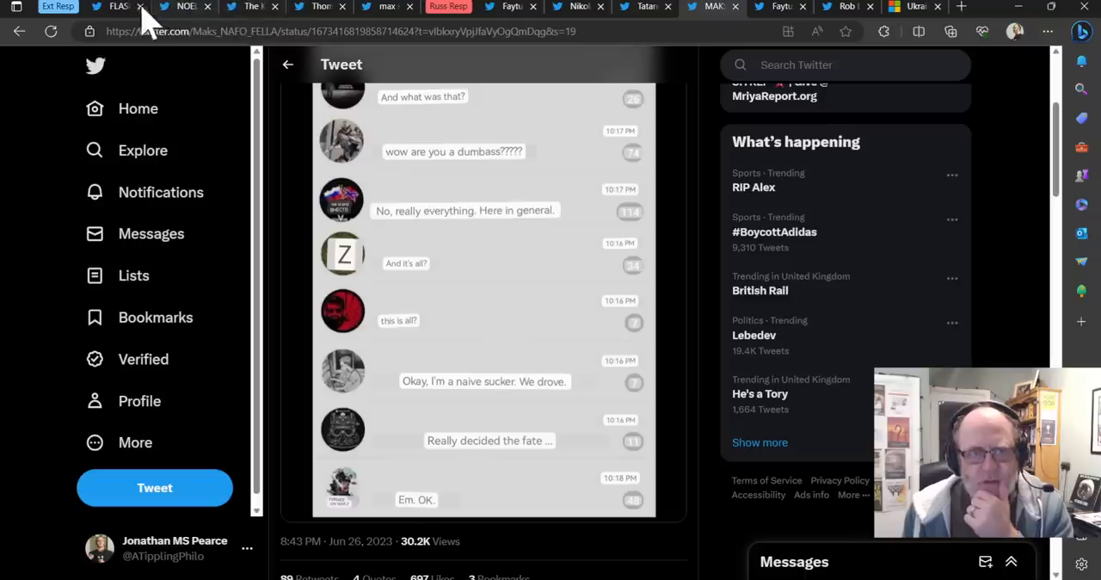
mouse_move(146, 17)
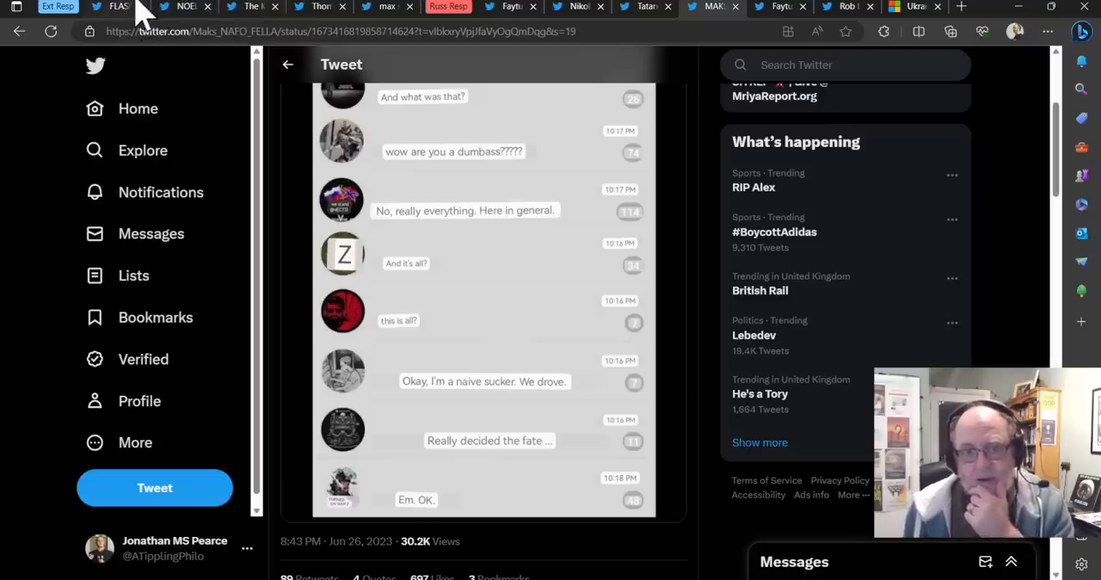
mouse_move(684, 176)
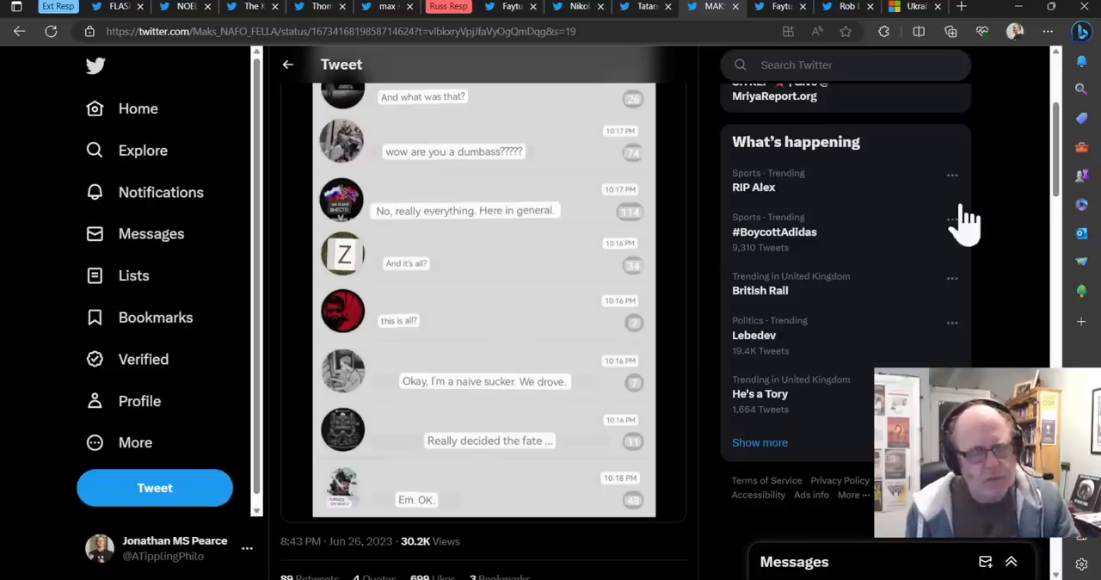
mouse_move(688, 249)
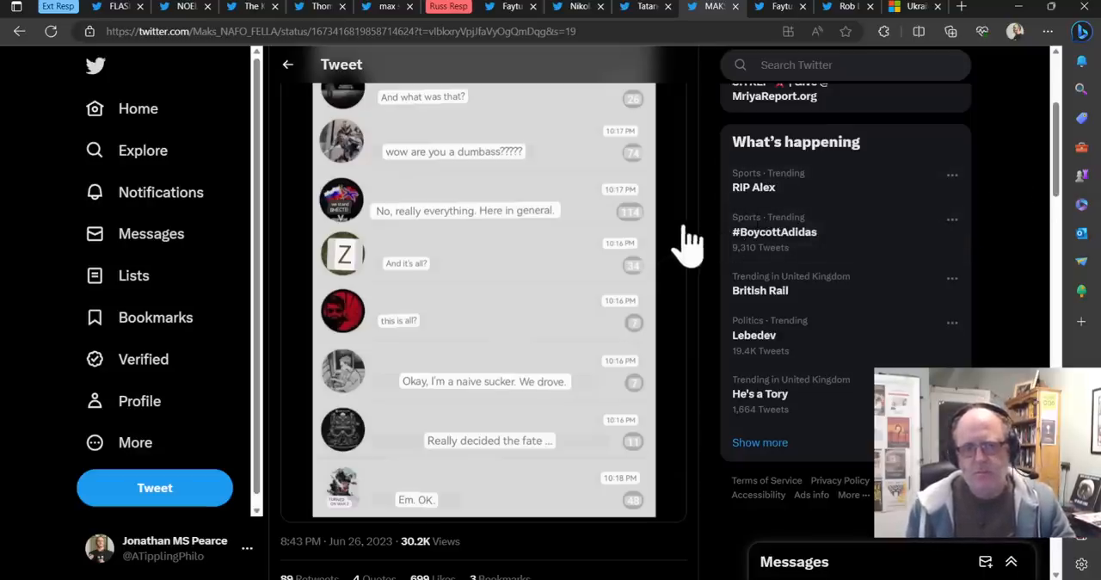